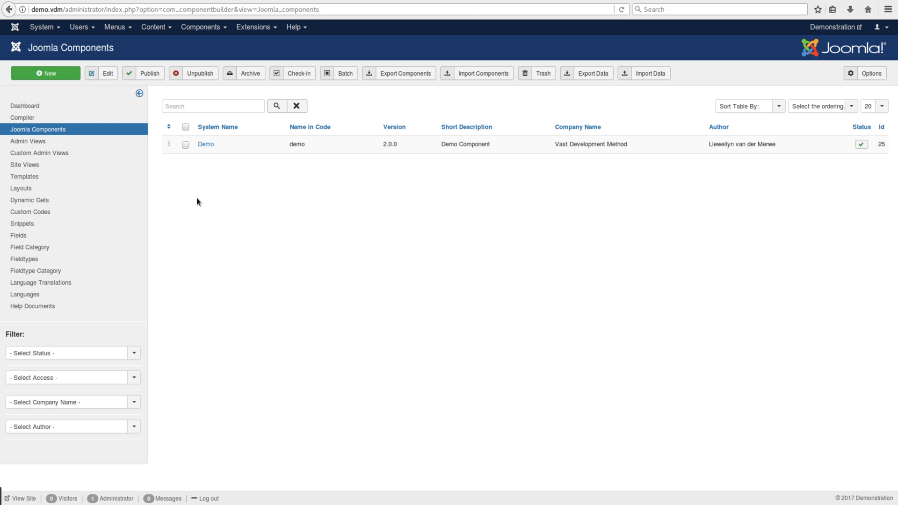
pyautogui.moveTo(662, 156)
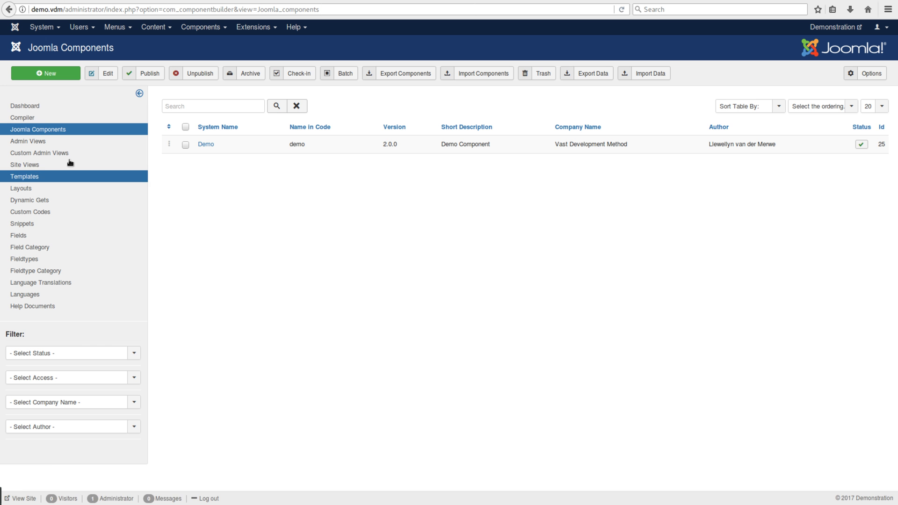
# Step: Compile the Demo component in the Compiler and install com_demo on this Joomla site
pyautogui.click(22, 118)
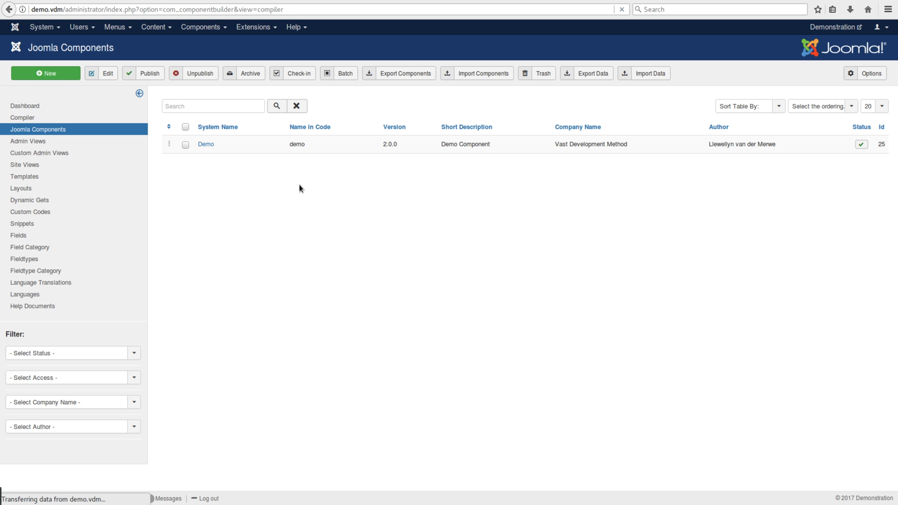
pyautogui.click(22, 118)
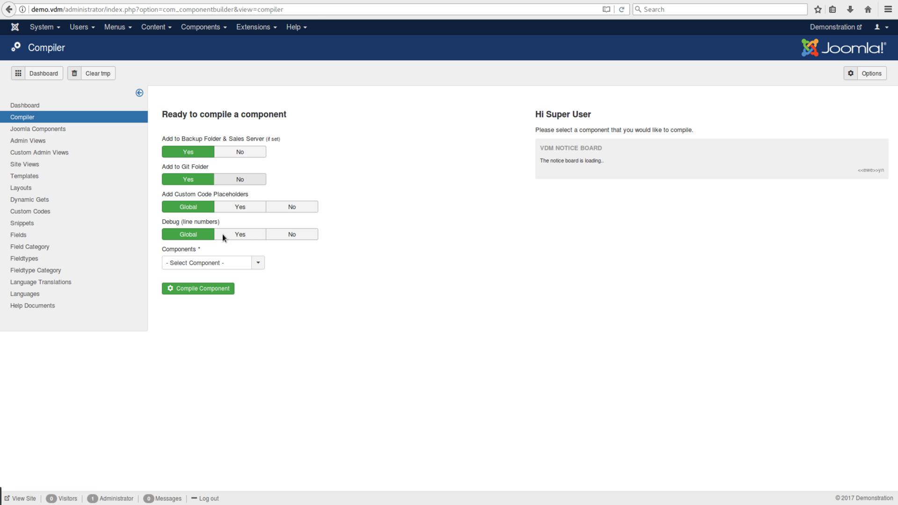
pyautogui.click(206, 262)
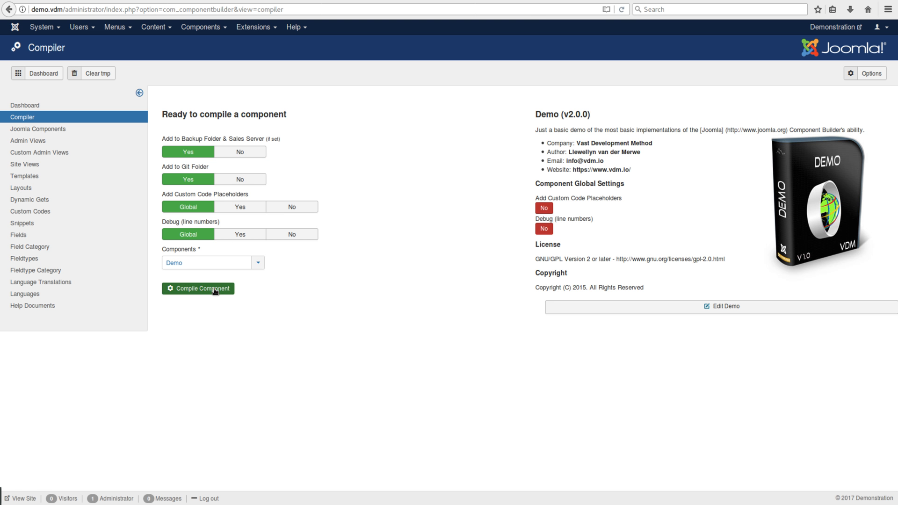
pyautogui.click(199, 289)
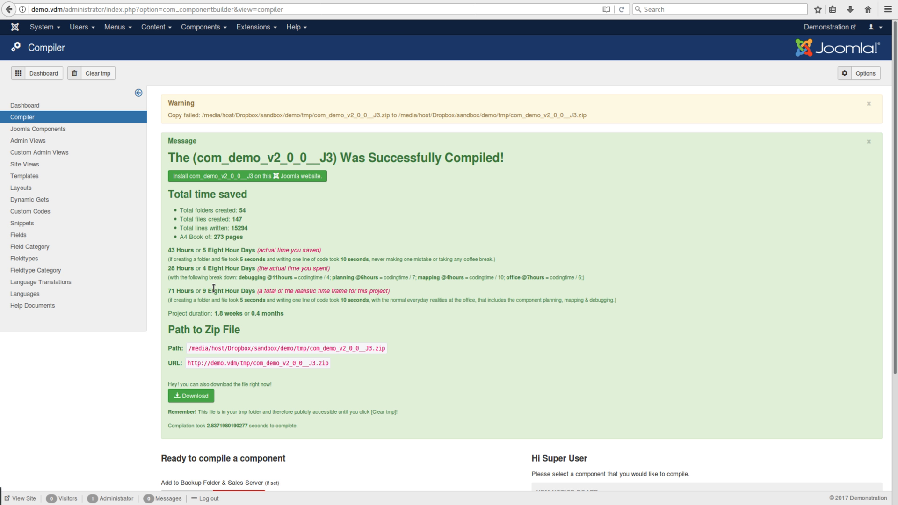
pyautogui.click(868, 104)
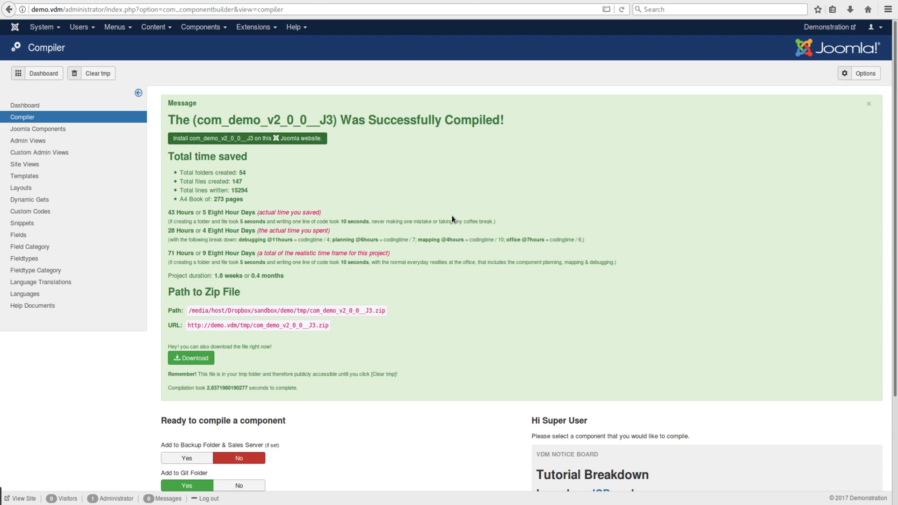
pyautogui.click(247, 138)
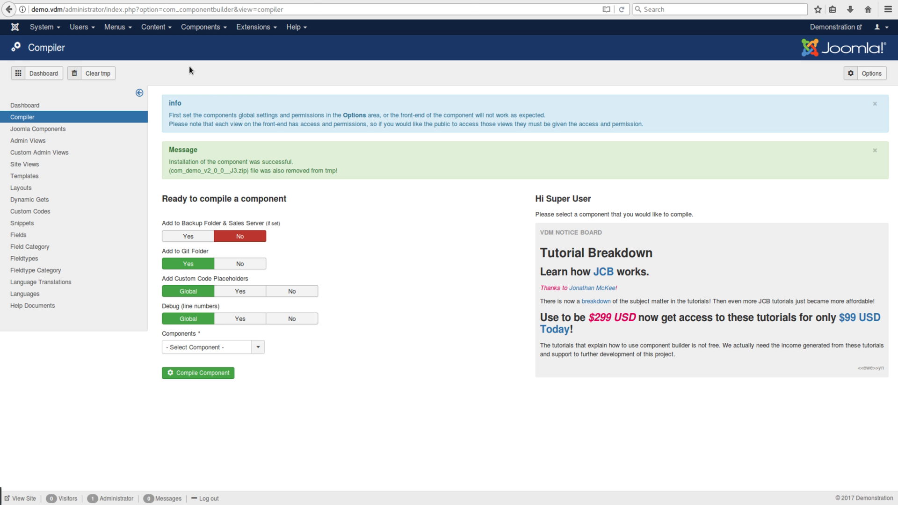
# Step: Go to the Demo dashboard, enter the empty Looks list and start a new look
pyautogui.click(202, 27)
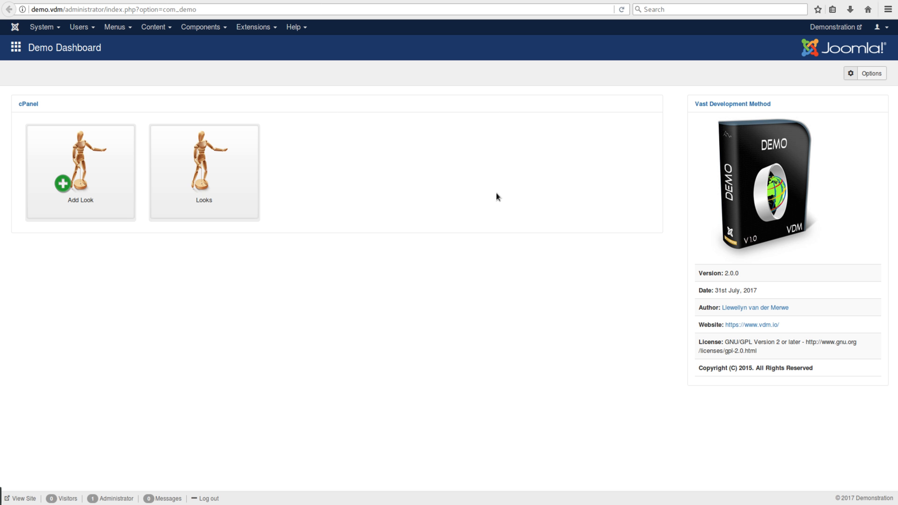
pyautogui.moveTo(308, 214)
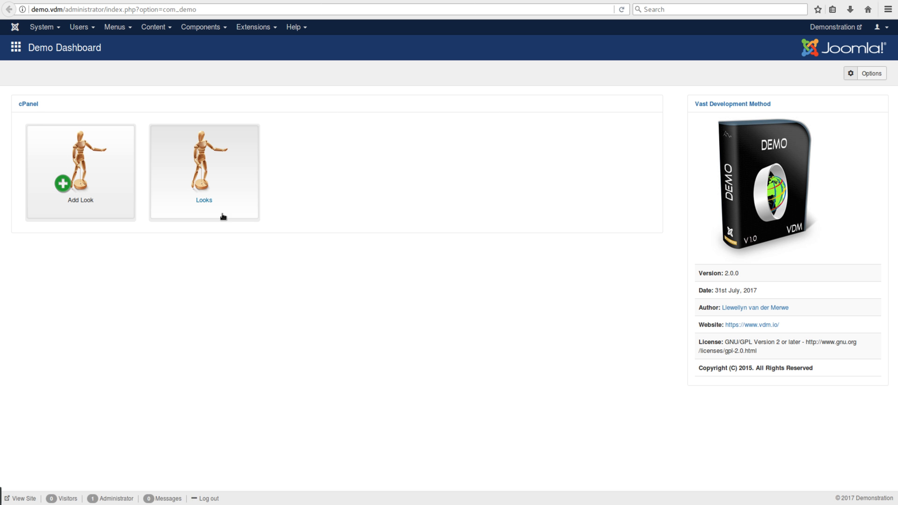
pyautogui.click(203, 172)
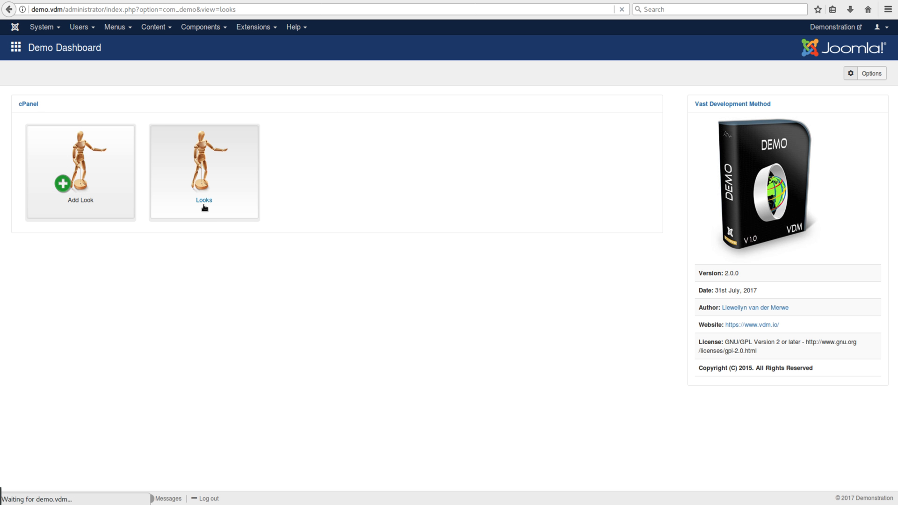
pyautogui.click(203, 172)
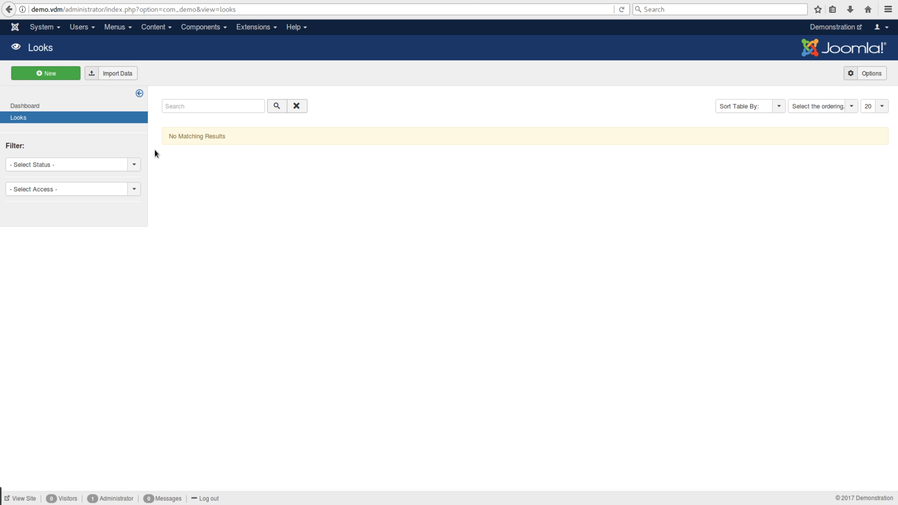
pyautogui.click(45, 73)
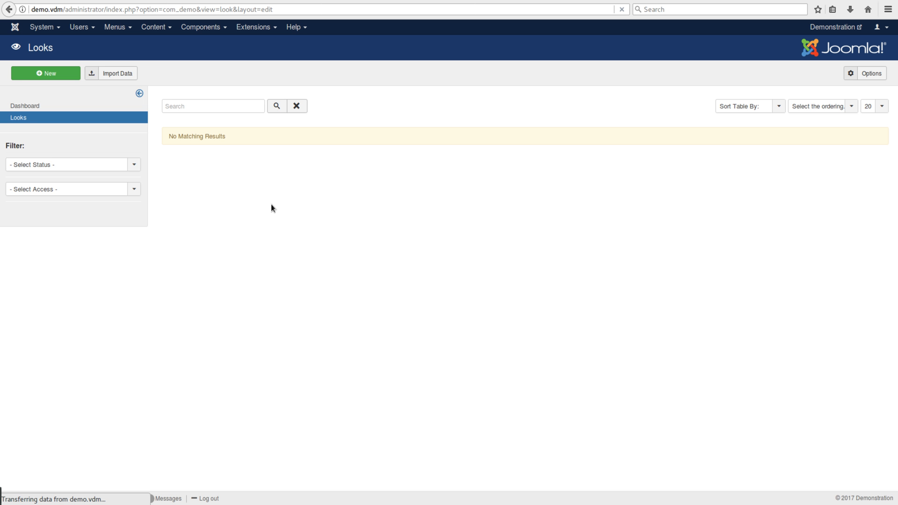
# Step: Review the new look's contact fields with Add More set to Yes, publishing, permissions and details
pyautogui.click(45, 73)
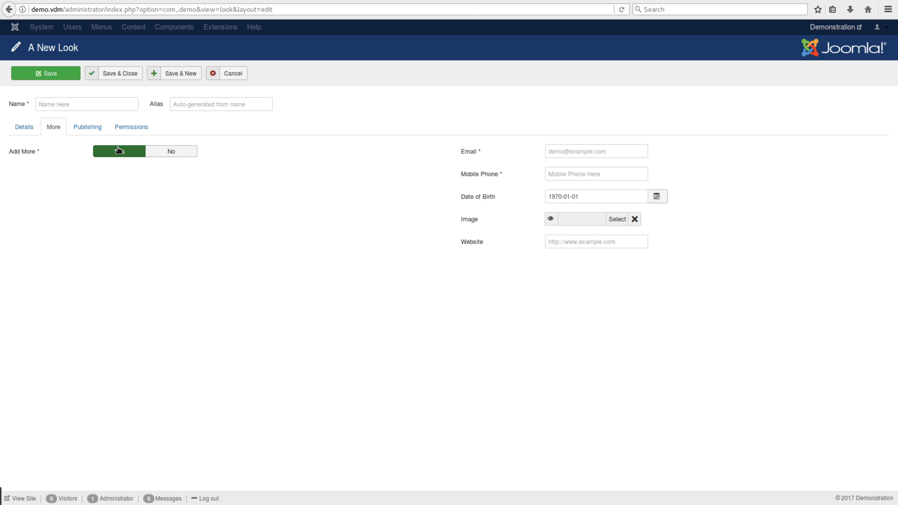
pyautogui.click(119, 153)
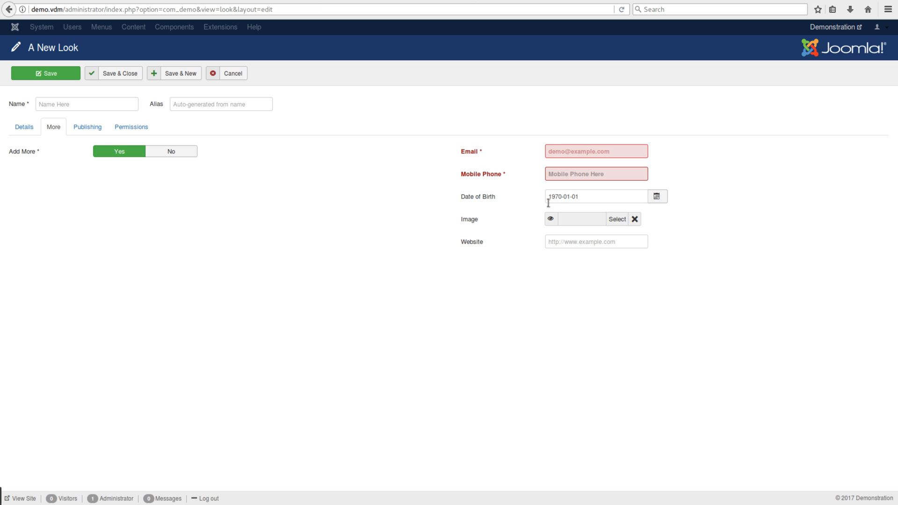
pyautogui.moveTo(473, 246)
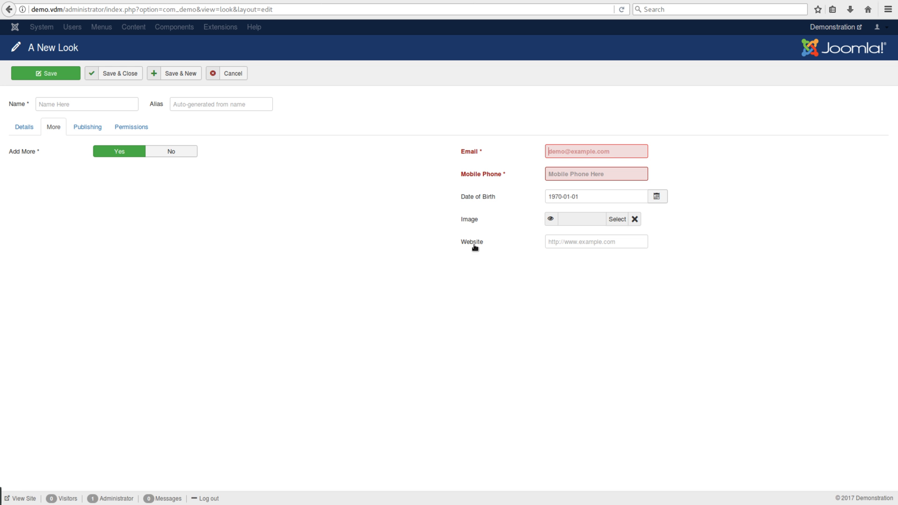
pyautogui.click(87, 126)
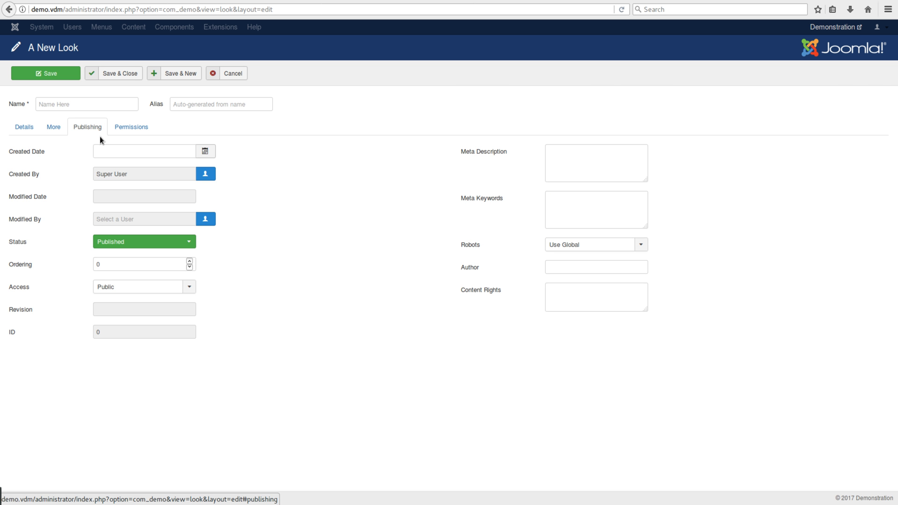
pyautogui.click(131, 127)
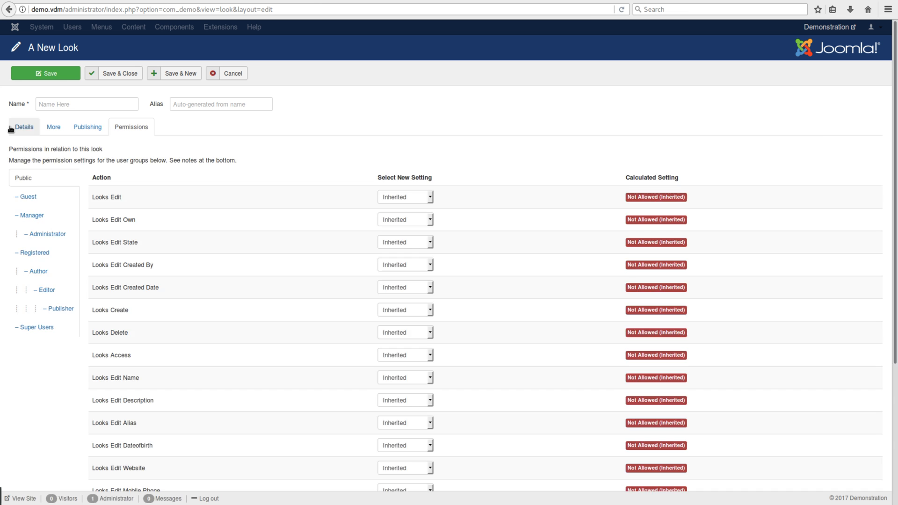
pyautogui.click(25, 127)
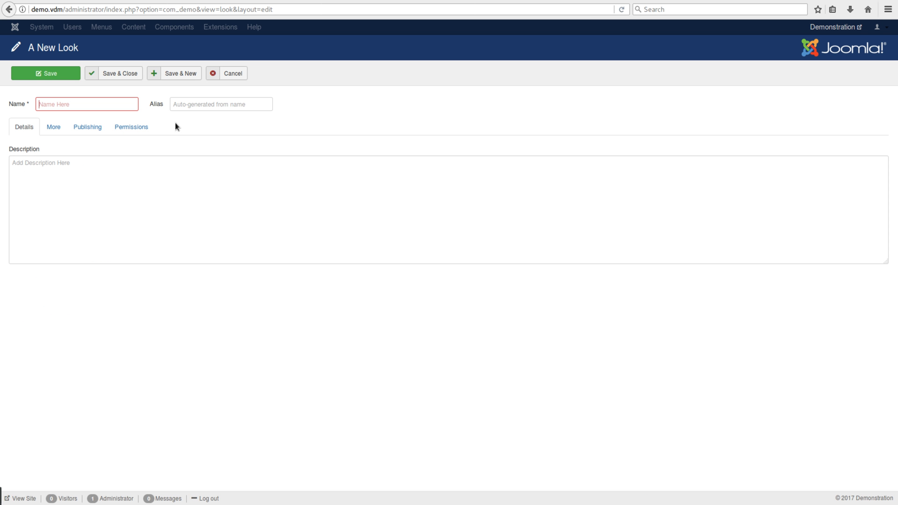
pyautogui.moveTo(203, 215)
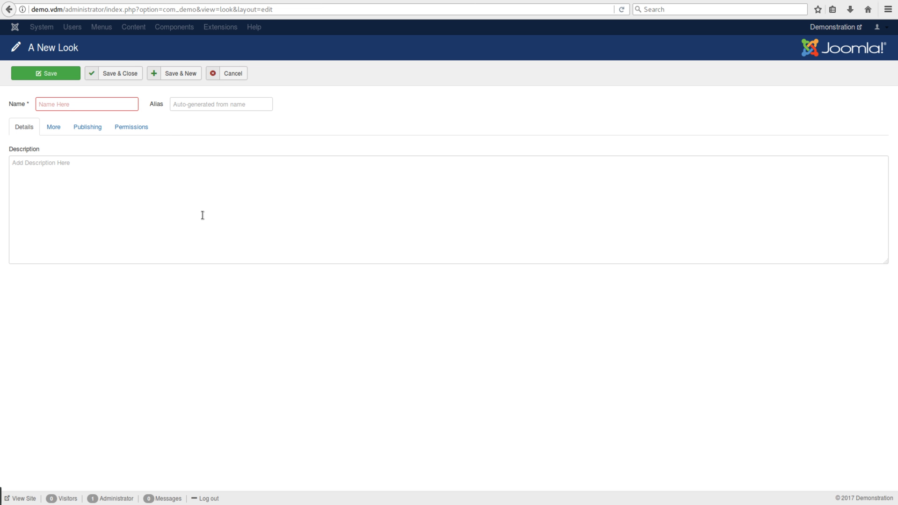
pyautogui.moveTo(157, 211)
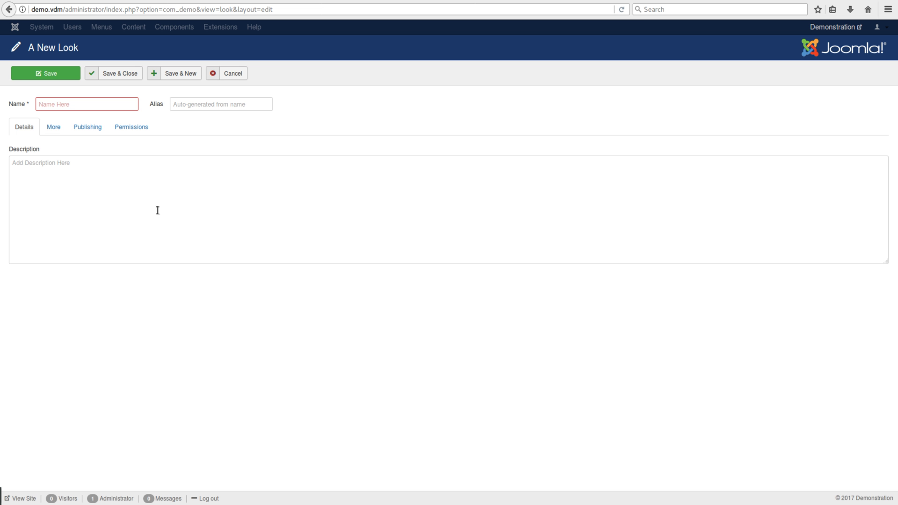
pyautogui.moveTo(148, 241)
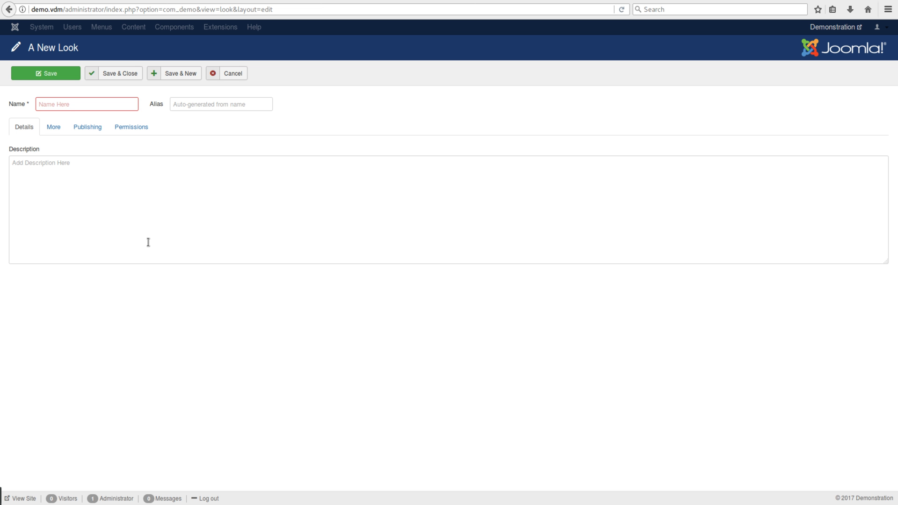
# Step: Flip through the look's sections again and settle on Permissions, all actions inherited and not allowed
pyautogui.click(54, 126)
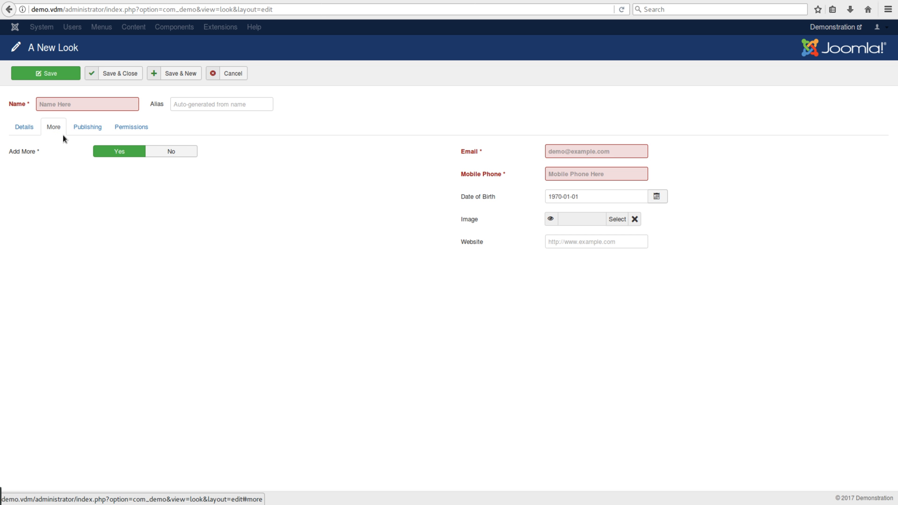
pyautogui.click(87, 127)
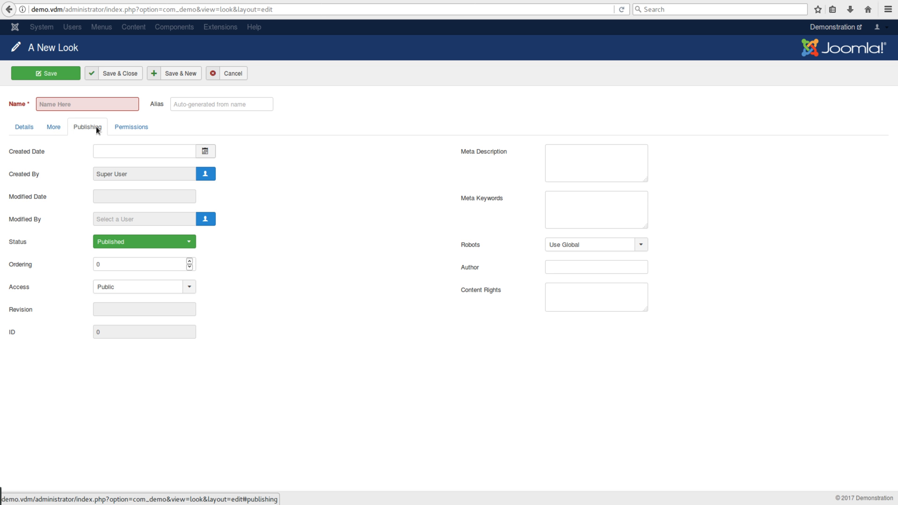
pyautogui.click(24, 126)
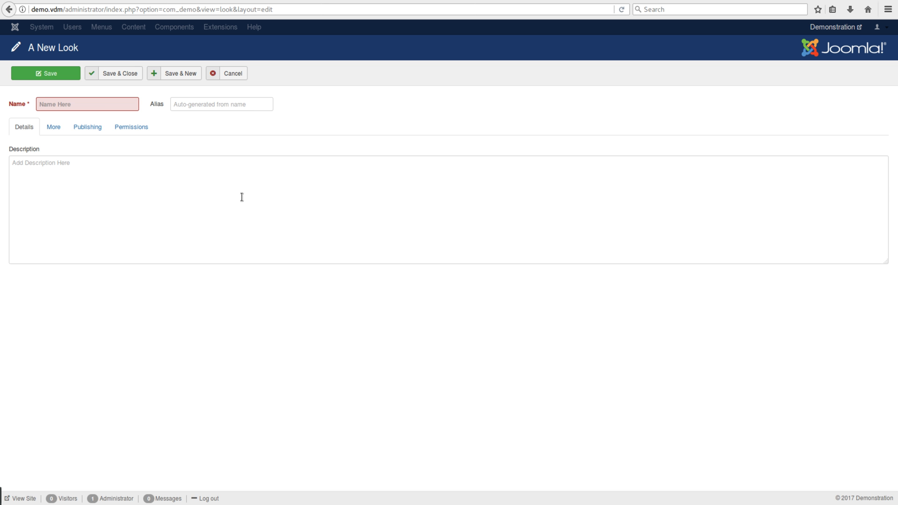
pyautogui.moveTo(575, 310)
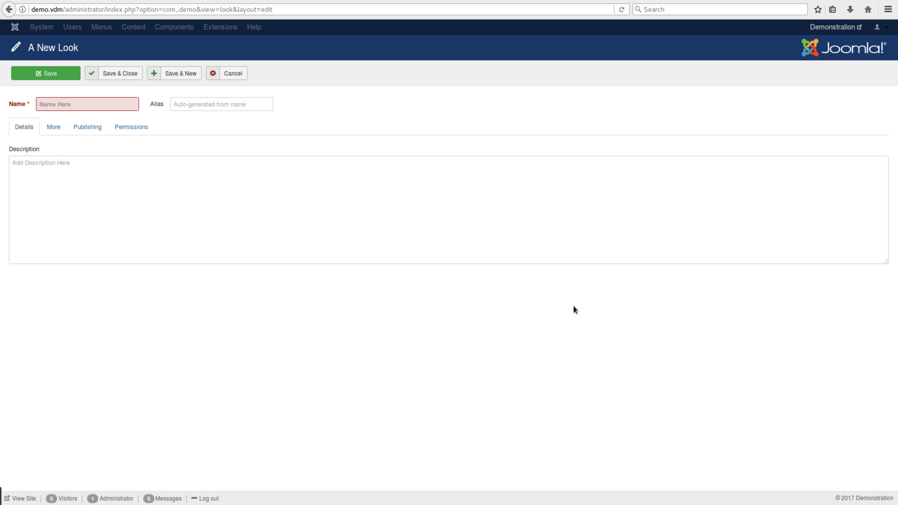
pyautogui.click(52, 126)
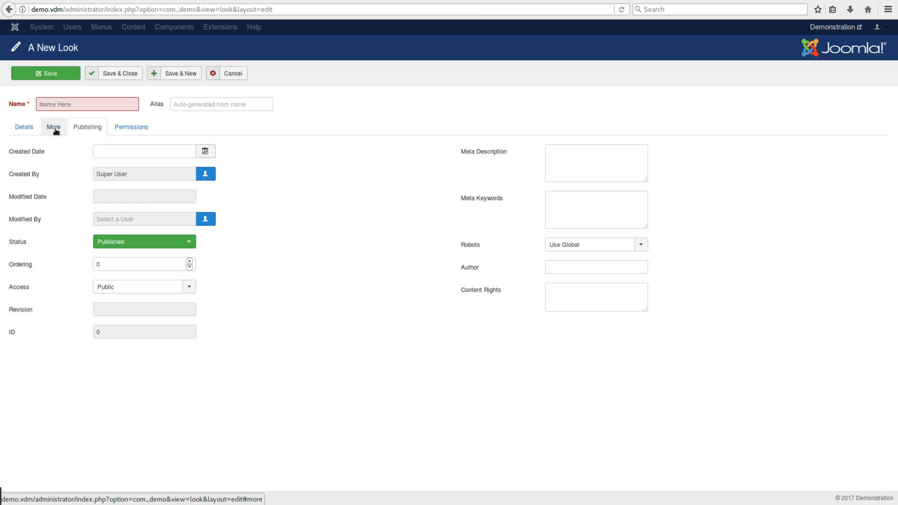
pyautogui.click(52, 126)
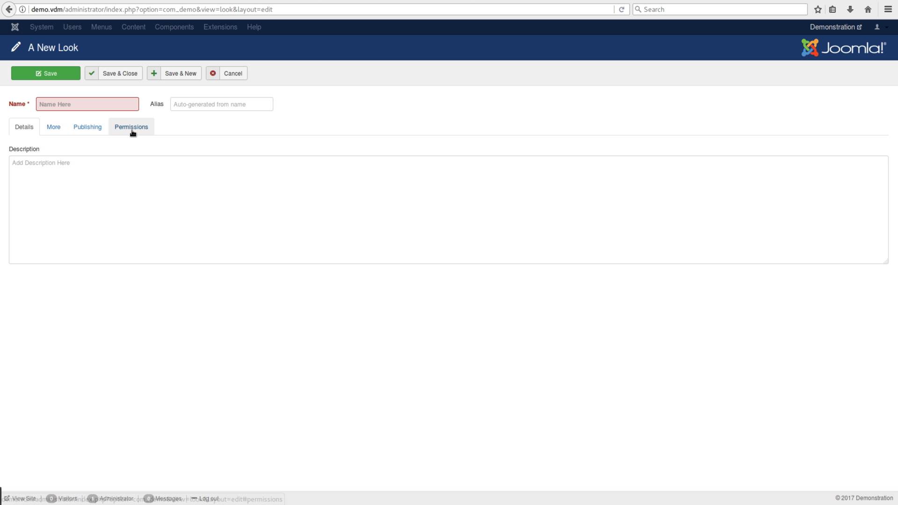
pyautogui.click(131, 127)
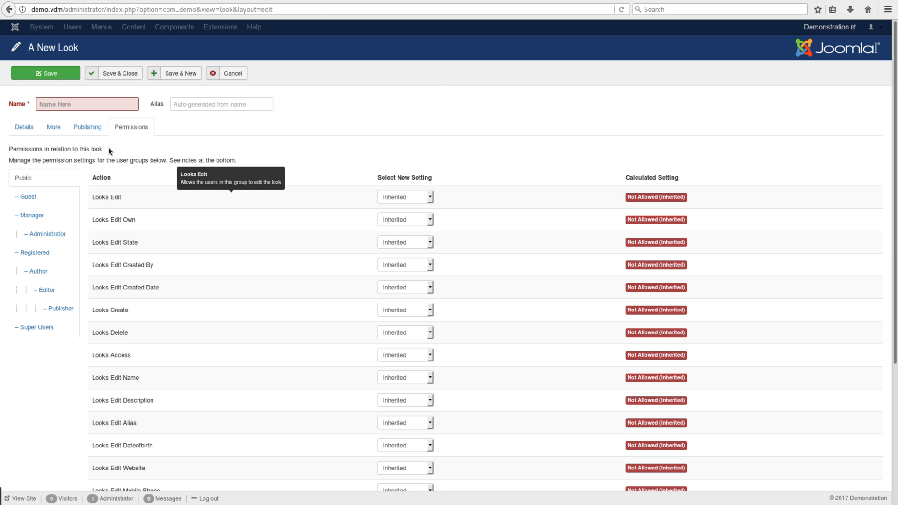
pyautogui.moveTo(218, 291)
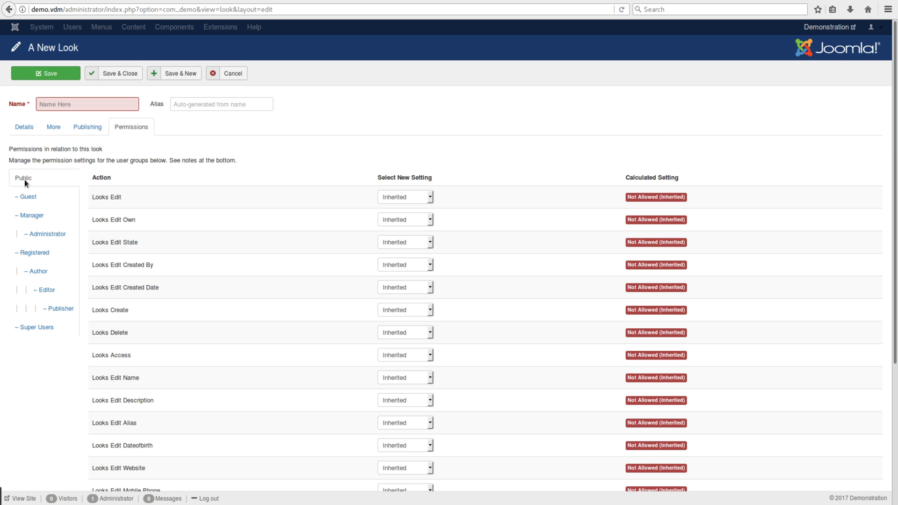
pyautogui.scroll(-3)
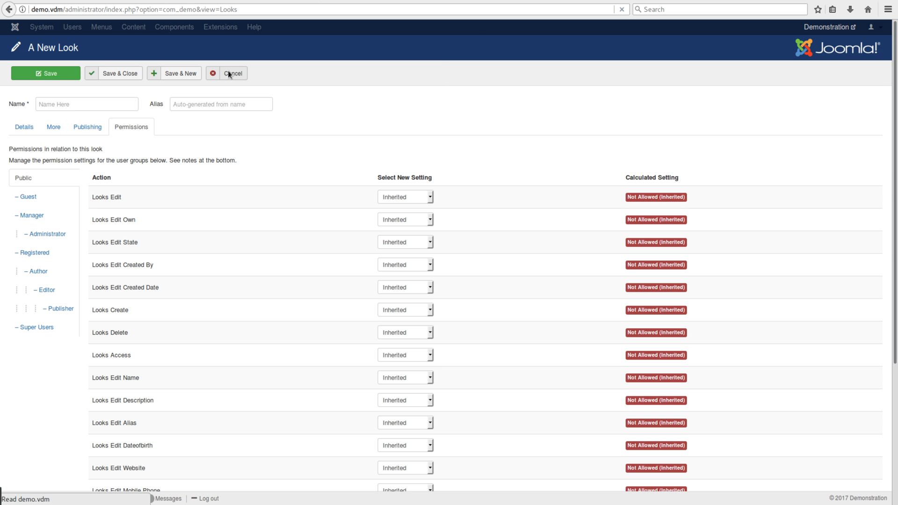
# Step: Cancel the look, enter Demo Options Permissions and set Create to Allowed for the Public group
pyautogui.click(233, 73)
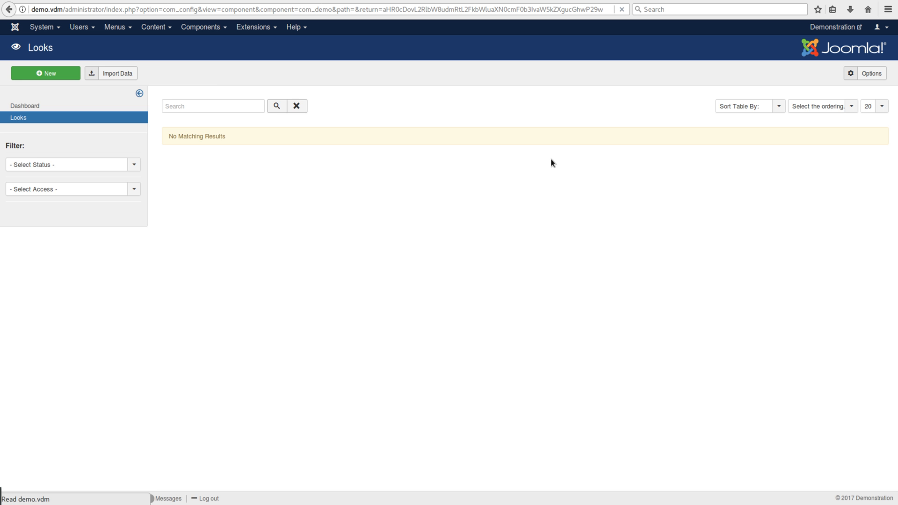
pyautogui.click(869, 73)
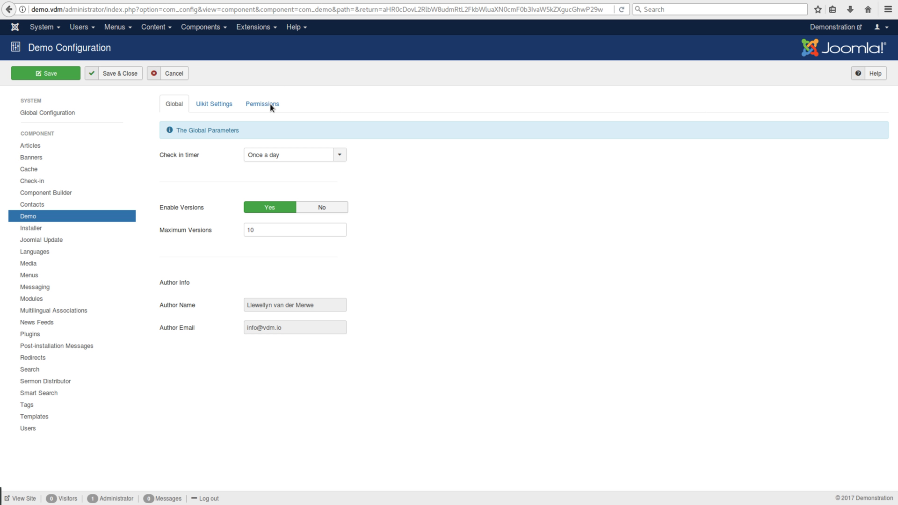
pyautogui.moveTo(256, 108)
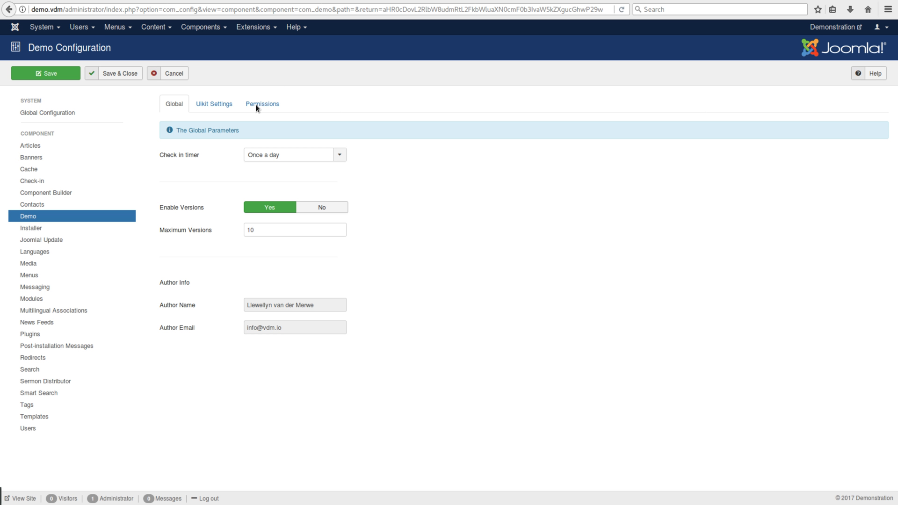
pyautogui.click(261, 104)
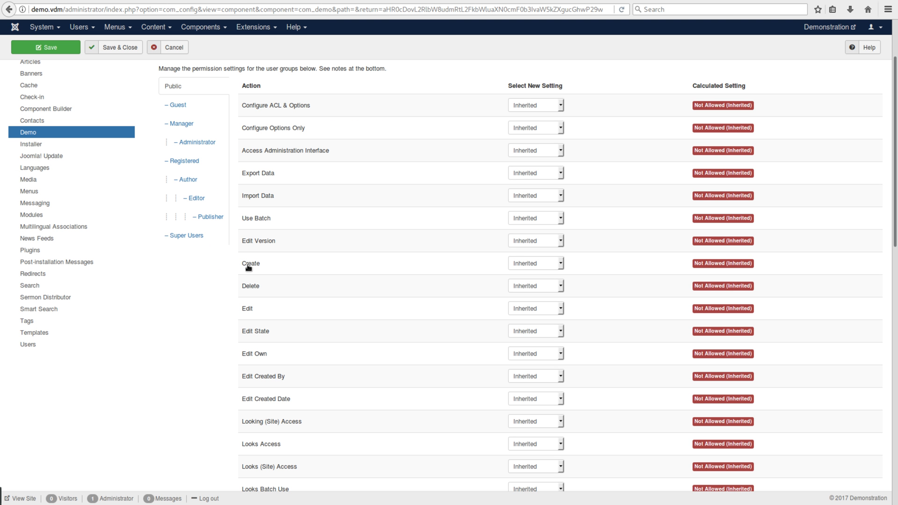
pyautogui.click(534, 263)
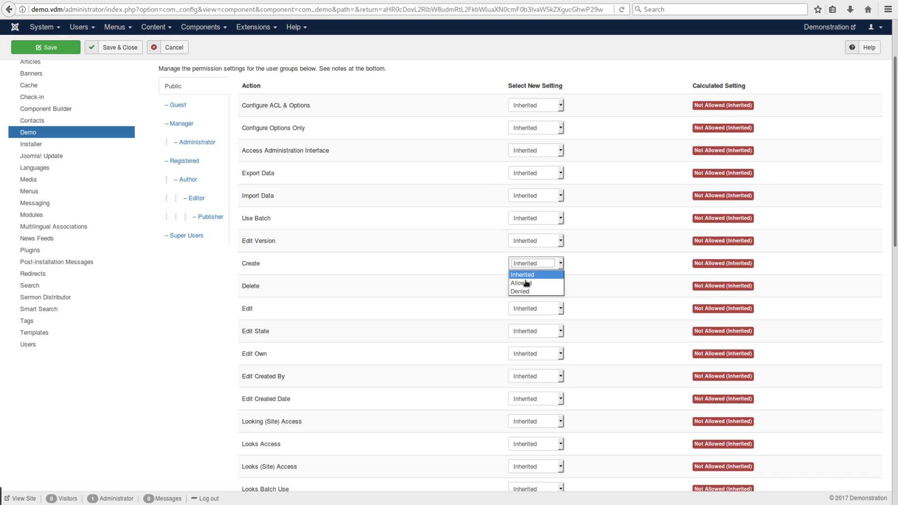
pyautogui.click(521, 283)
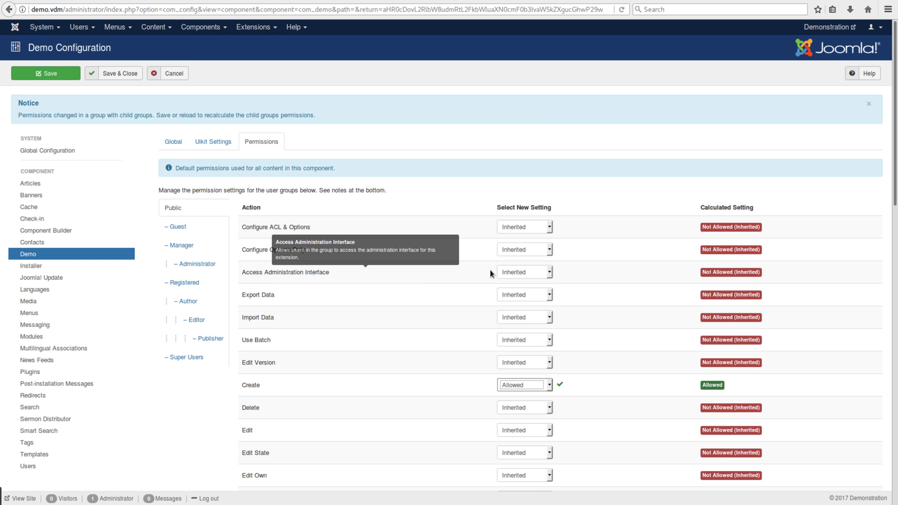
# Step: Scroll the remaining actions, check the Manager group, return to Public and show the Global options
pyautogui.scroll(-3)
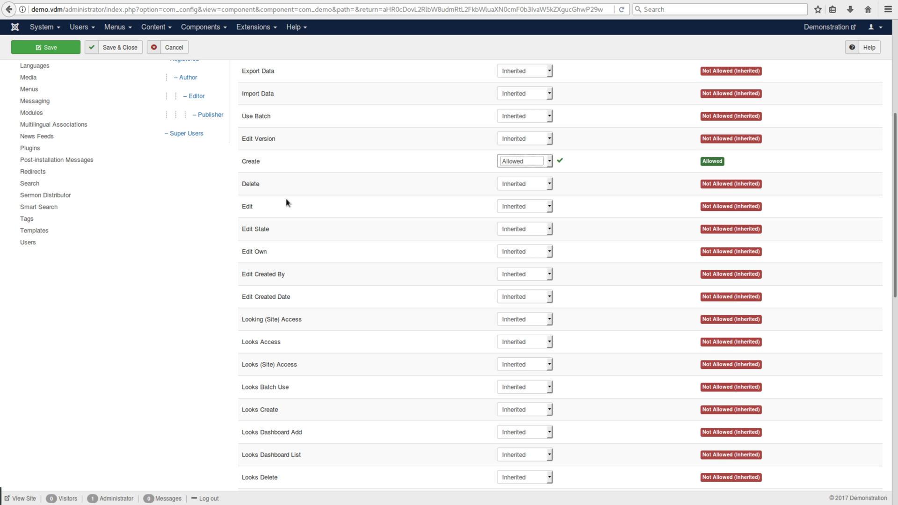
pyautogui.moveTo(267, 165)
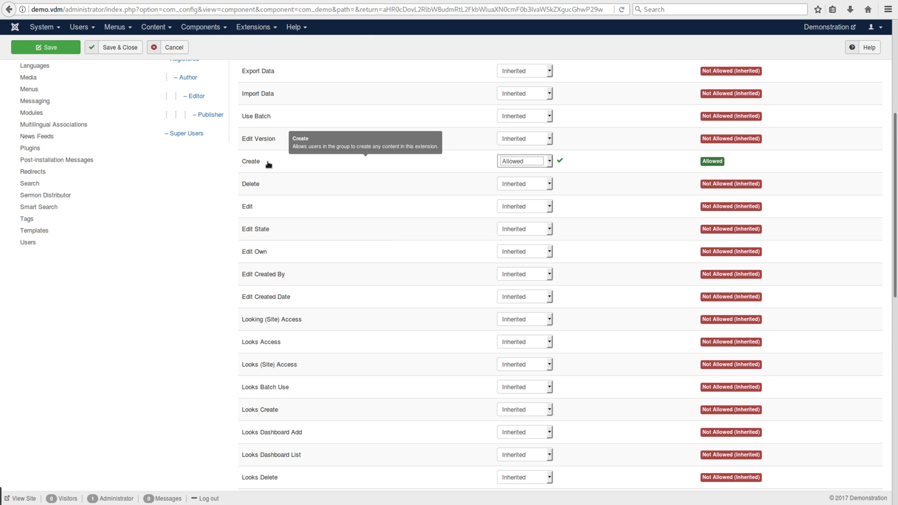
pyautogui.moveTo(346, 184)
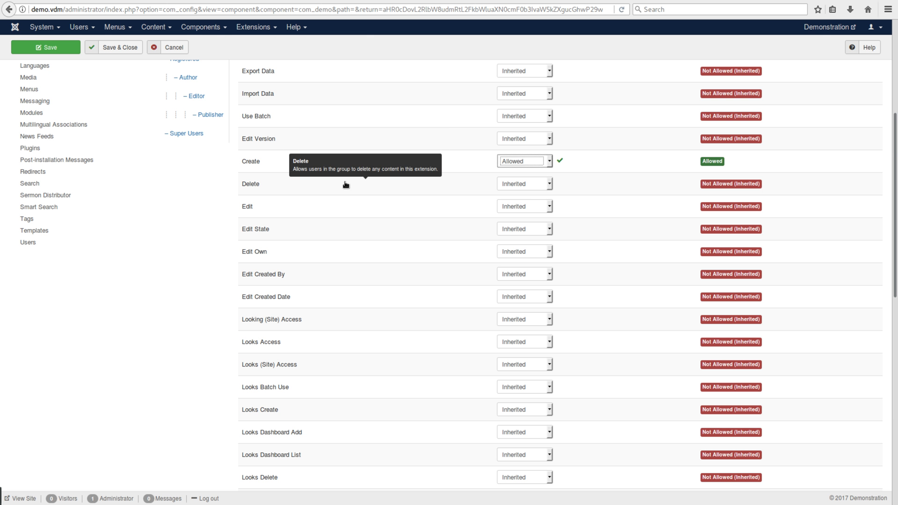
pyautogui.moveTo(394, 247)
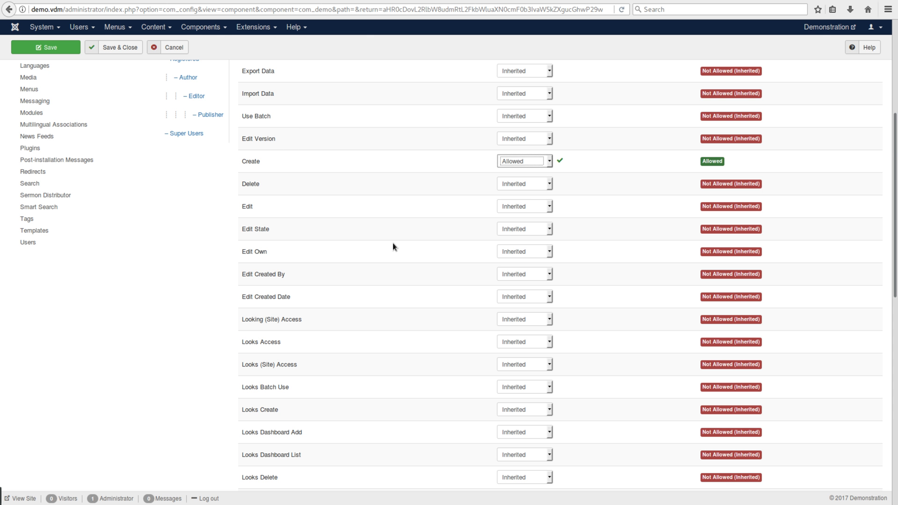
pyautogui.scroll(-3)
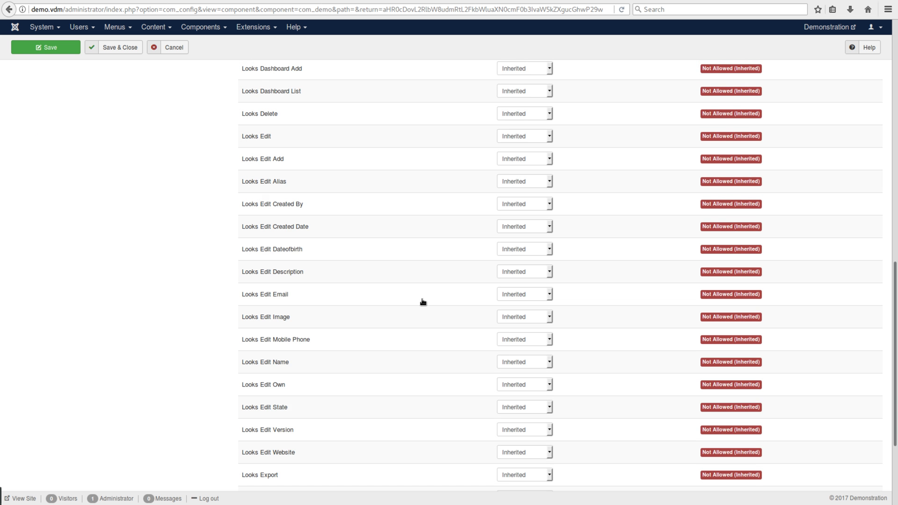
pyautogui.scroll(-3)
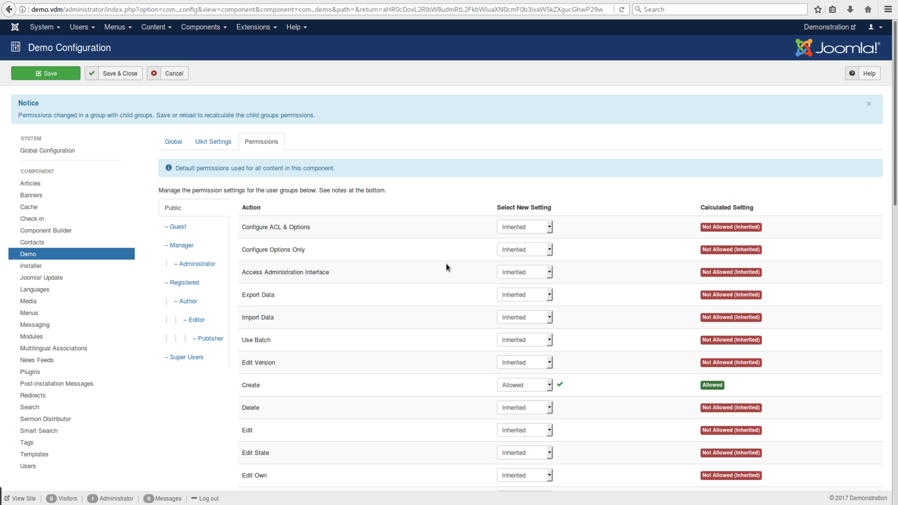
pyautogui.scroll(-3)
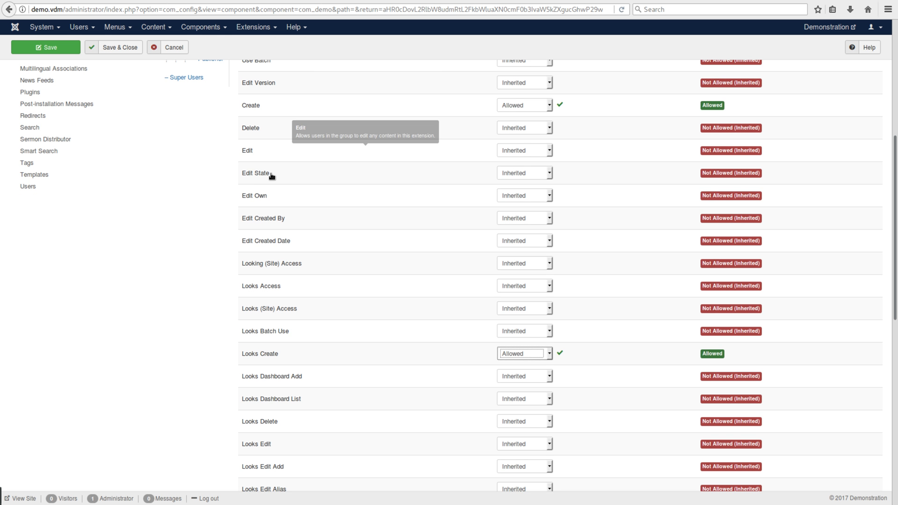
pyautogui.moveTo(255, 219)
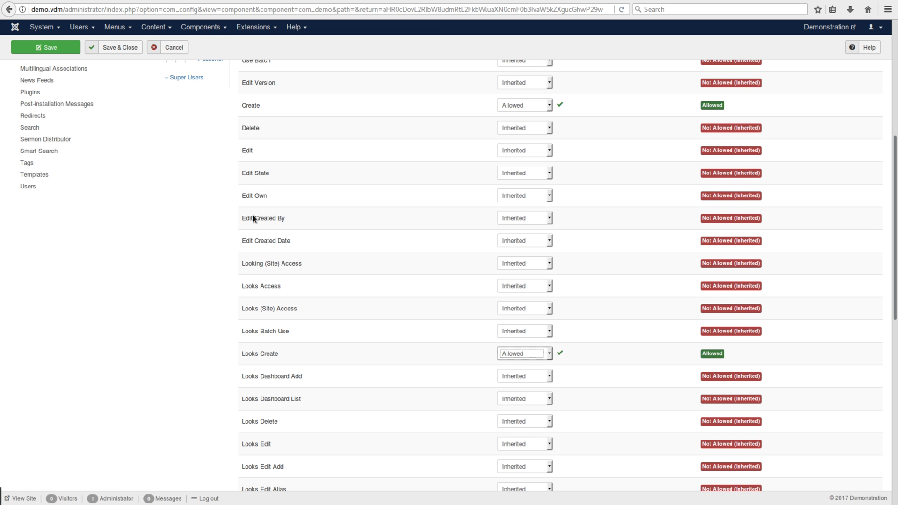
pyautogui.moveTo(371, 311)
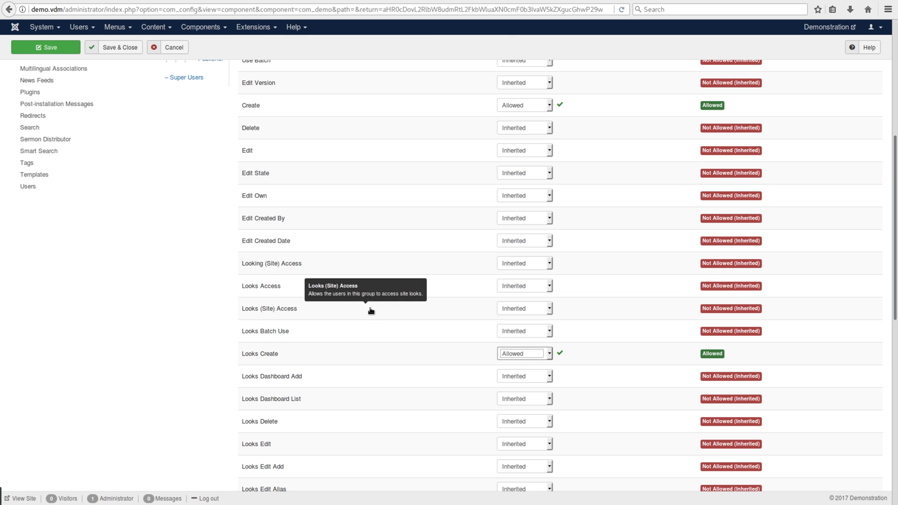
pyautogui.scroll(-3)
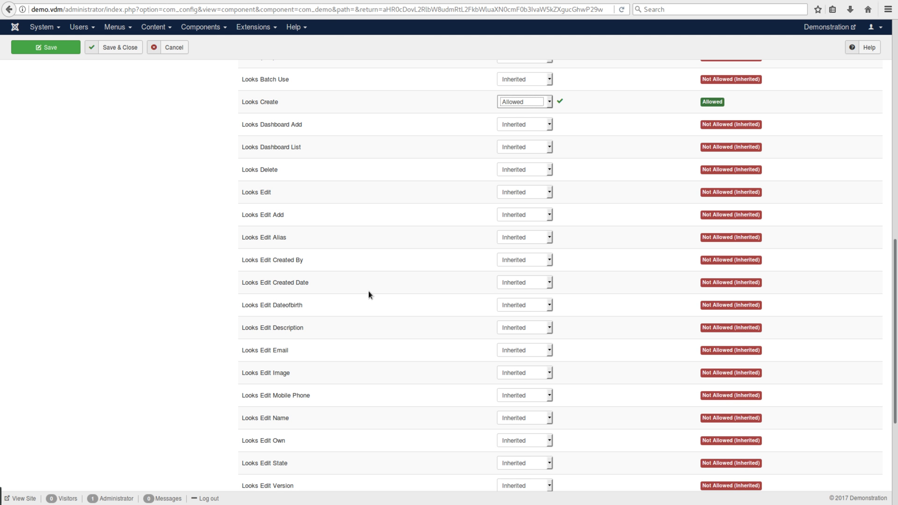
pyautogui.moveTo(395, 315)
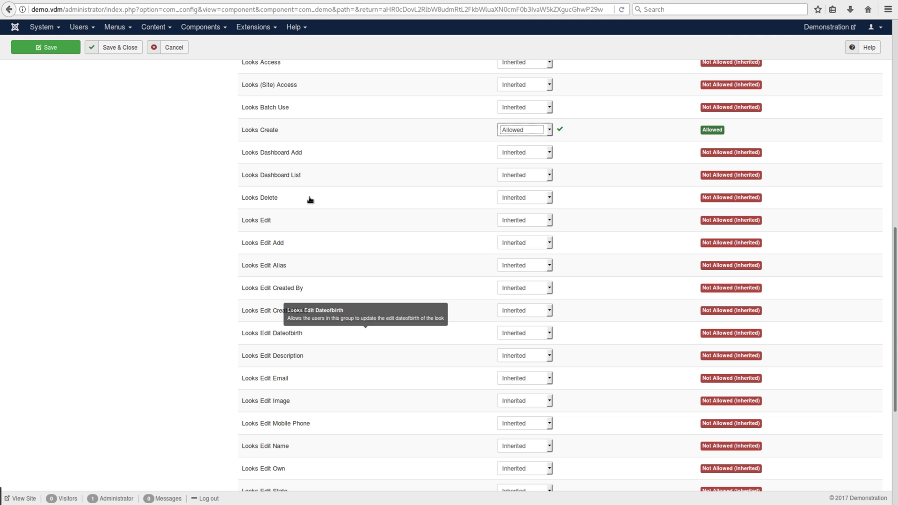
pyautogui.moveTo(366, 305)
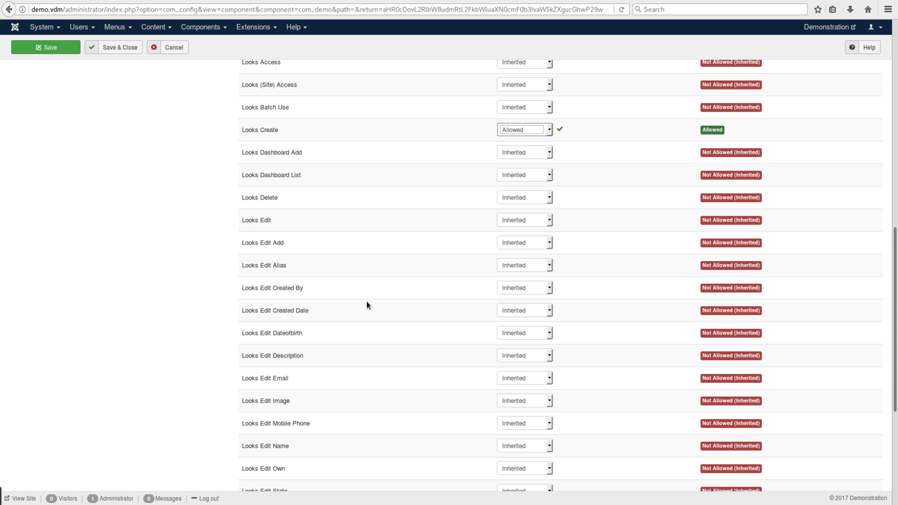
pyautogui.moveTo(354, 156)
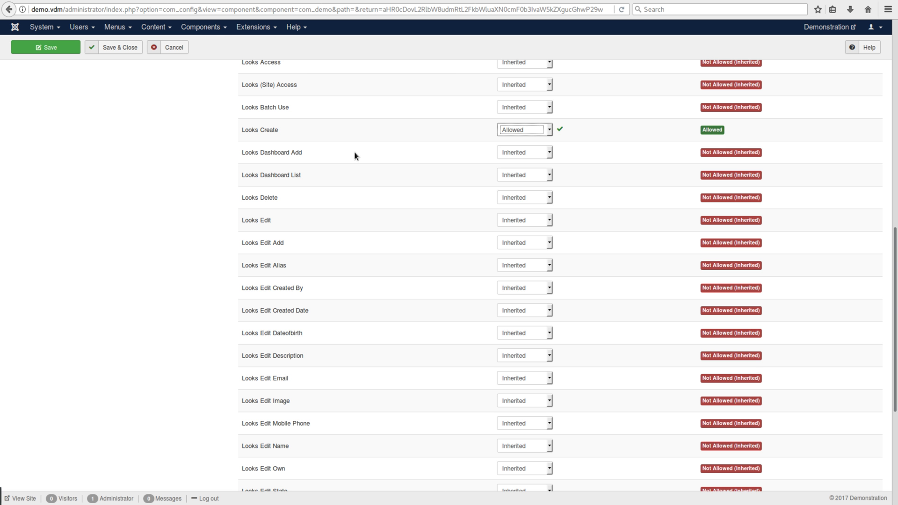
pyautogui.moveTo(298, 175)
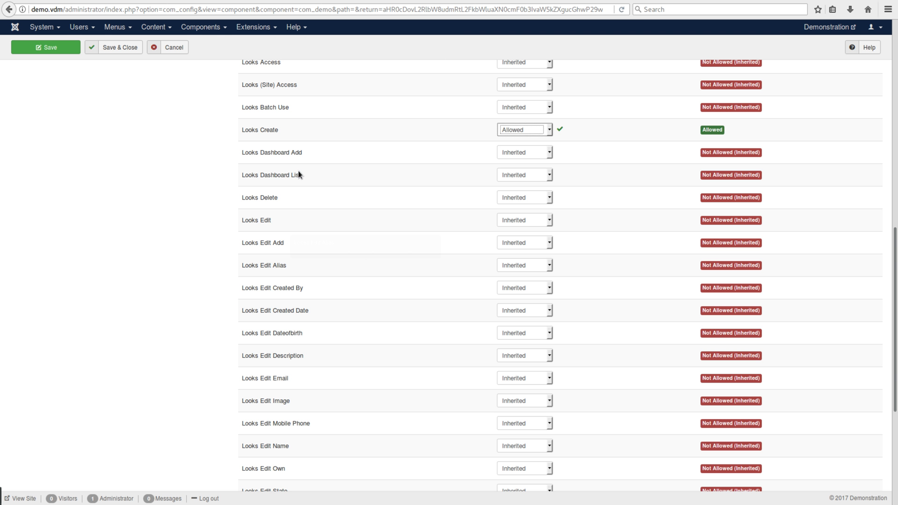
pyautogui.moveTo(369, 292)
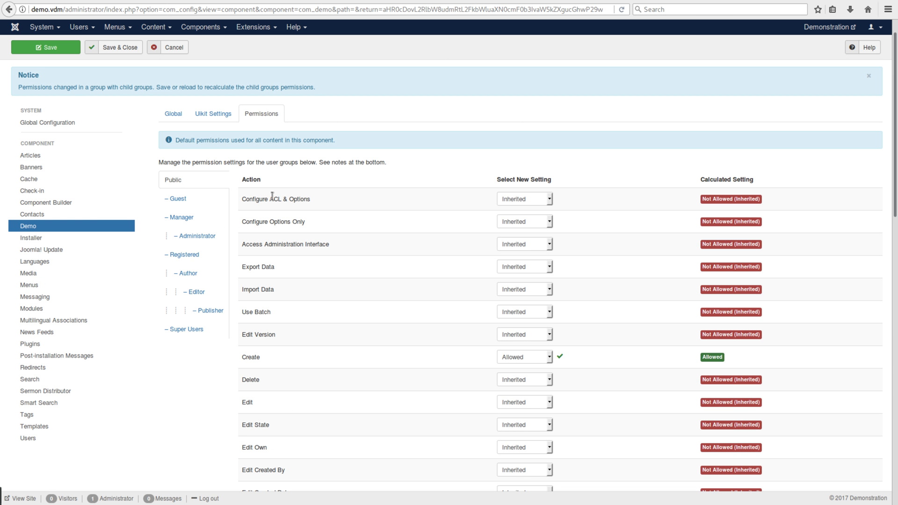
pyautogui.moveTo(445, 334)
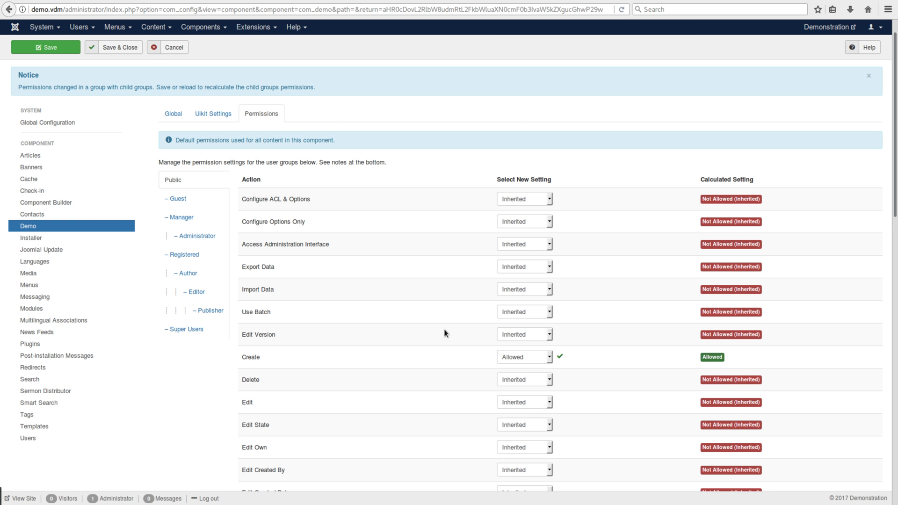
pyautogui.scroll(-3)
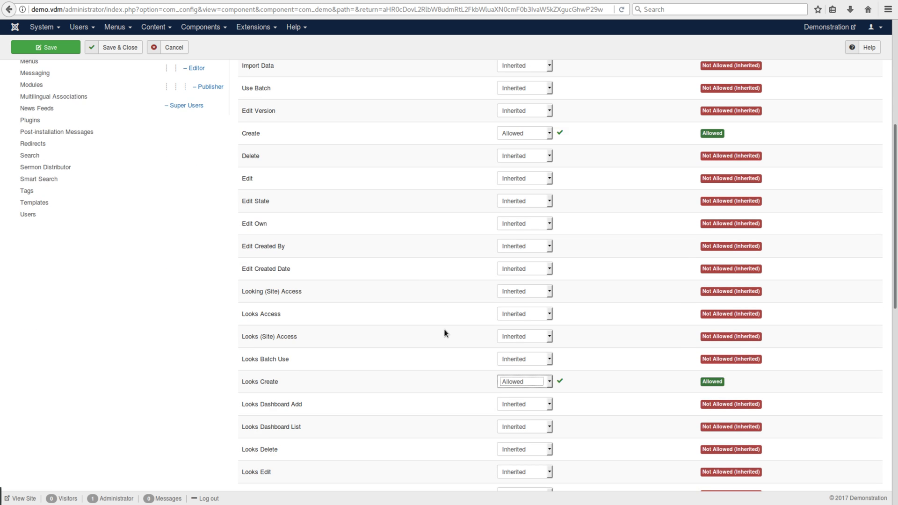
pyautogui.scroll(-3)
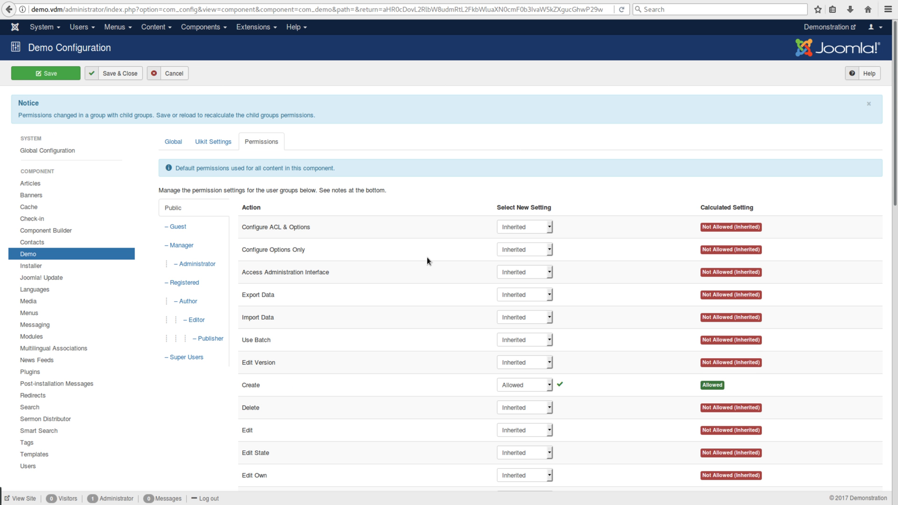
pyautogui.moveTo(241, 251)
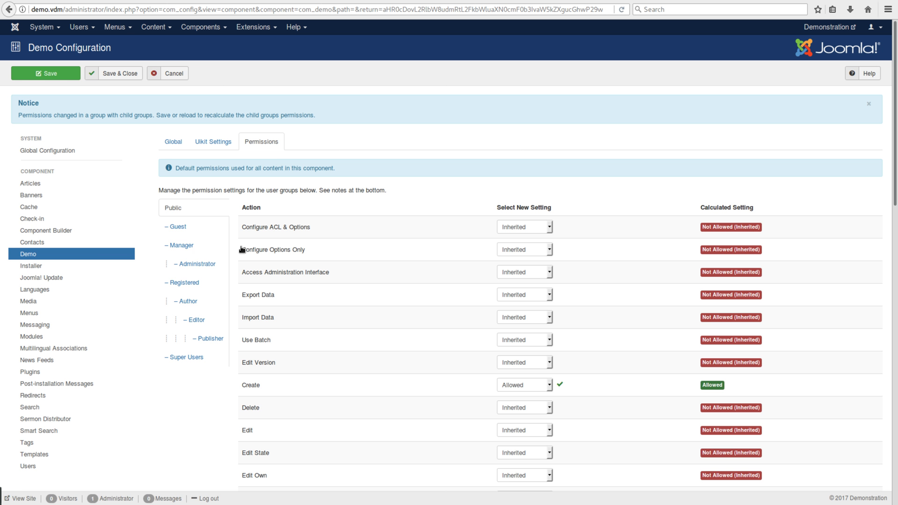
pyautogui.click(181, 245)
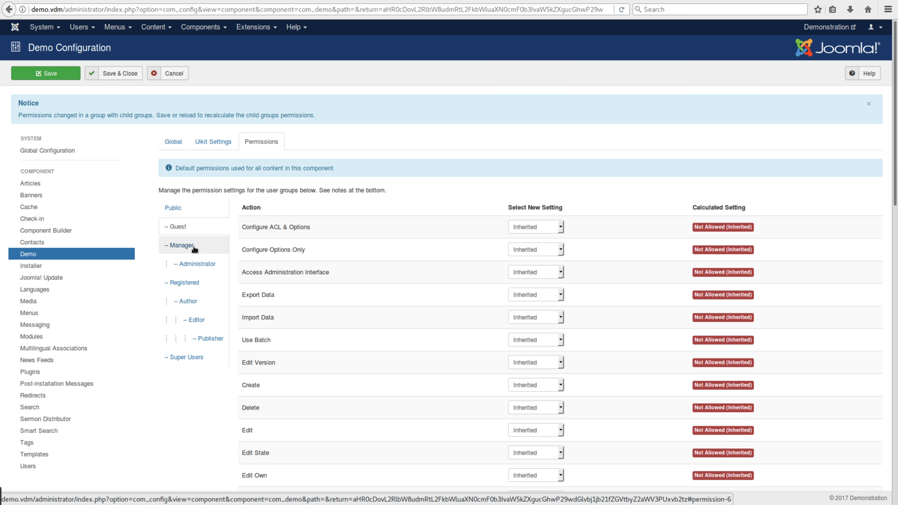
pyautogui.click(176, 227)
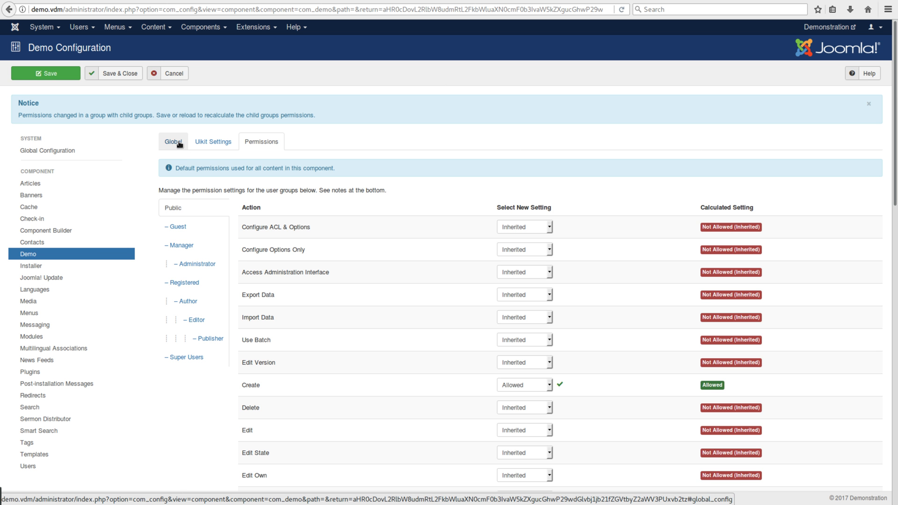
pyautogui.click(173, 141)
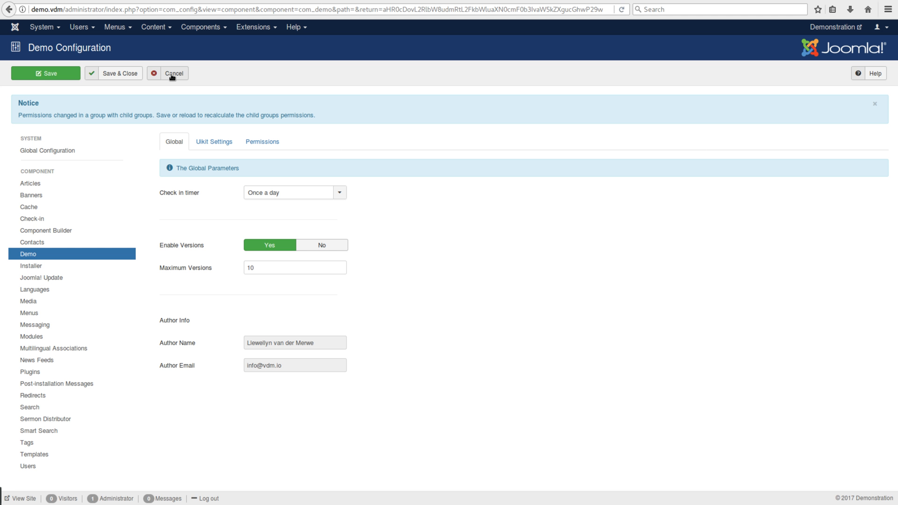
pyautogui.moveTo(339, 102)
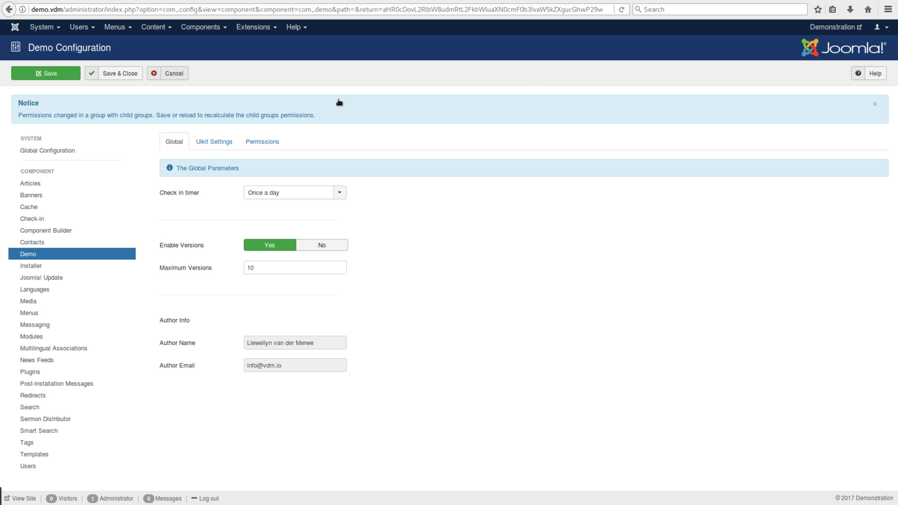
# Step: Leave the Demo configuration and open the Demo component for editing from Joomla Components
pyautogui.click(169, 73)
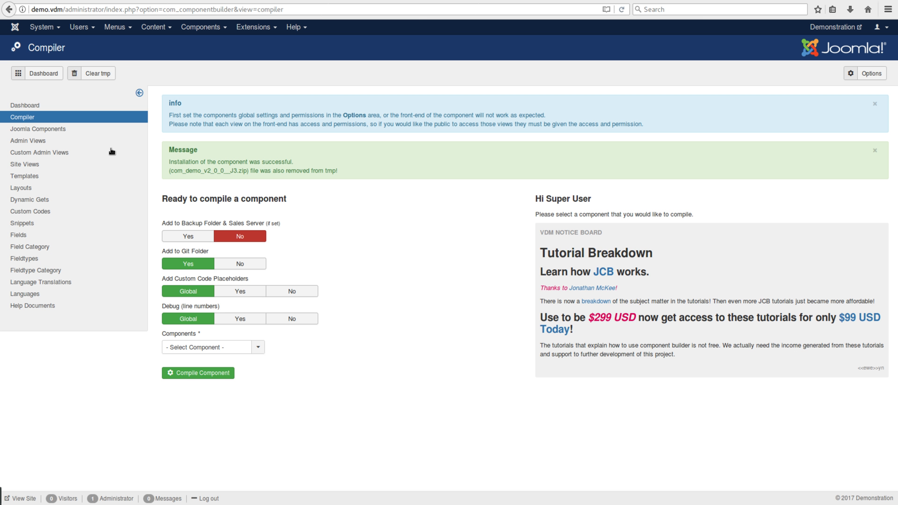
pyautogui.click(38, 128)
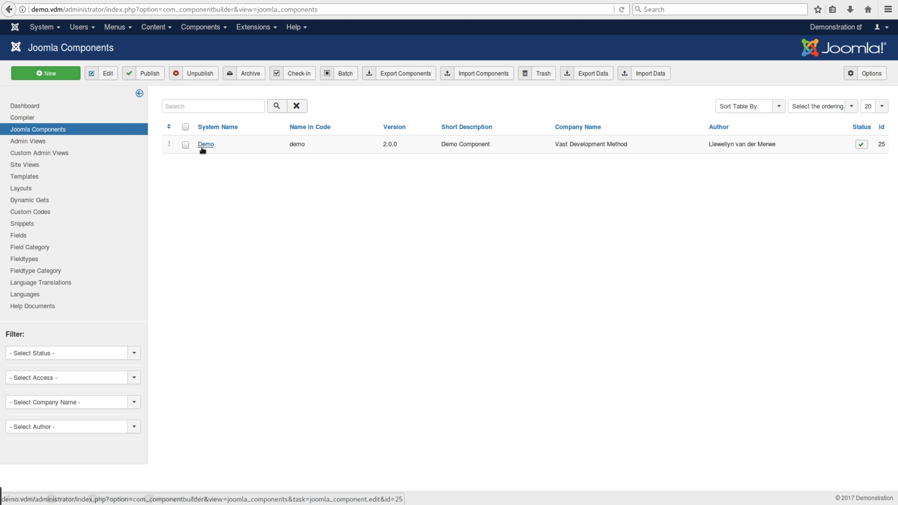
pyautogui.click(206, 144)
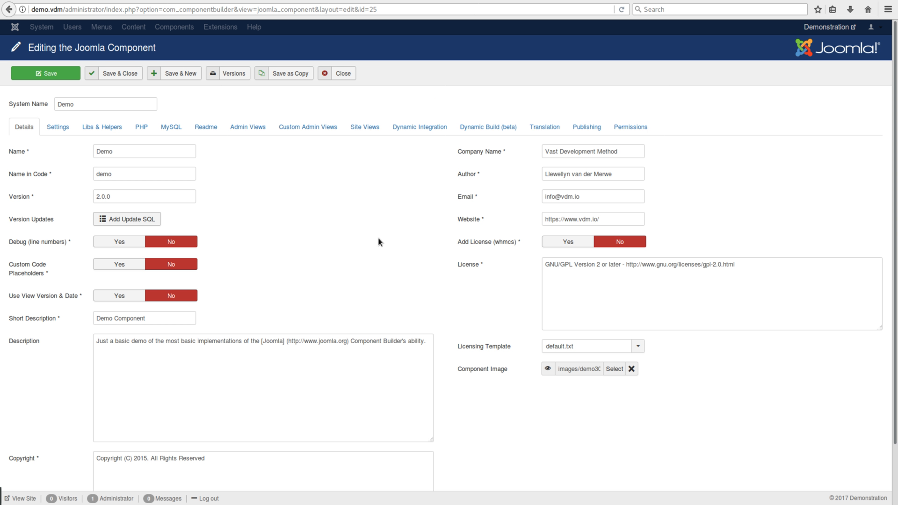
pyautogui.moveTo(292, 223)
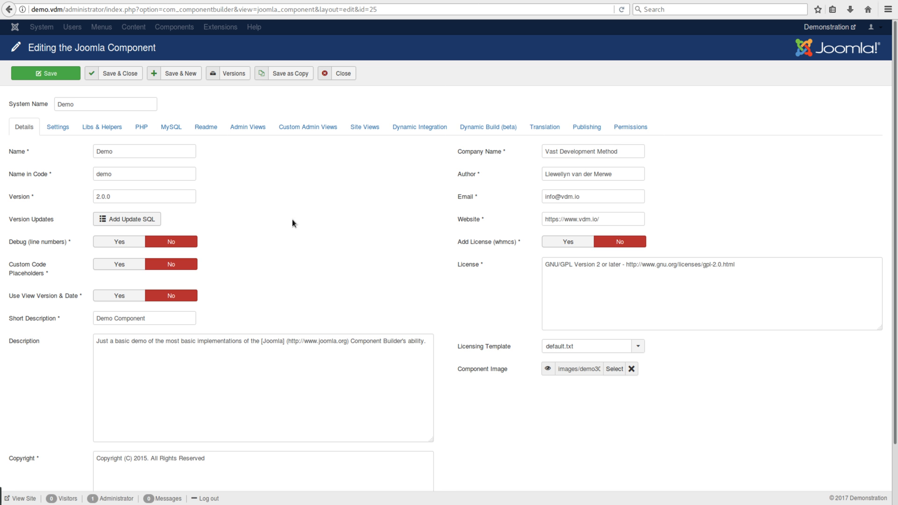
# Step: In Settings' Admin Views, keep Look's Edit/Create Site View at Yes and save the admin views
pyautogui.click(58, 126)
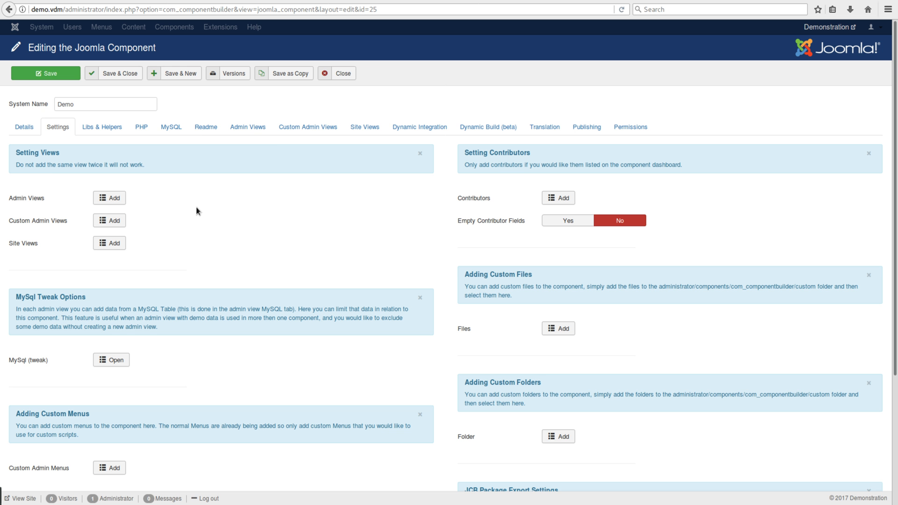
pyautogui.click(109, 198)
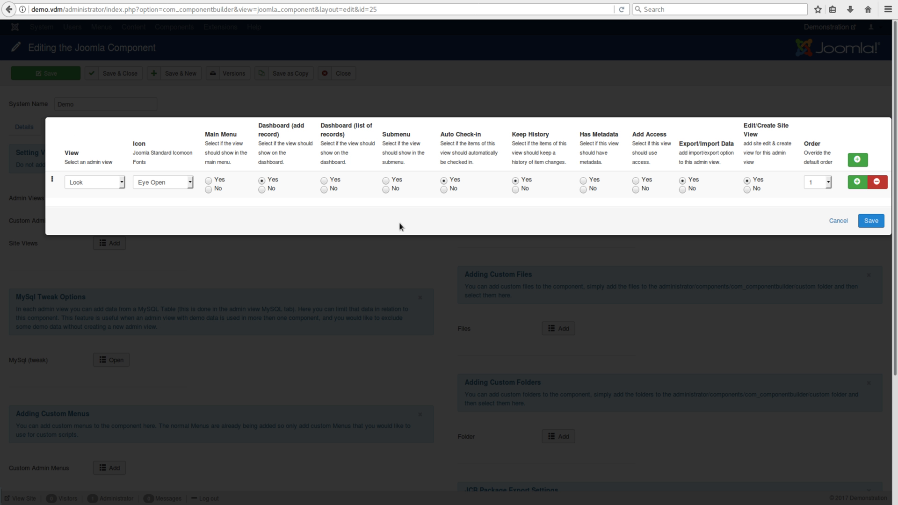
pyautogui.moveTo(348, 218)
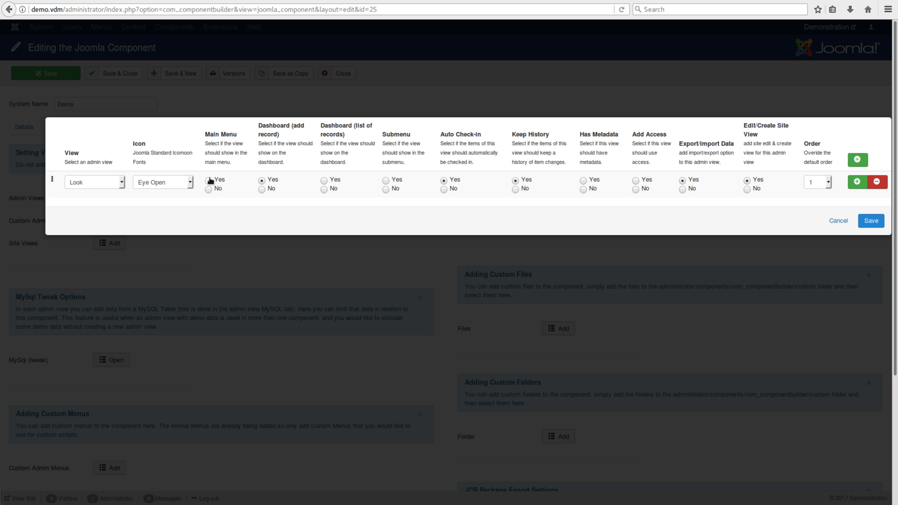
pyautogui.moveTo(479, 233)
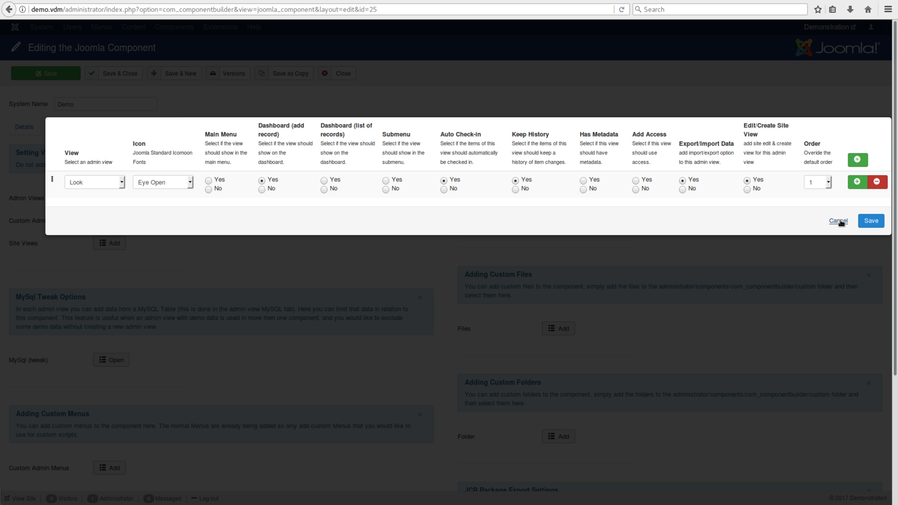
pyautogui.click(836, 221)
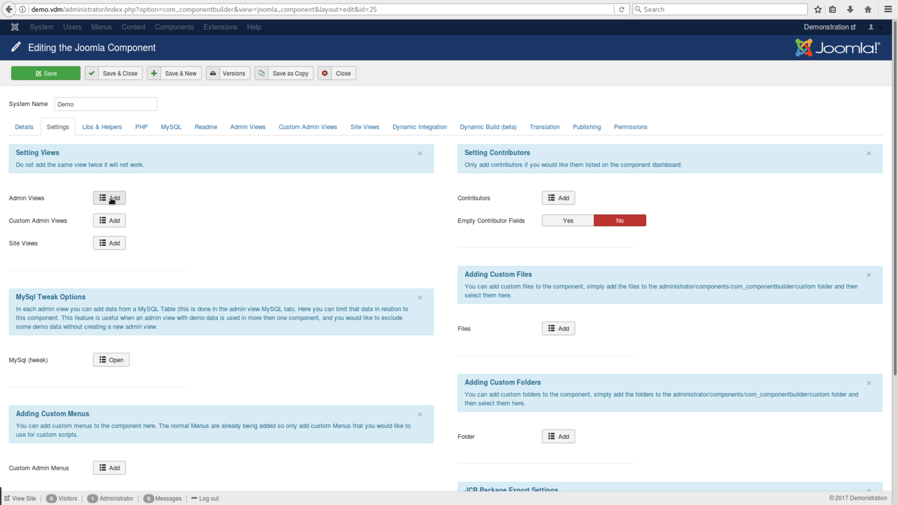
pyautogui.click(109, 197)
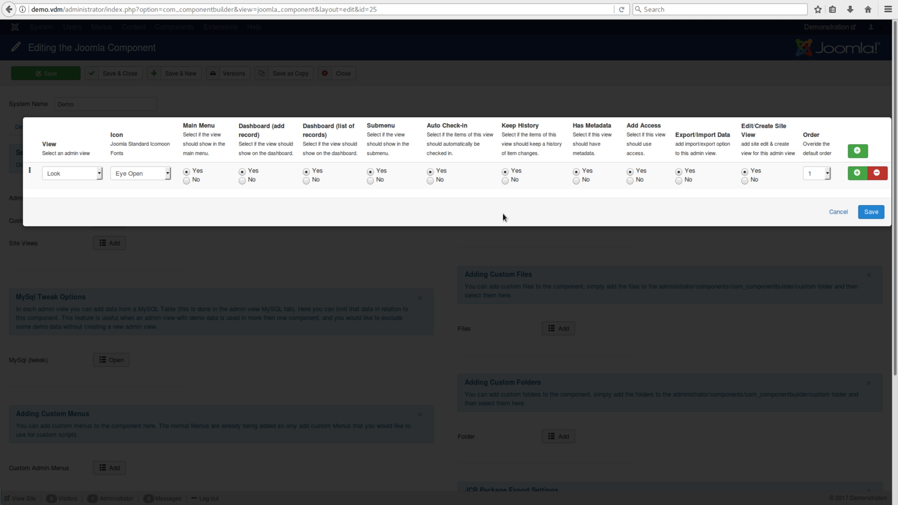
pyautogui.moveTo(772, 148)
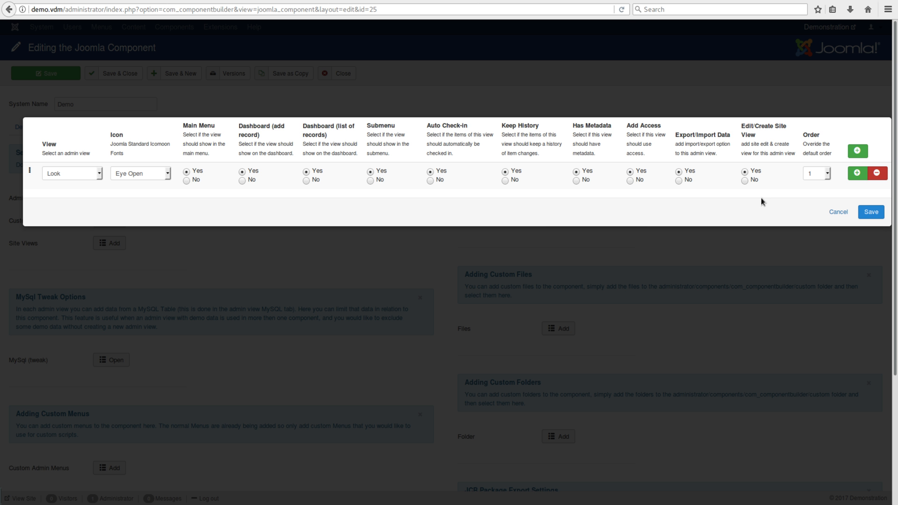
pyautogui.moveTo(67, 178)
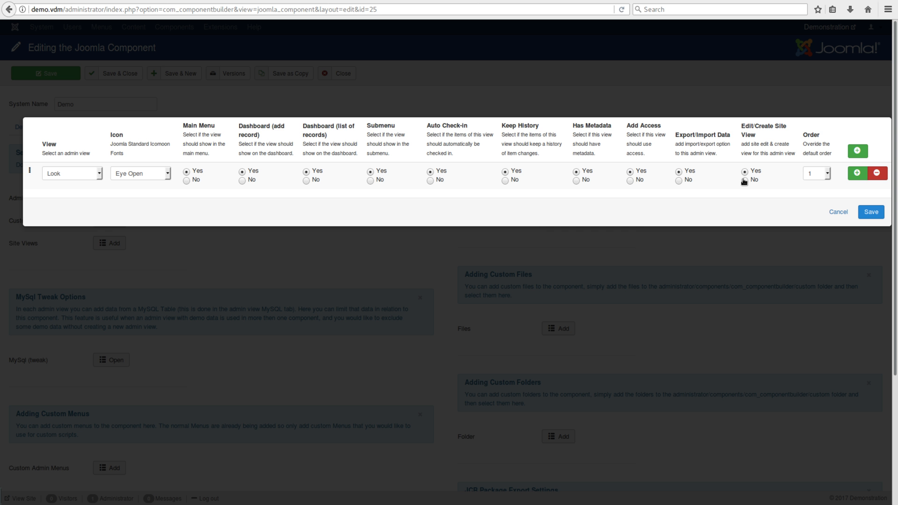
pyautogui.moveTo(755, 212)
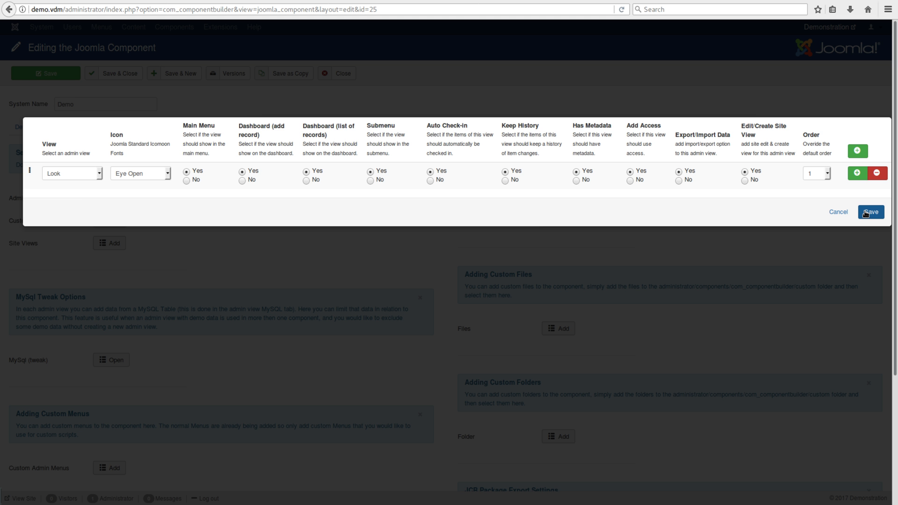
pyautogui.click(869, 213)
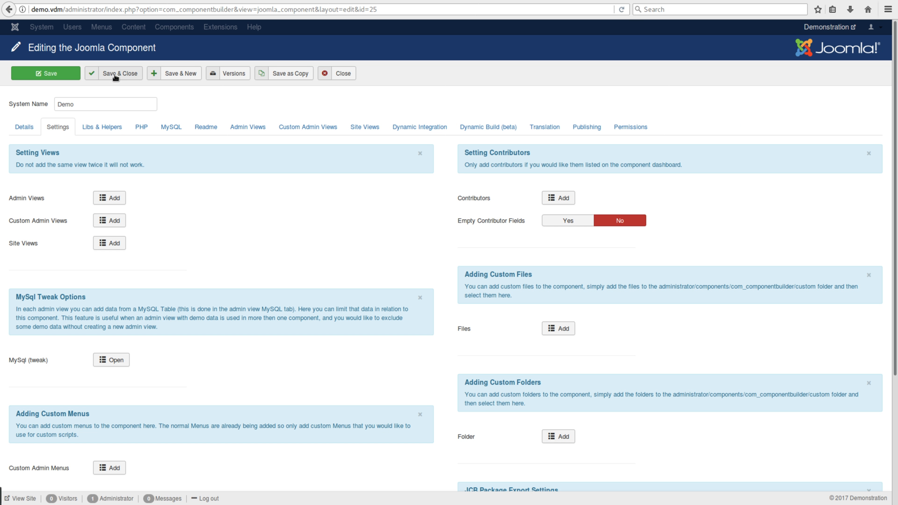
# Step: Save and close the Demo component, then select Demo on the Compiler page
pyautogui.click(119, 73)
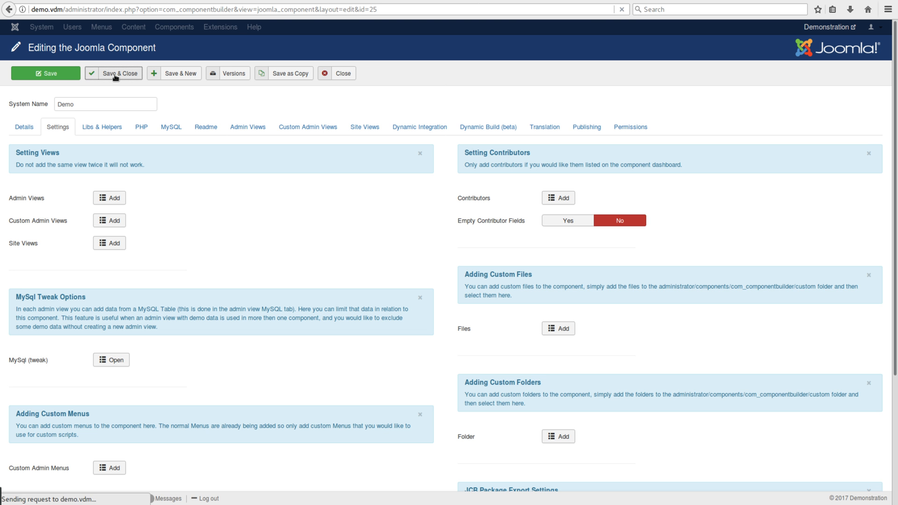
pyautogui.click(119, 73)
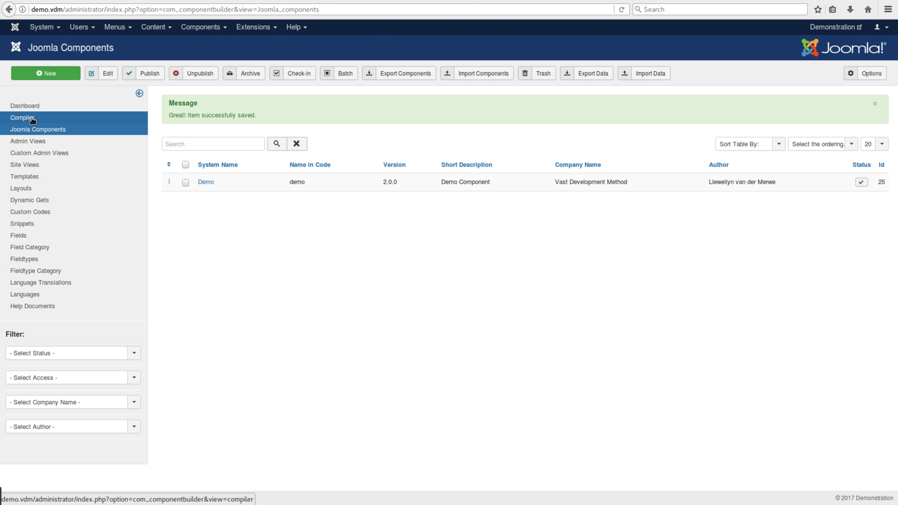
pyautogui.click(22, 118)
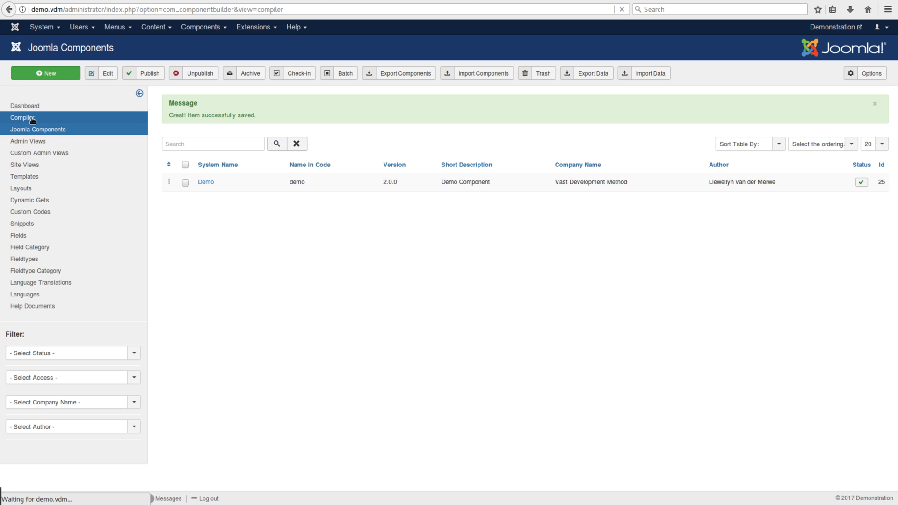
pyautogui.click(22, 118)
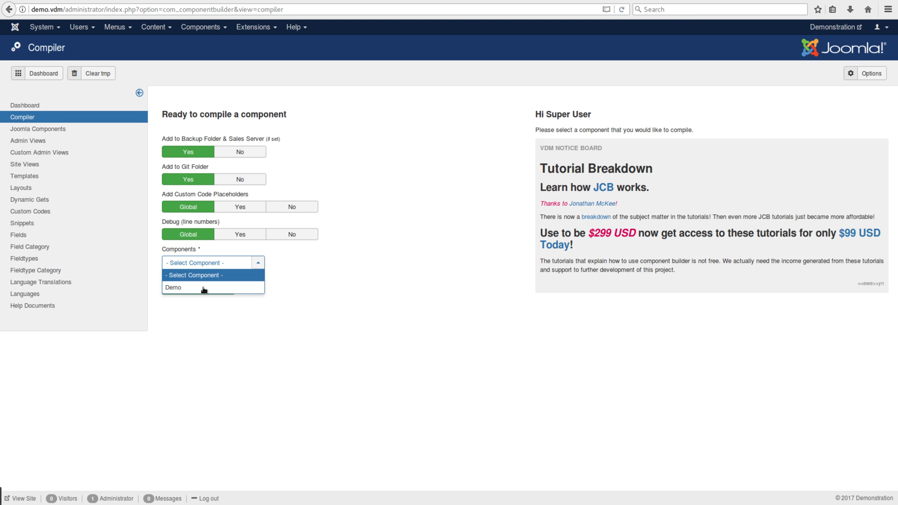
pyautogui.click(173, 287)
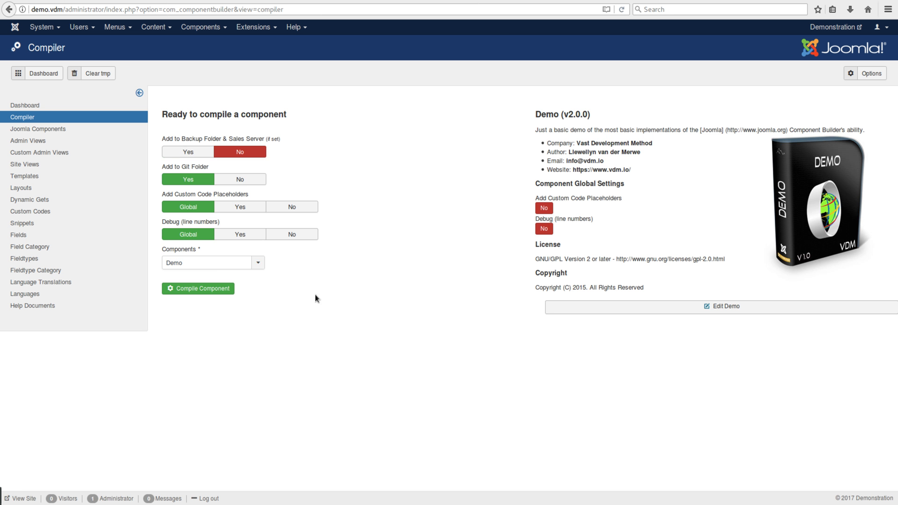
pyautogui.click(197, 288)
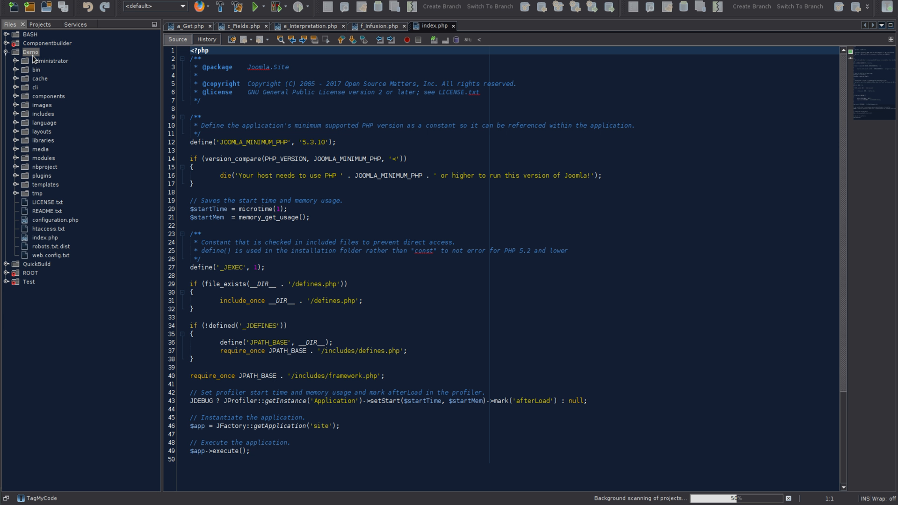
pyautogui.moveTo(14, 101)
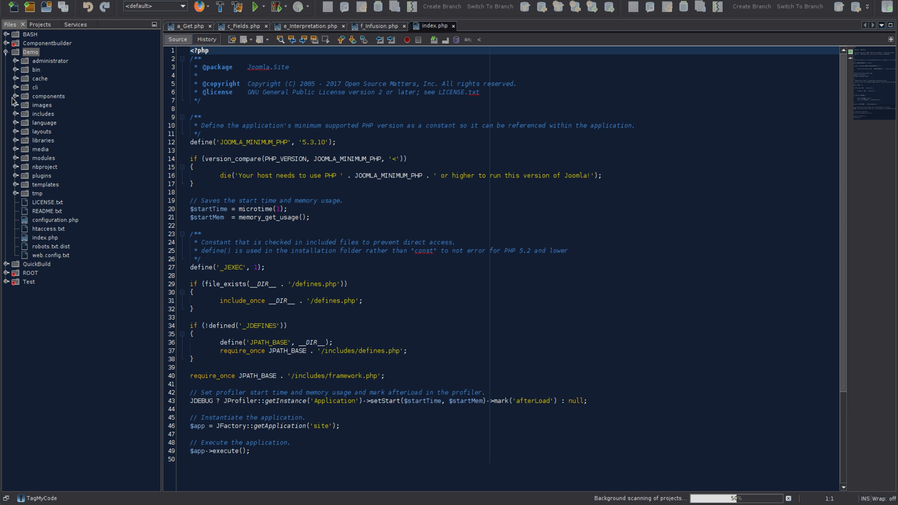
# Step: Expand Demo's com_demo controllers, models and views folders and open the Look model and controller
pyautogui.click(16, 95)
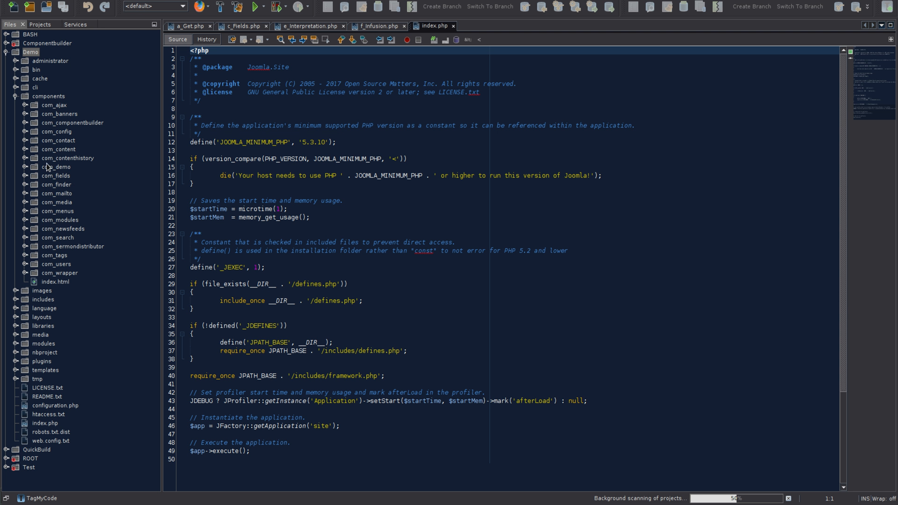
pyautogui.moveTo(67, 174)
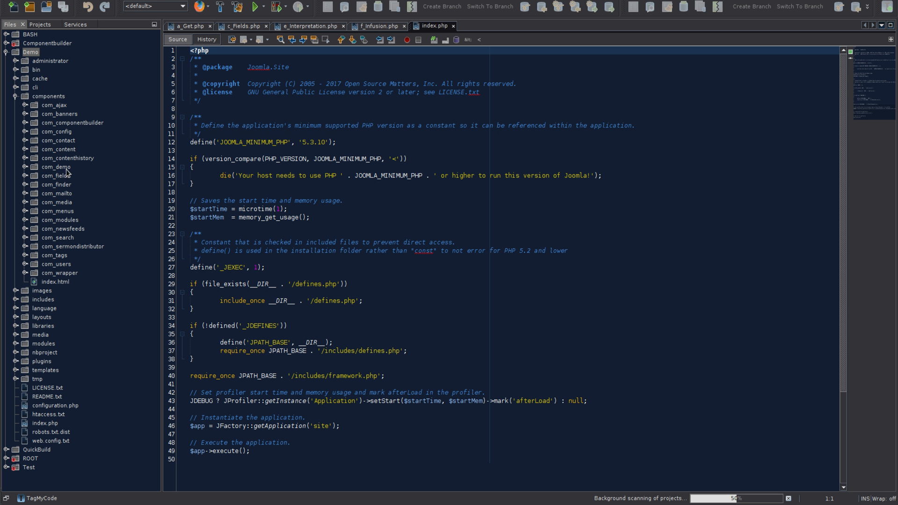
pyautogui.click(24, 166)
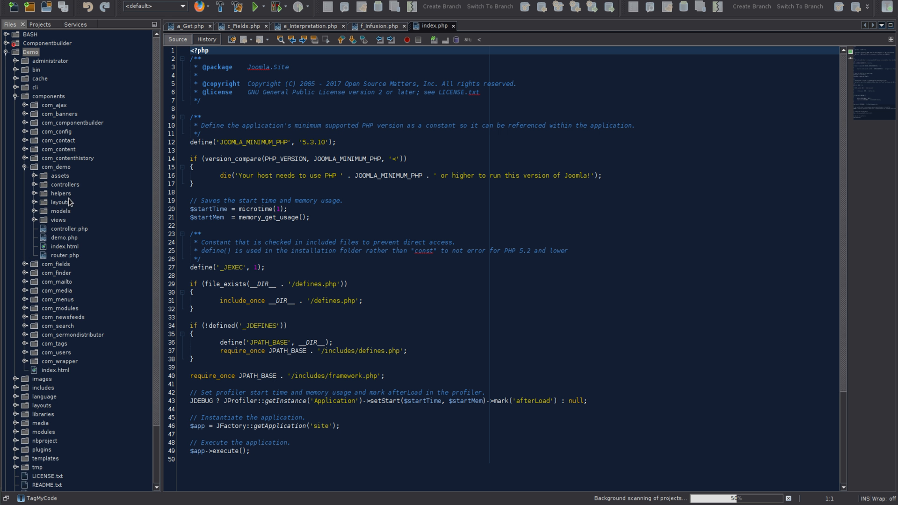
pyautogui.click(34, 210)
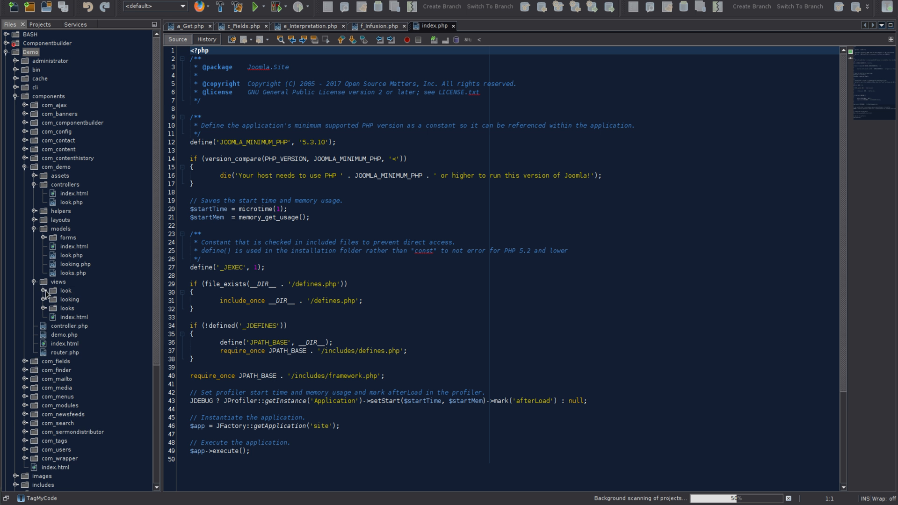
pyautogui.click(43, 290)
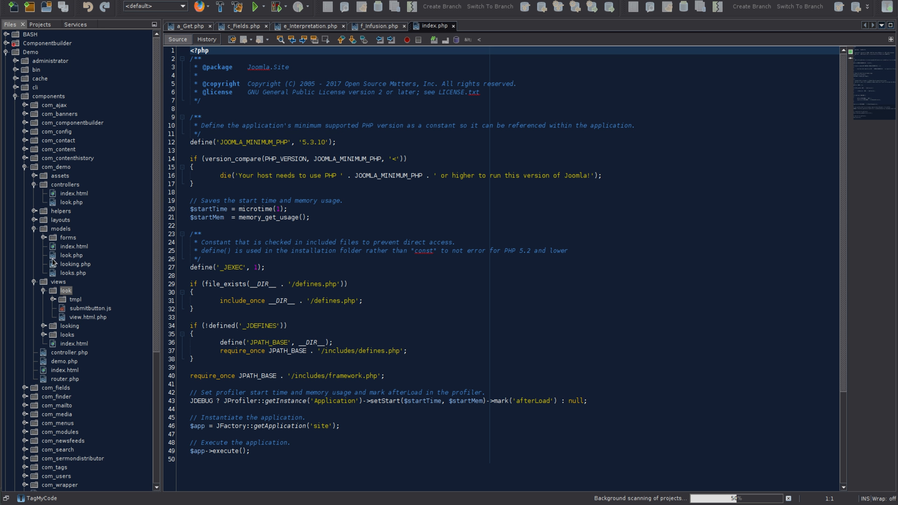
pyautogui.click(71, 255)
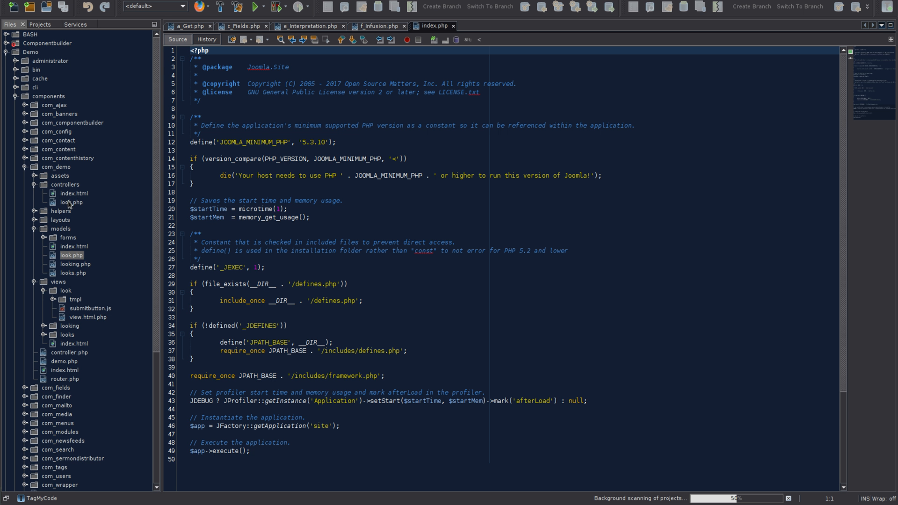
pyautogui.click(72, 202)
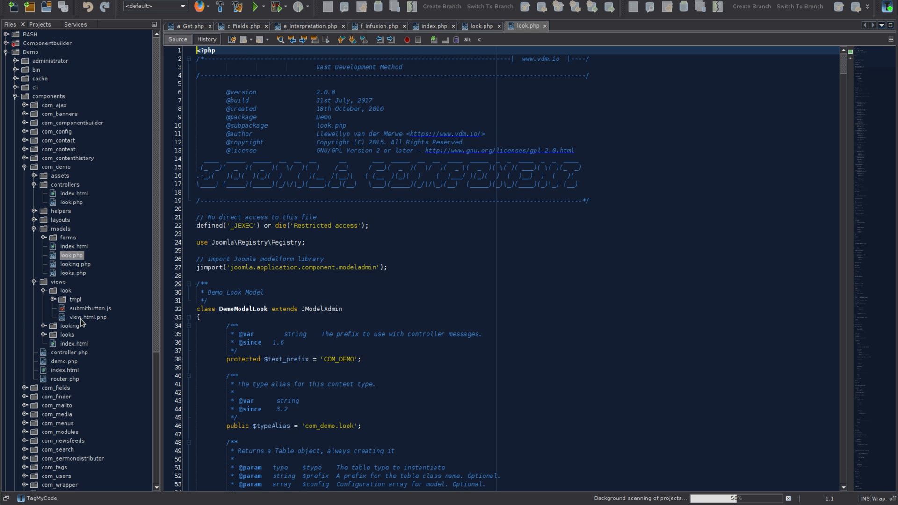
# Step: Read the Look view's view.html.php through addToolBar and setDocument, then return to the Look model
pyautogui.doubleClick(87, 318)
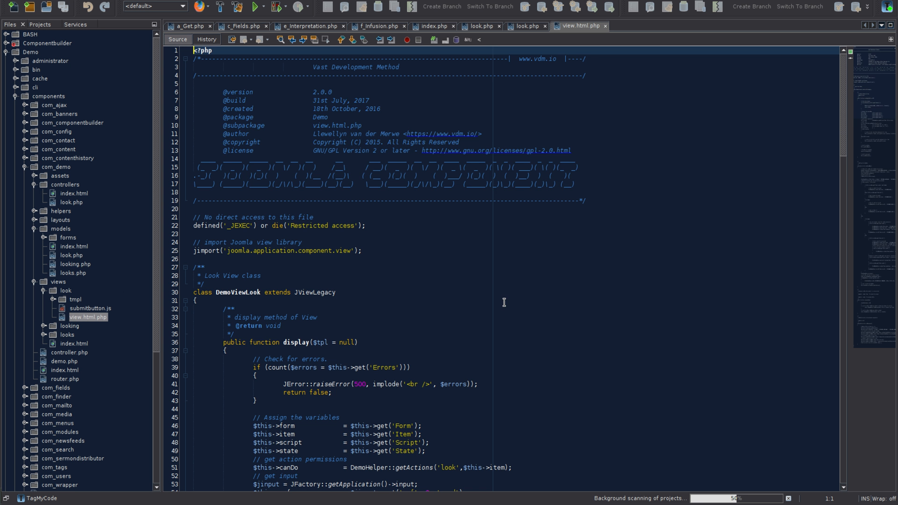
pyautogui.scroll(-3)
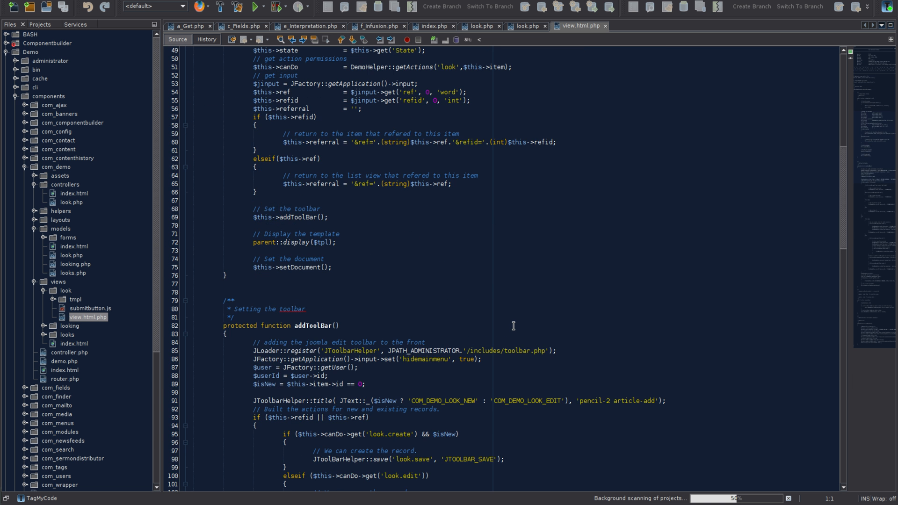
pyautogui.scroll(-3)
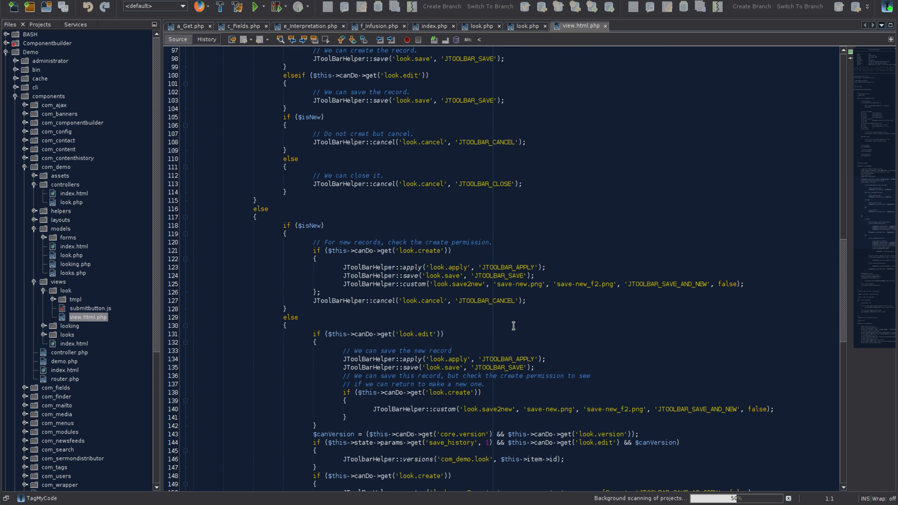
pyautogui.scroll(-3)
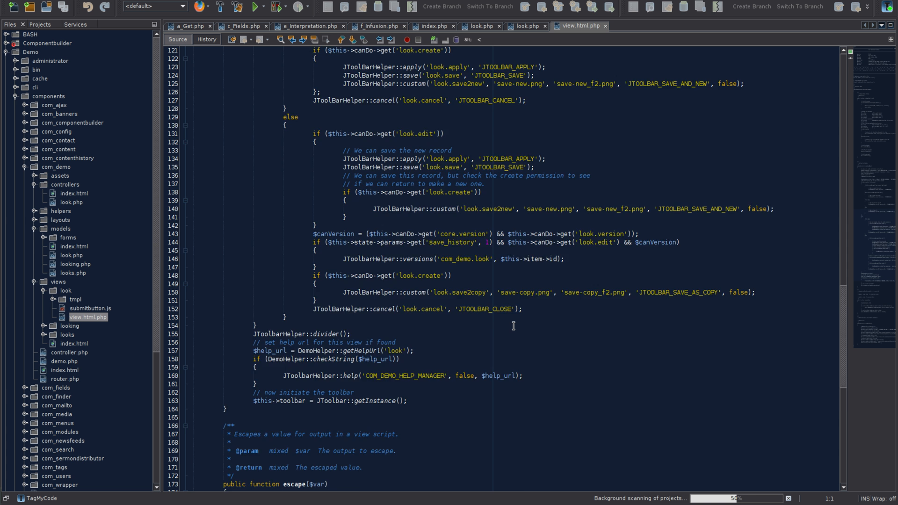
pyautogui.scroll(-3)
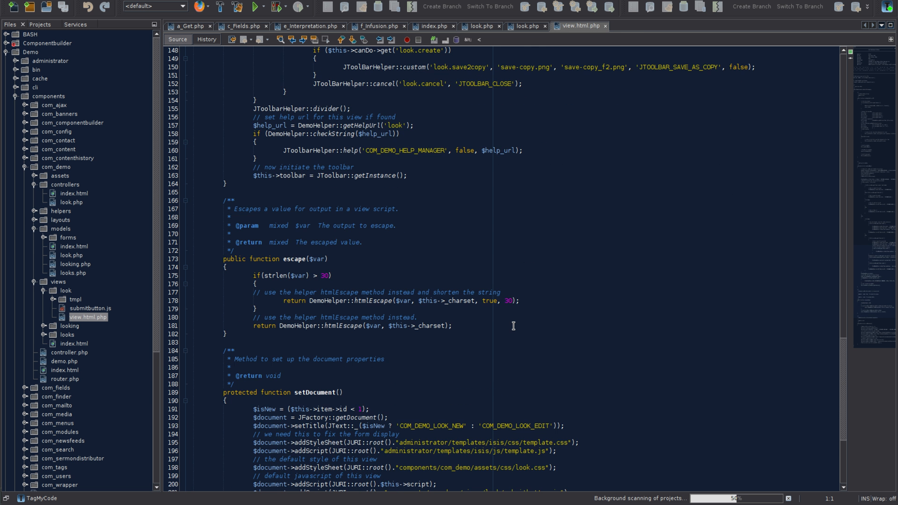
pyautogui.scroll(-3)
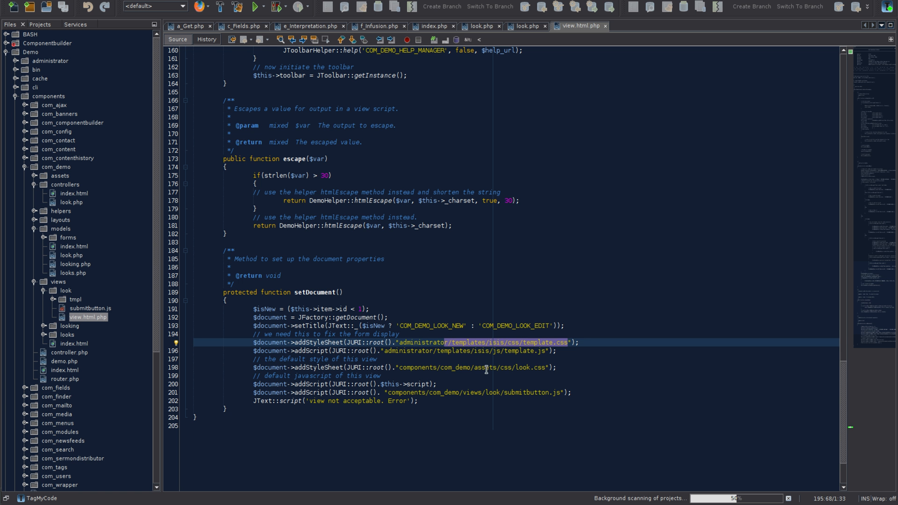
pyautogui.click(486, 367)
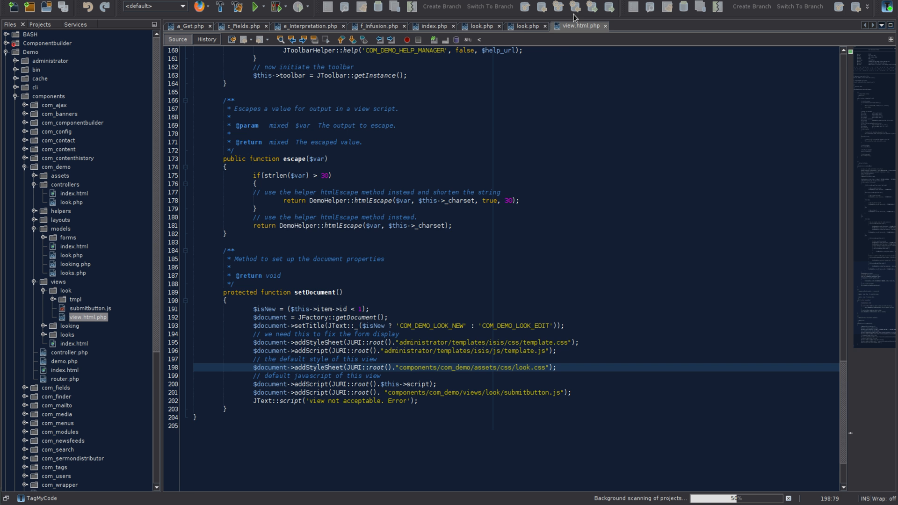
pyautogui.click(524, 26)
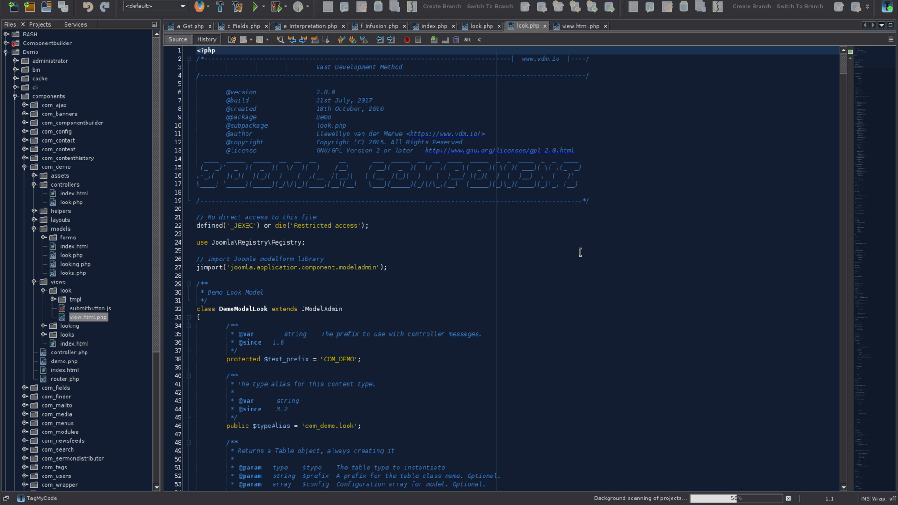
# Step: Scroll the Look model down to getItem, then select the look view folder
pyautogui.scroll(-3)
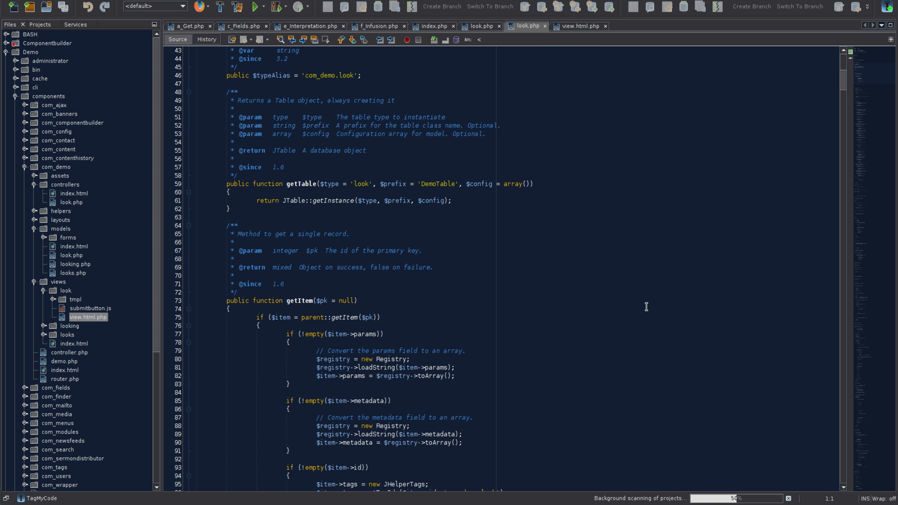
pyautogui.scroll(-3)
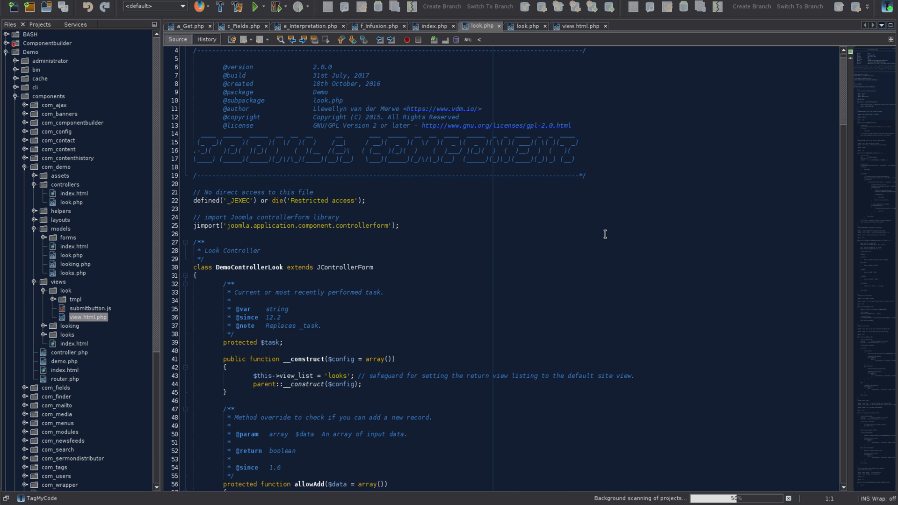
pyautogui.scroll(-3)
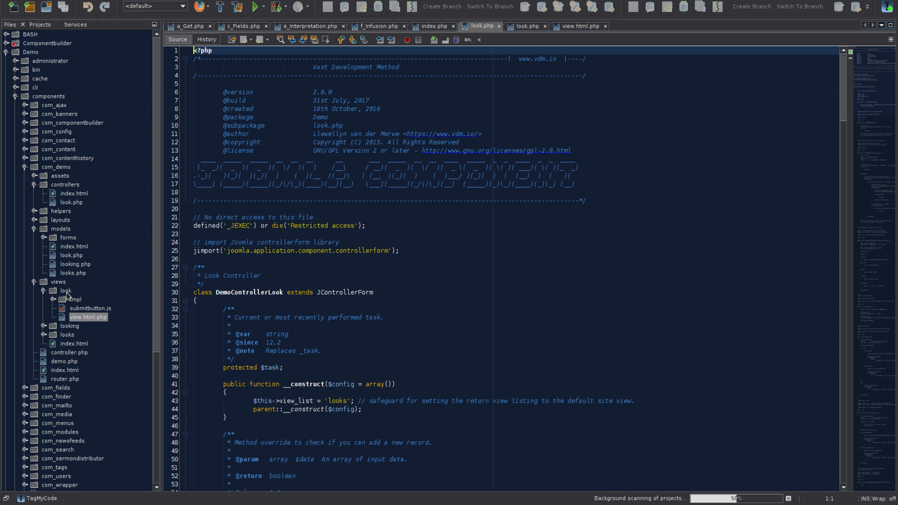
pyautogui.click(65, 290)
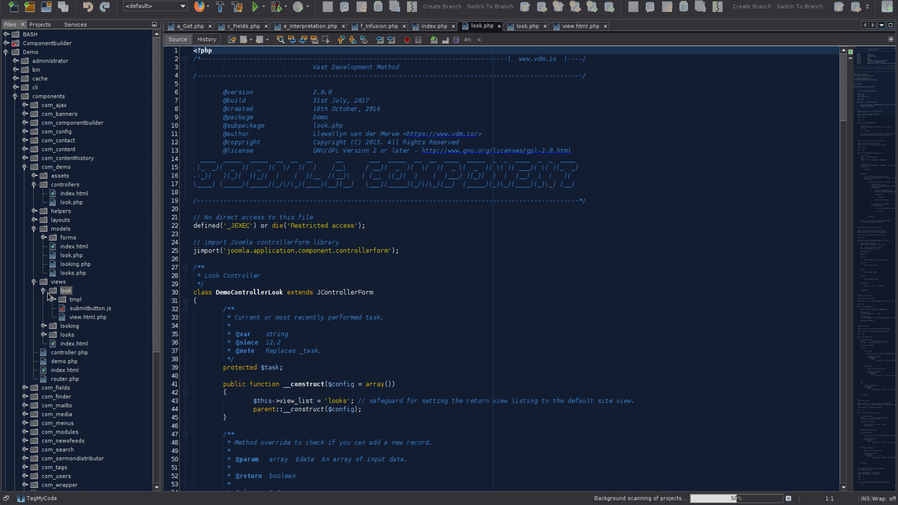
pyautogui.click(42, 290)
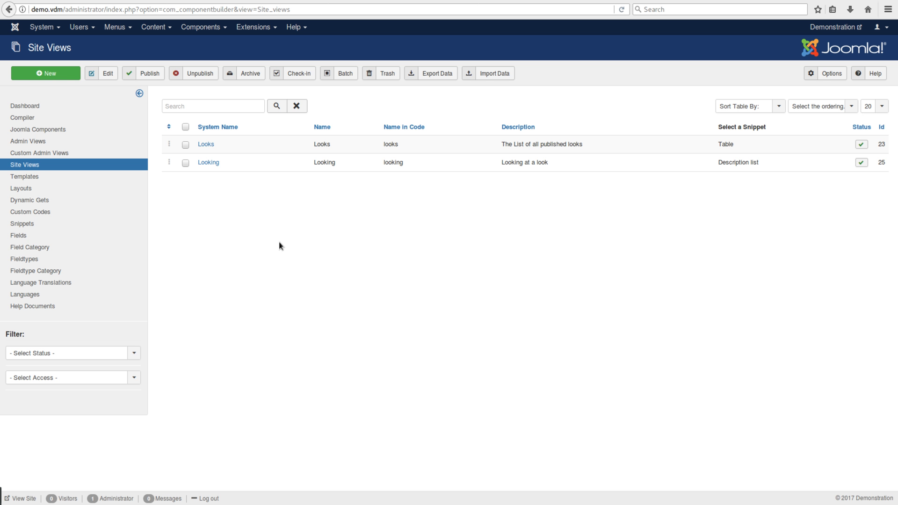
pyautogui.moveTo(190, 224)
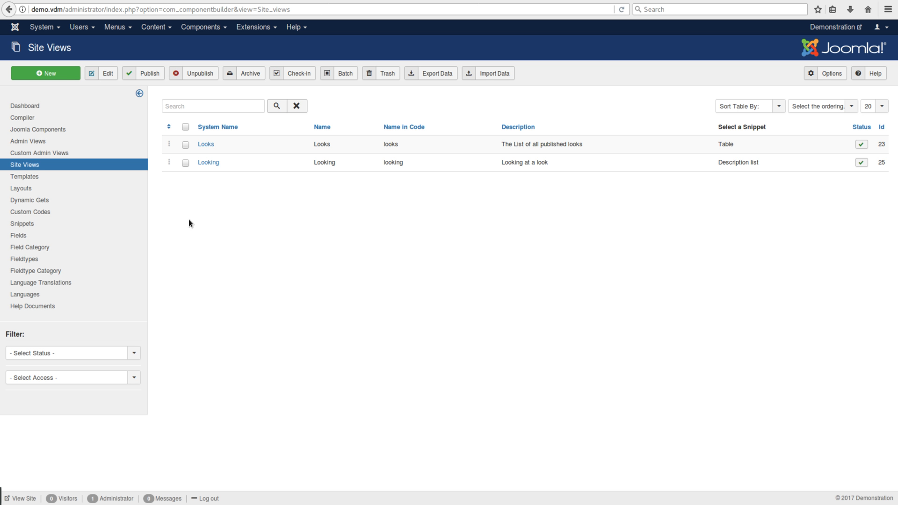
pyautogui.moveTo(205, 144)
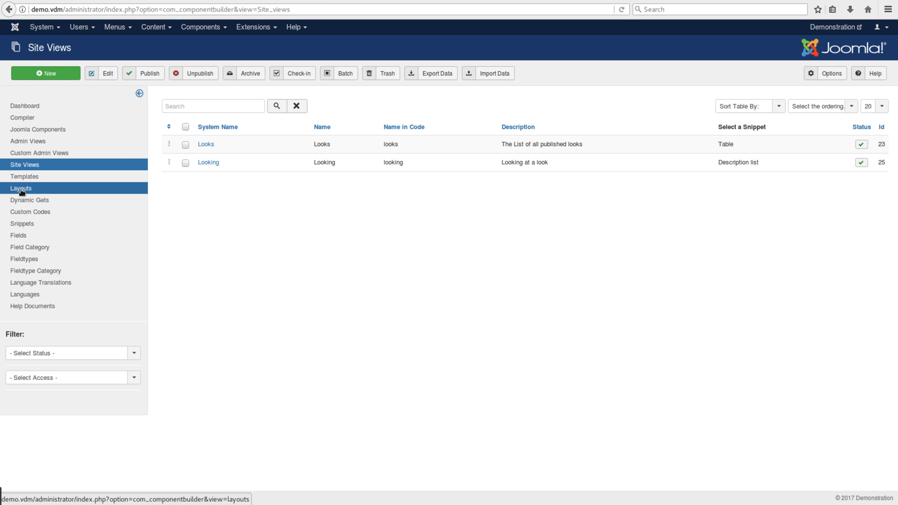
# Step: Open the sidebar's Dynamic Gets link in a new browser tab
pyautogui.rightClick(29, 200)
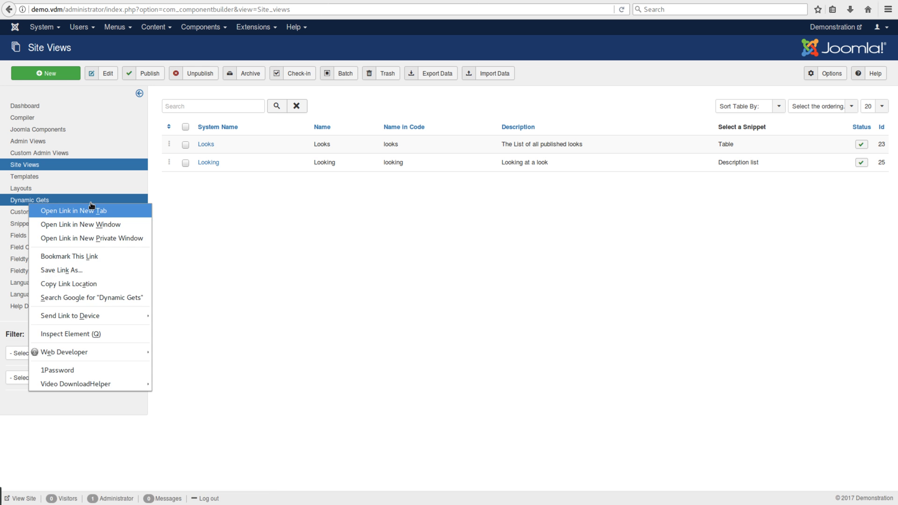
pyautogui.click(30, 200)
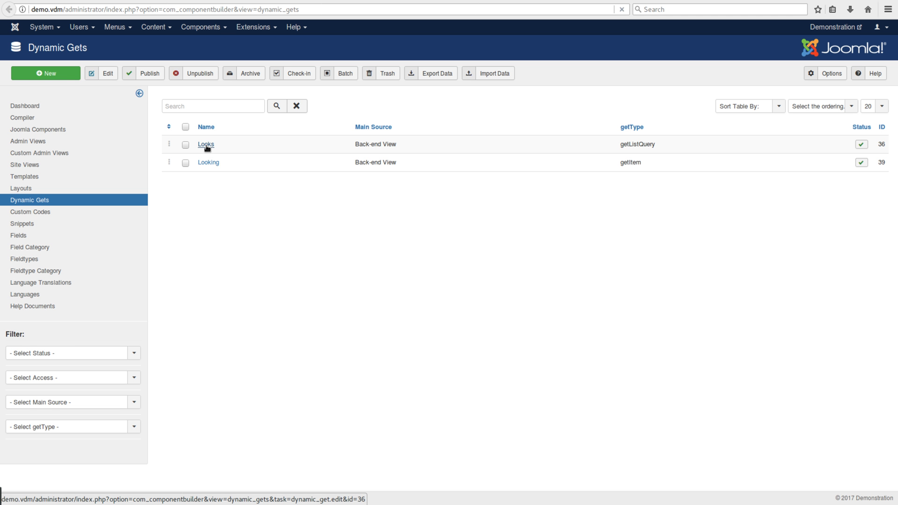
# Step: Open the Looks dynamic get from the list to edit its field selection
pyautogui.click(205, 144)
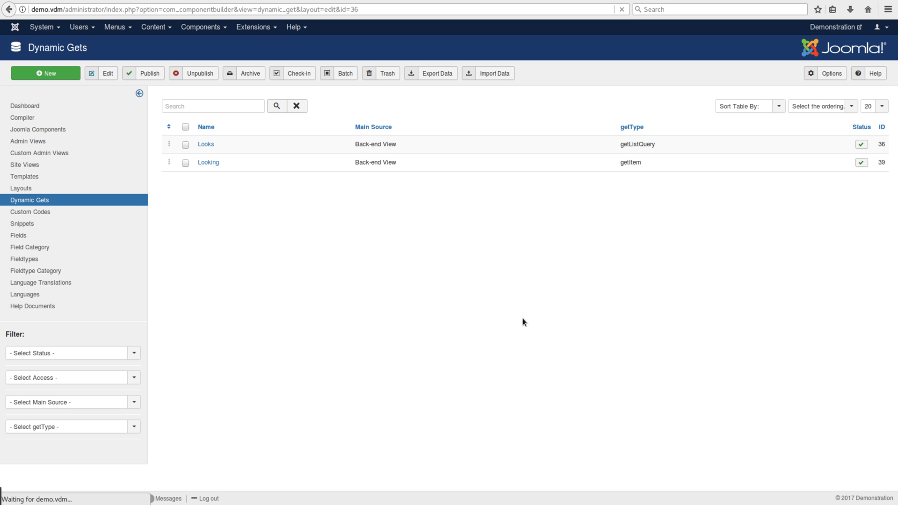
pyautogui.moveTo(521, 319)
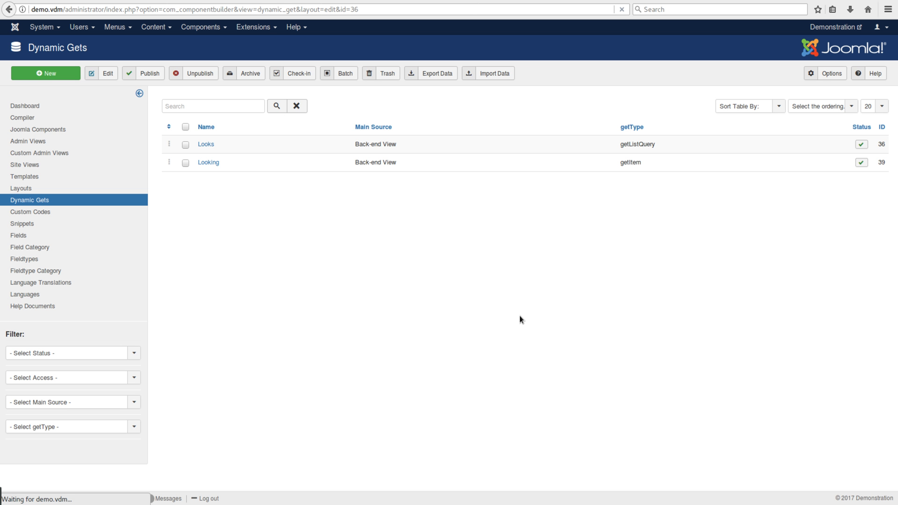
pyautogui.click(206, 145)
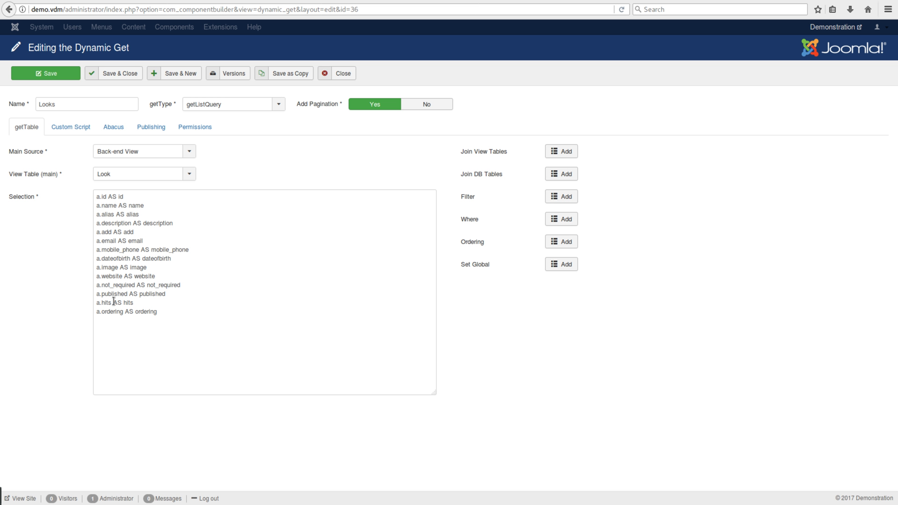
pyautogui.moveTo(382, 366)
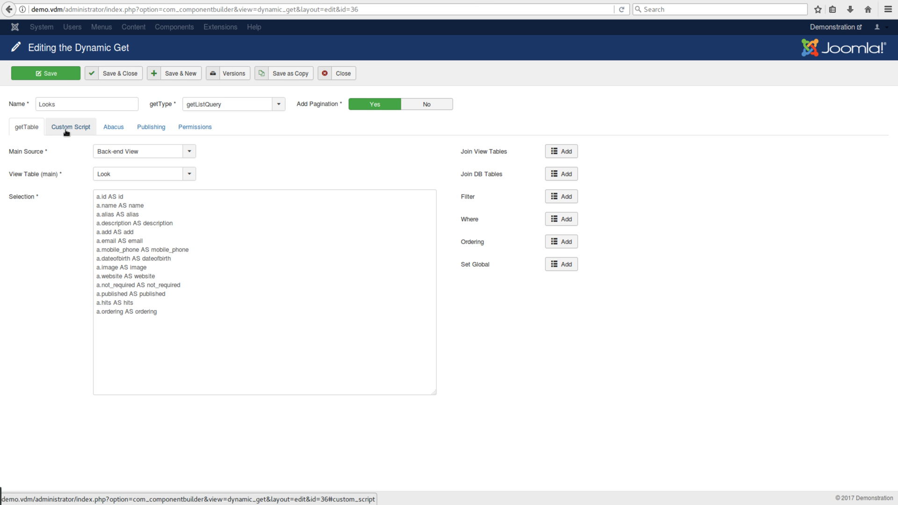
pyautogui.click(71, 127)
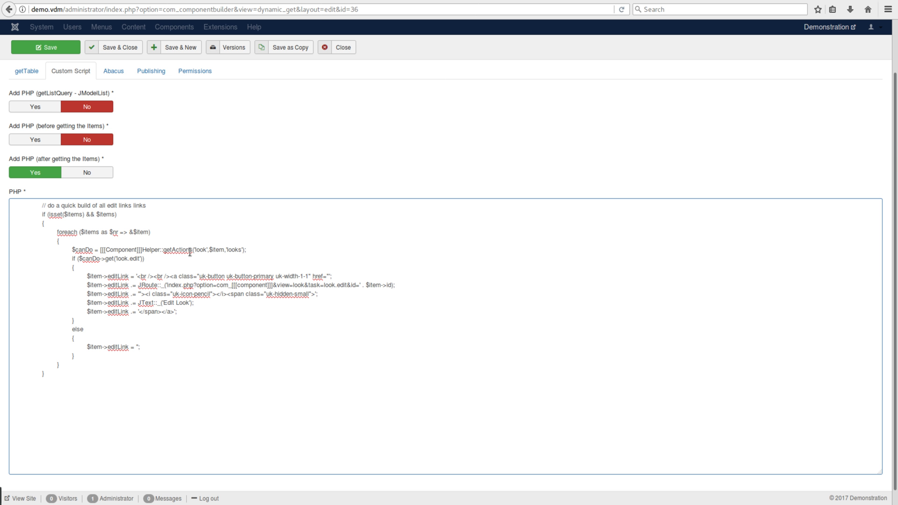
pyautogui.doubleClick(176, 250)
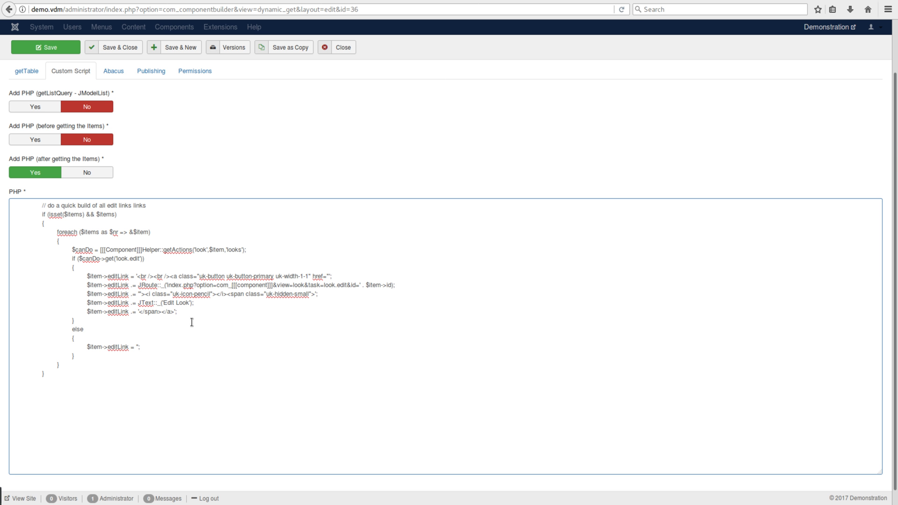
pyautogui.moveTo(192, 323)
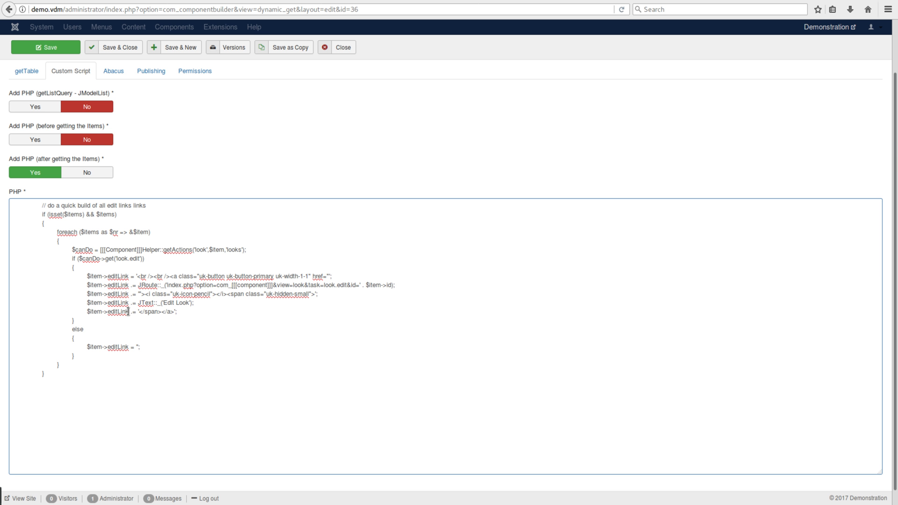
pyautogui.doubleClick(116, 313)
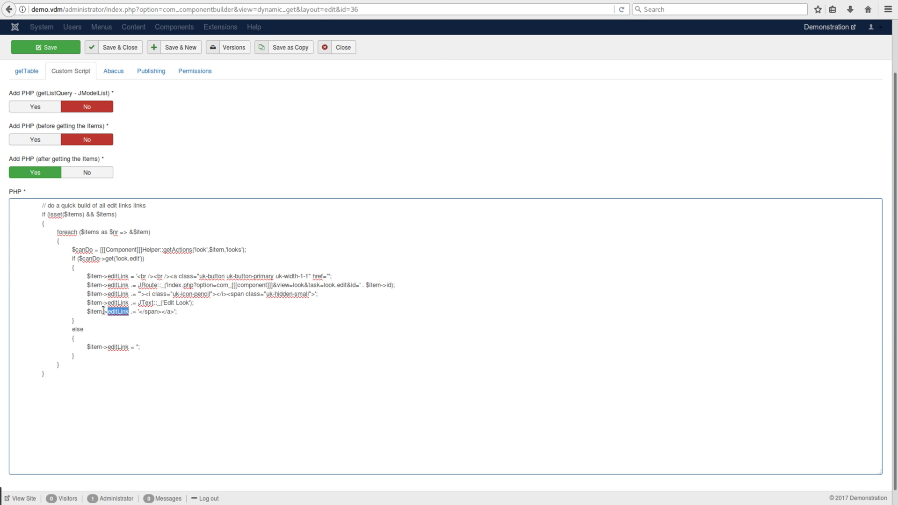
pyautogui.doubleClick(93, 311)
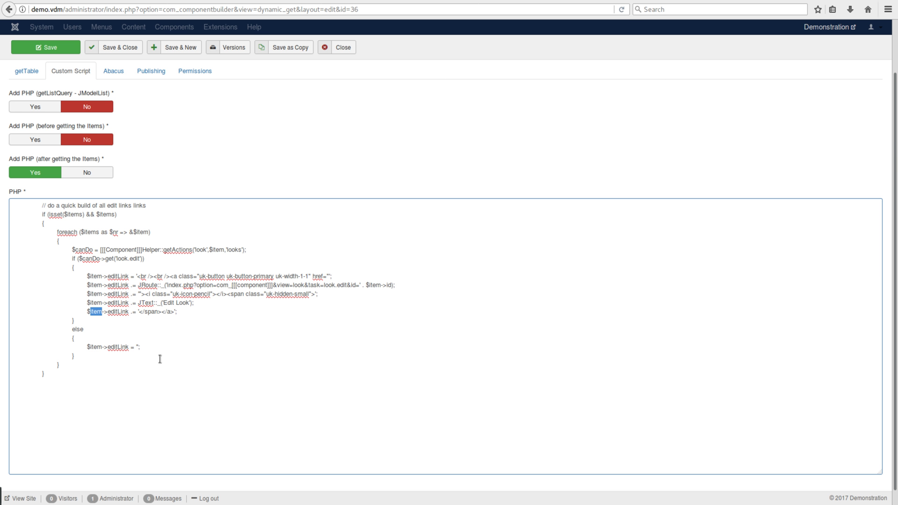
pyautogui.moveTo(208, 202)
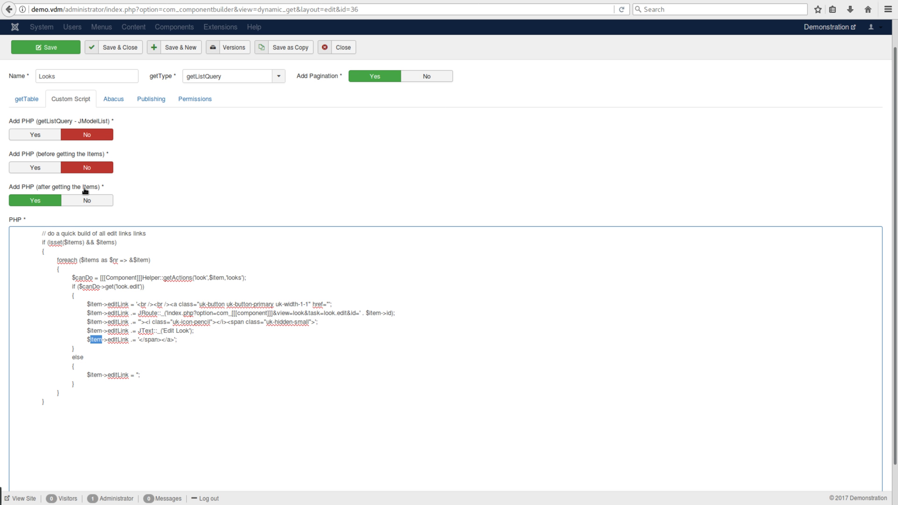
pyautogui.moveTo(221, 206)
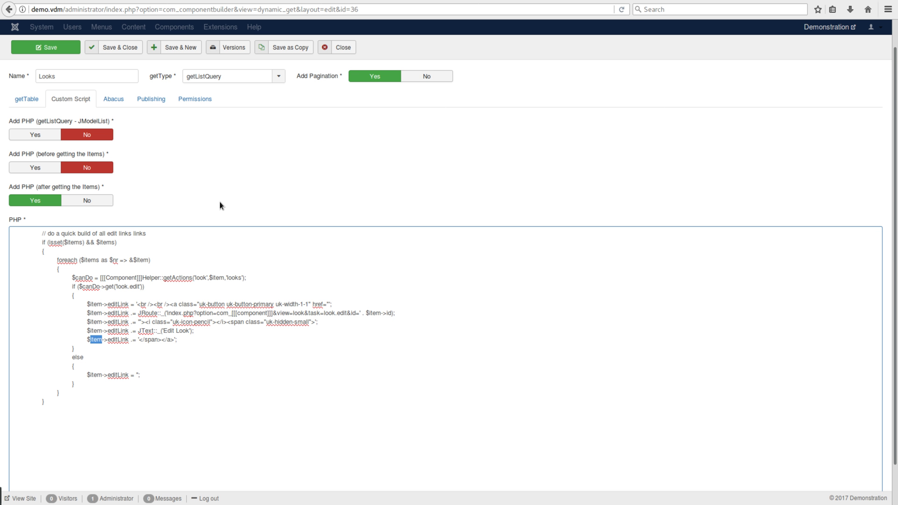
pyautogui.moveTo(26, 98)
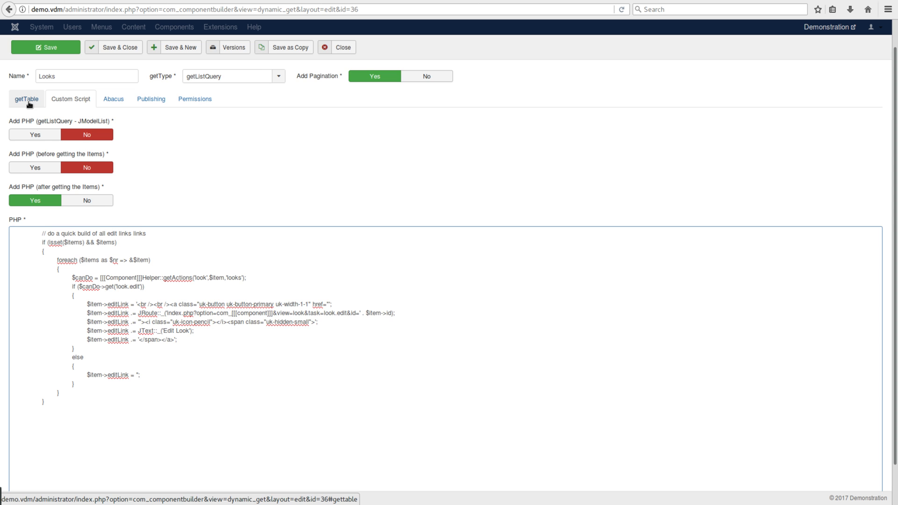
pyautogui.click(26, 99)
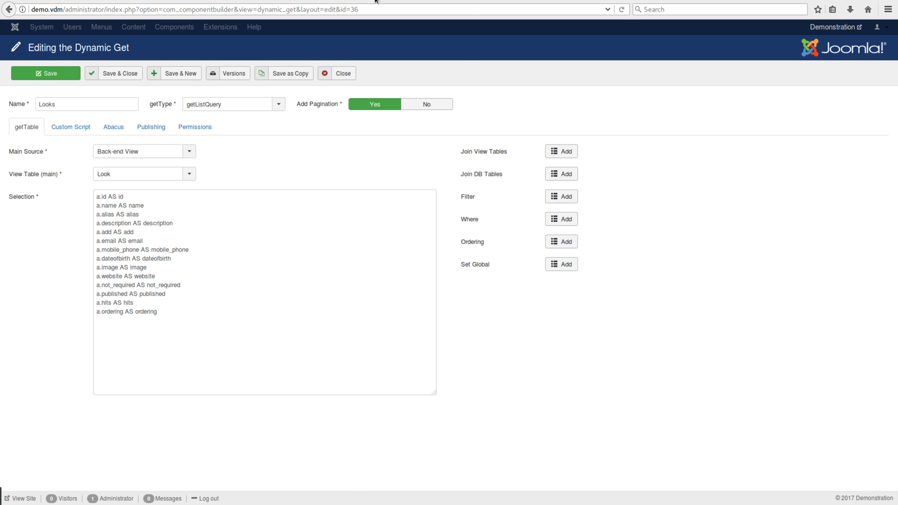
# Step: Return to the Site Views list and open the Looks site view for editing
pyautogui.click(337, 73)
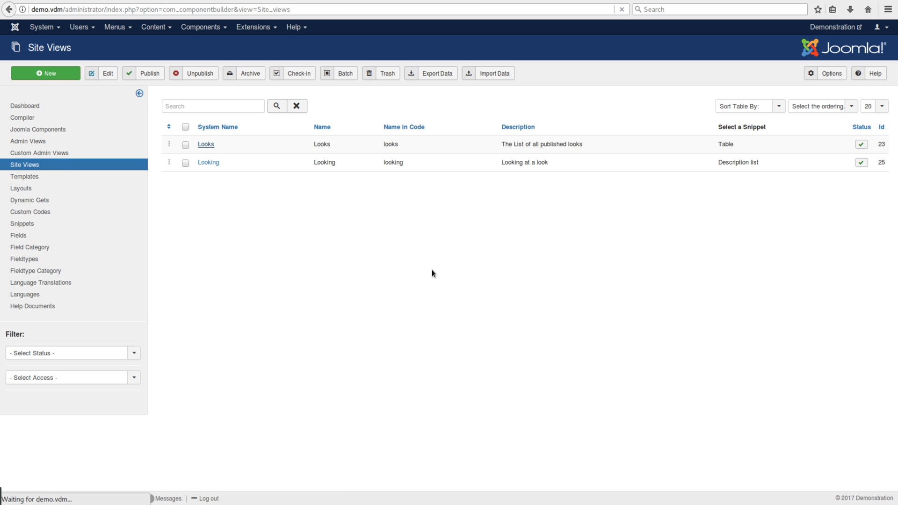
pyautogui.click(205, 144)
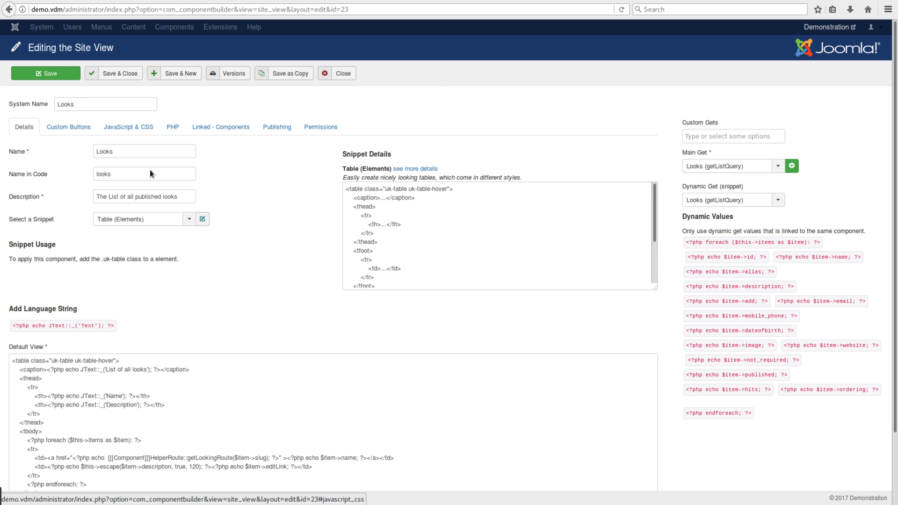
# Step: Review the Looks site view's Default View template and highlight its echoed editLink value
pyautogui.scroll(-3)
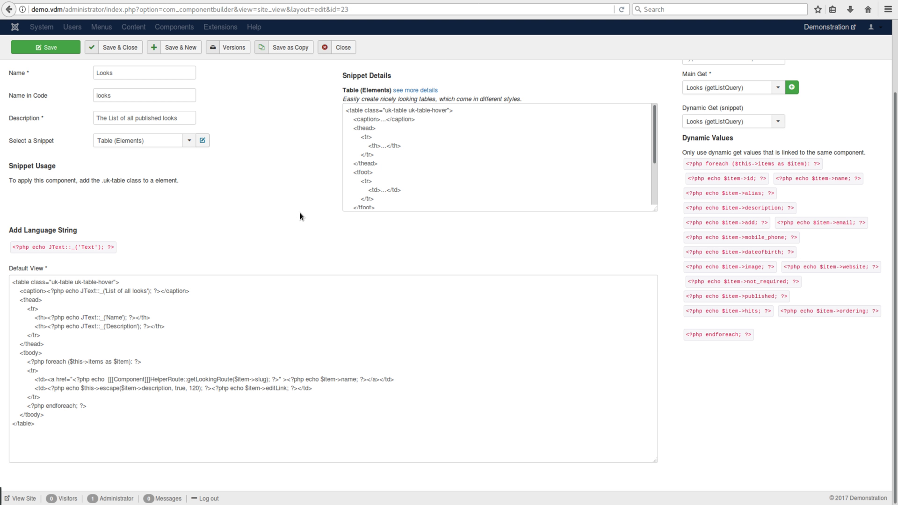
pyautogui.moveTo(29, 334)
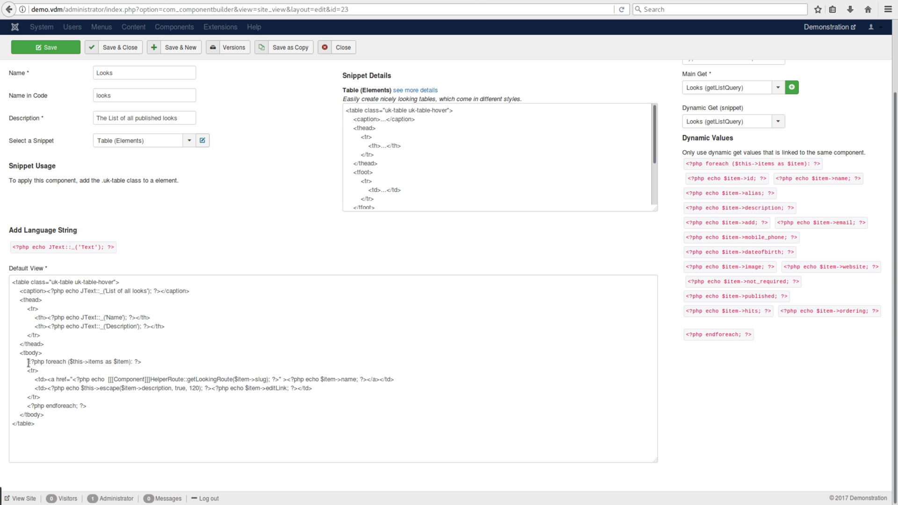
pyautogui.moveTo(27, 362); pyautogui.dragTo(97, 406)
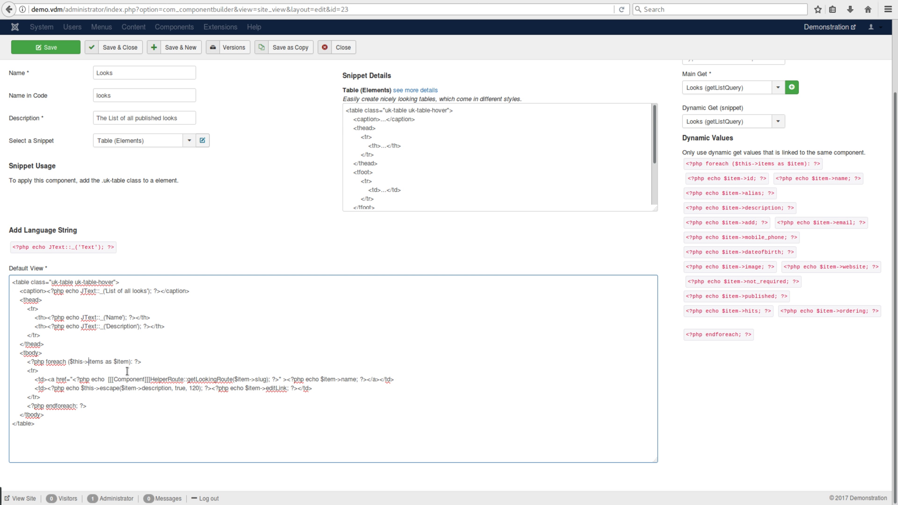
pyautogui.doubleClick(275, 390)
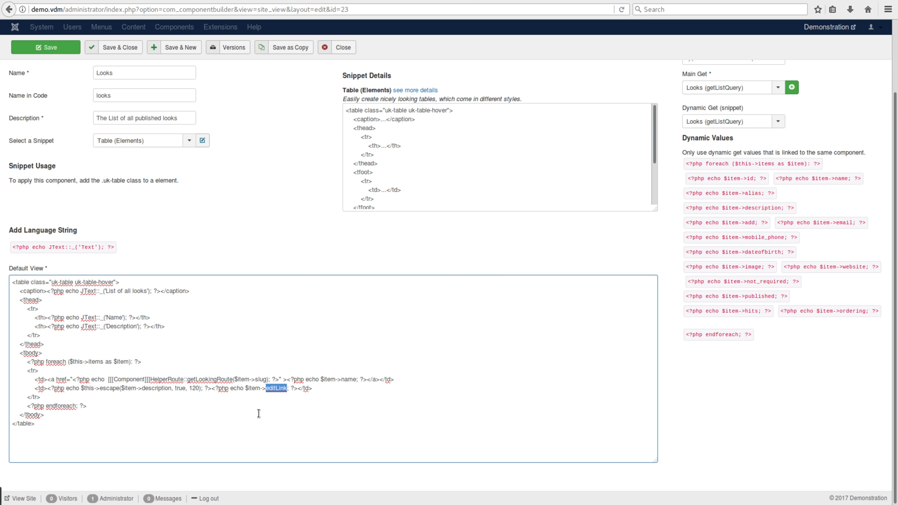
pyautogui.moveTo(190, 429)
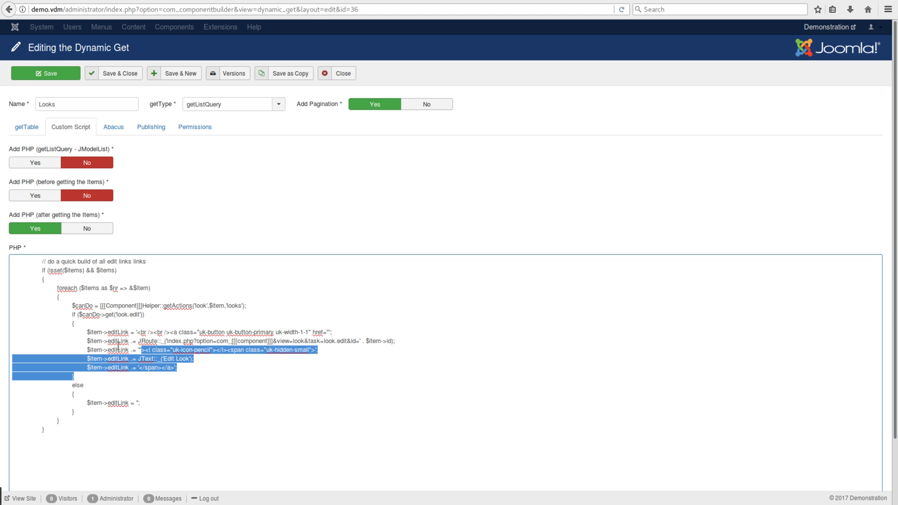
pyautogui.click(172, 471)
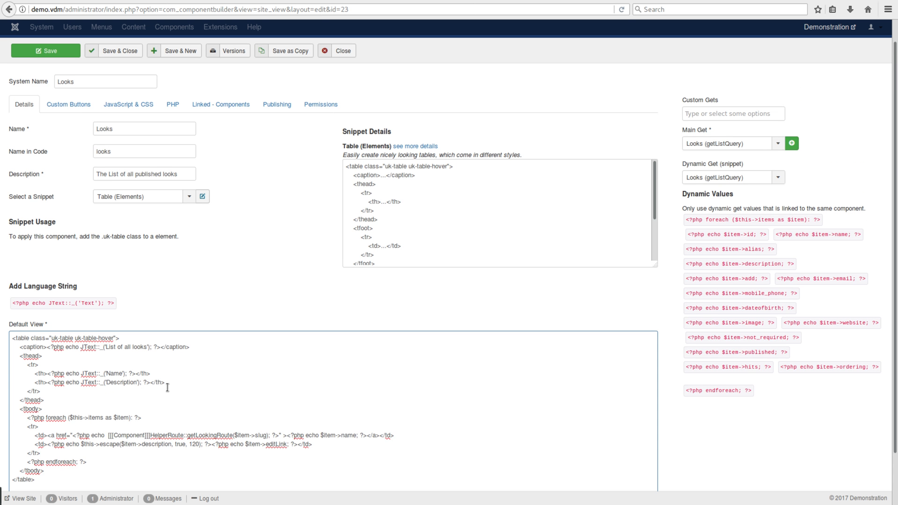
pyautogui.scroll(-3)
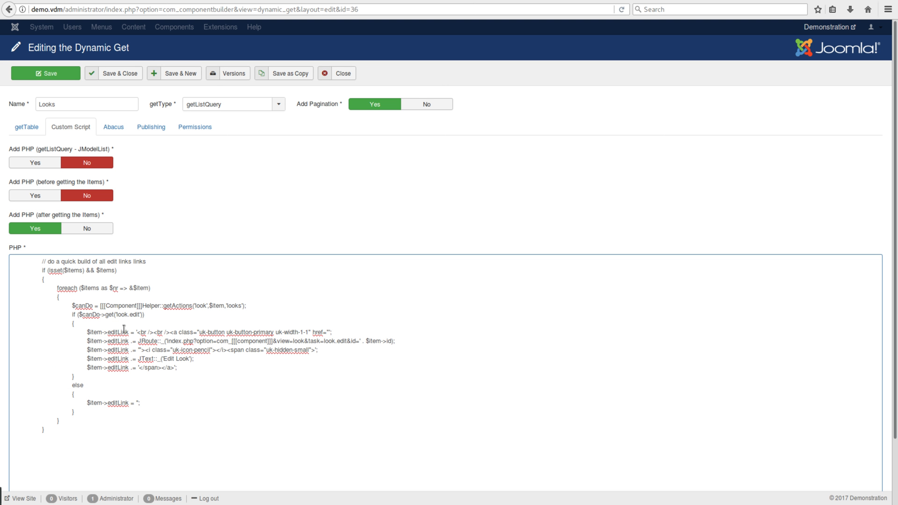
pyautogui.moveTo(87, 332); pyautogui.dragTo(177, 368)
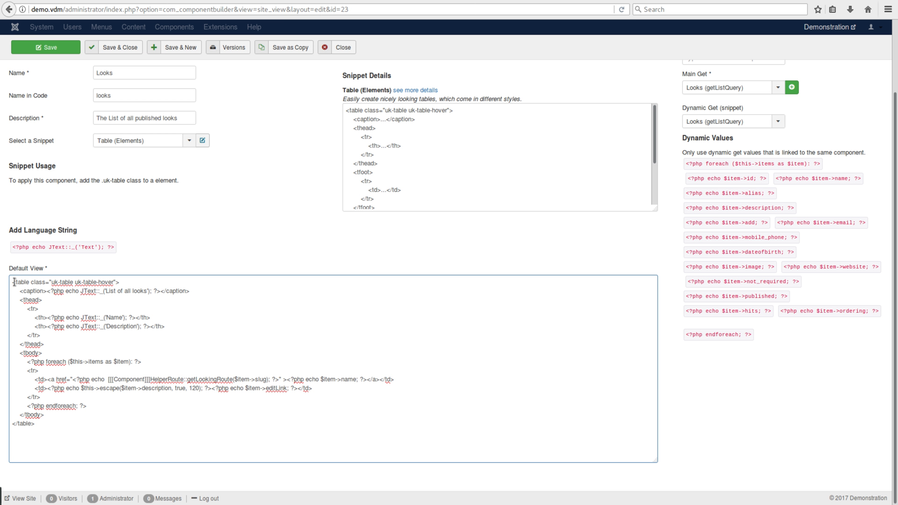
pyautogui.moveTo(102, 310)
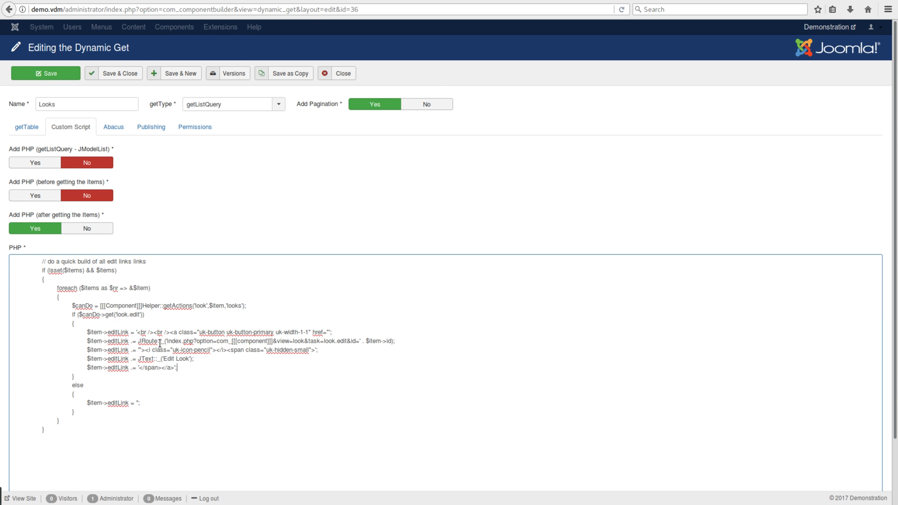
pyautogui.moveTo(167, 341); pyautogui.dragTo(289, 341)
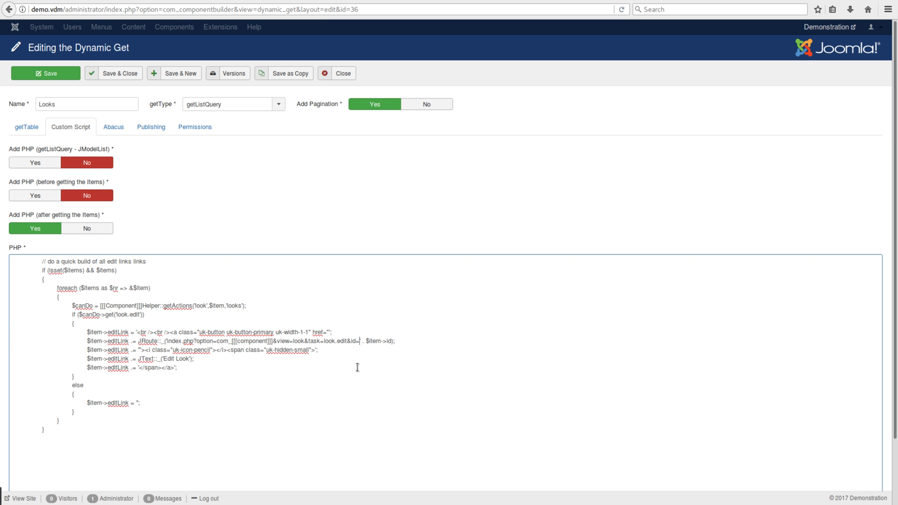
pyautogui.moveTo(376, 397)
pyautogui.write("'")
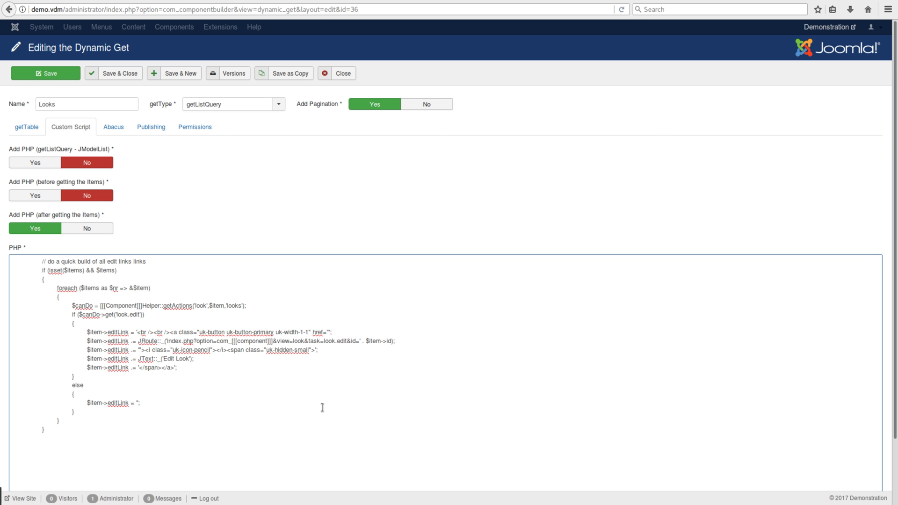
# Step: Highlight the getActions helper call in the dynamic get's custom PHP script
pyautogui.click(359, 341)
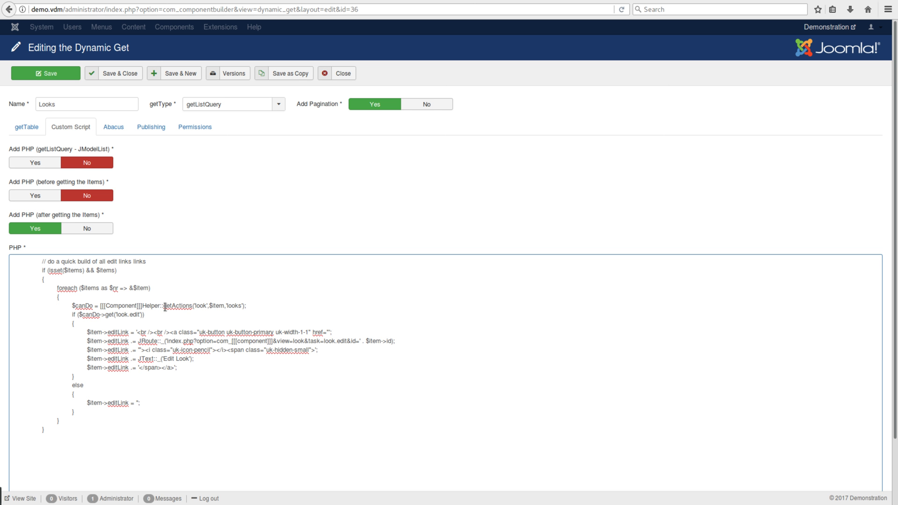
pyautogui.doubleClick(177, 306)
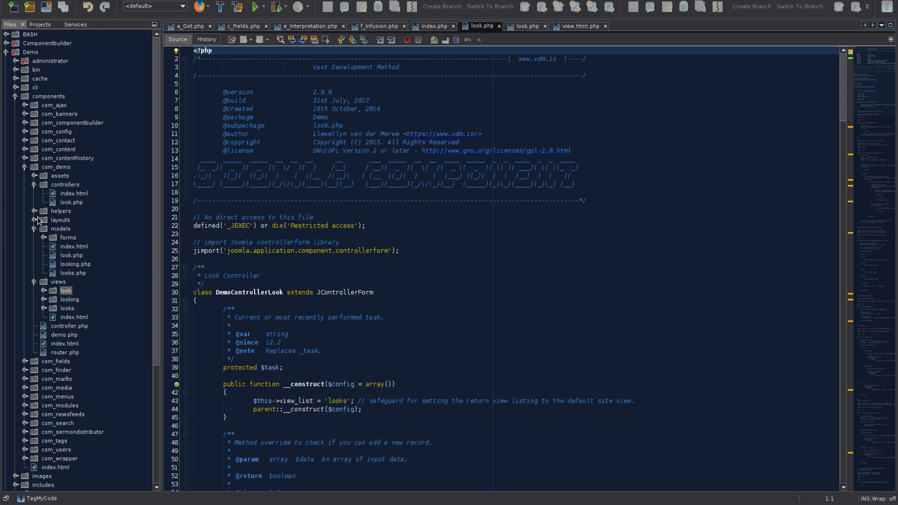
# Step: Read through the com_demo helper's getActions edit-own permission checks, then return to the Look controller file
pyautogui.click(33, 211)
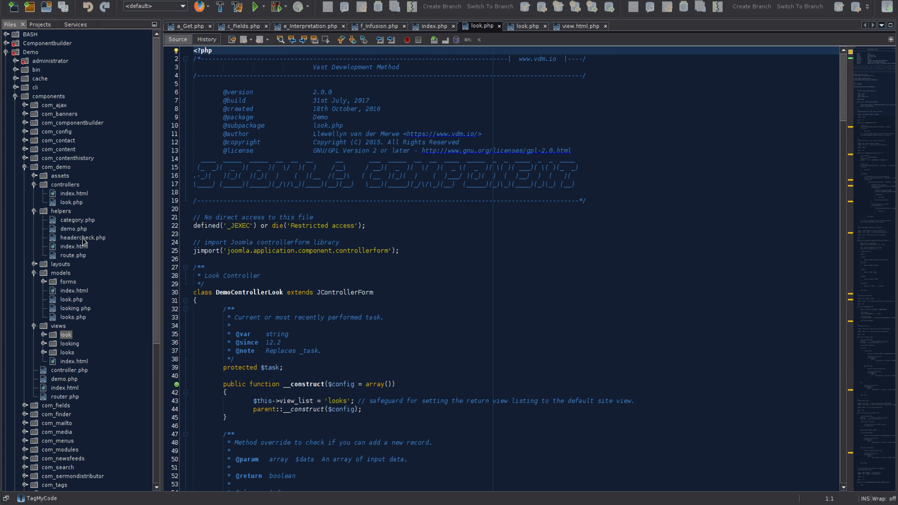
pyautogui.moveTo(84, 244)
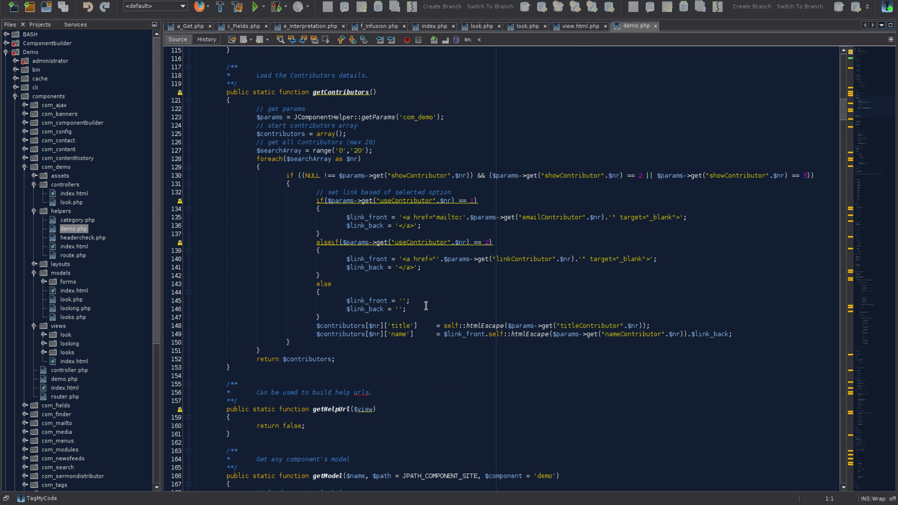
pyautogui.scroll(-3)
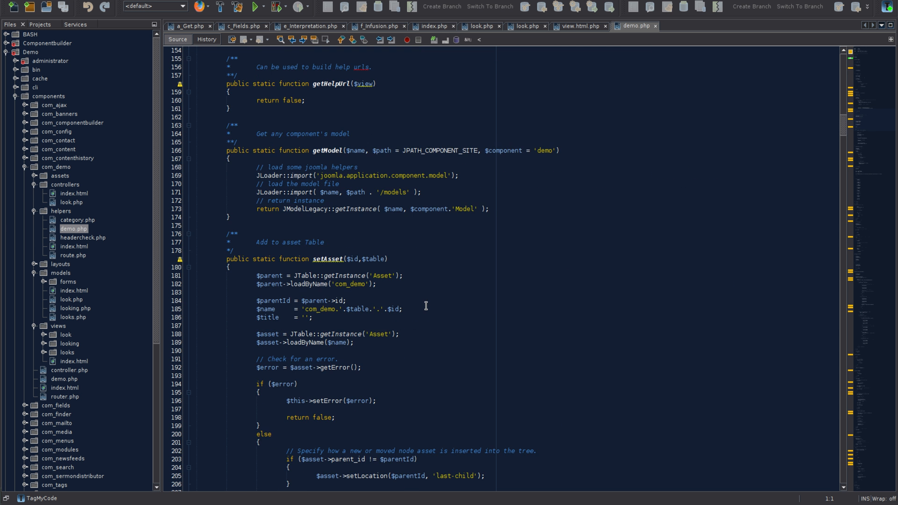
pyautogui.scroll(-3)
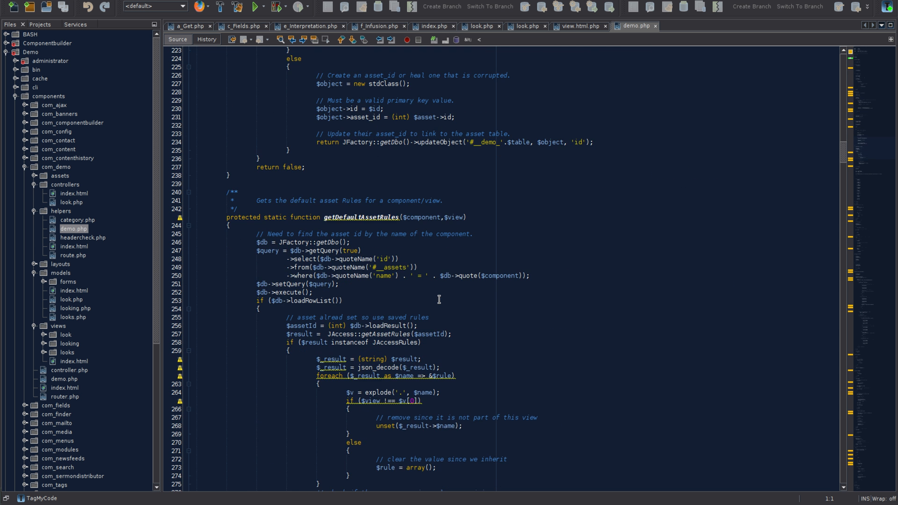
pyautogui.scroll(-3)
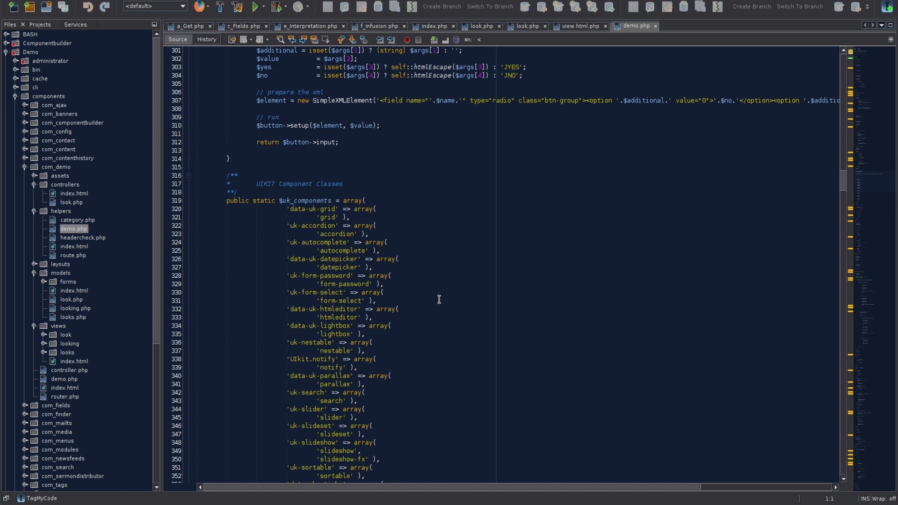
pyautogui.scroll(-3)
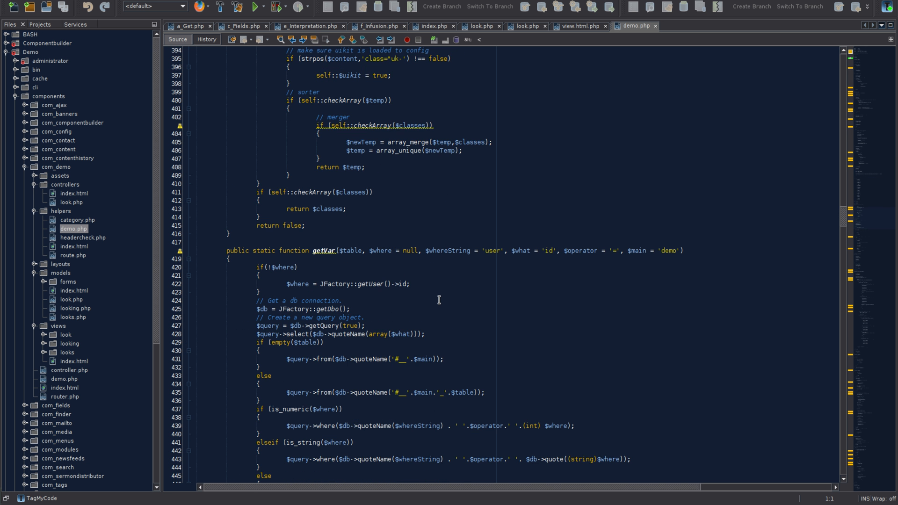
pyautogui.scroll(-3)
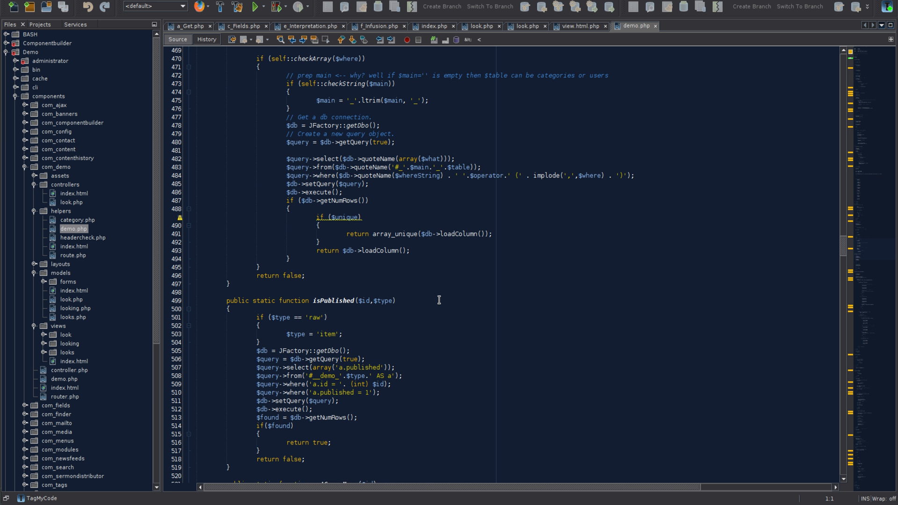
pyautogui.scroll(-3)
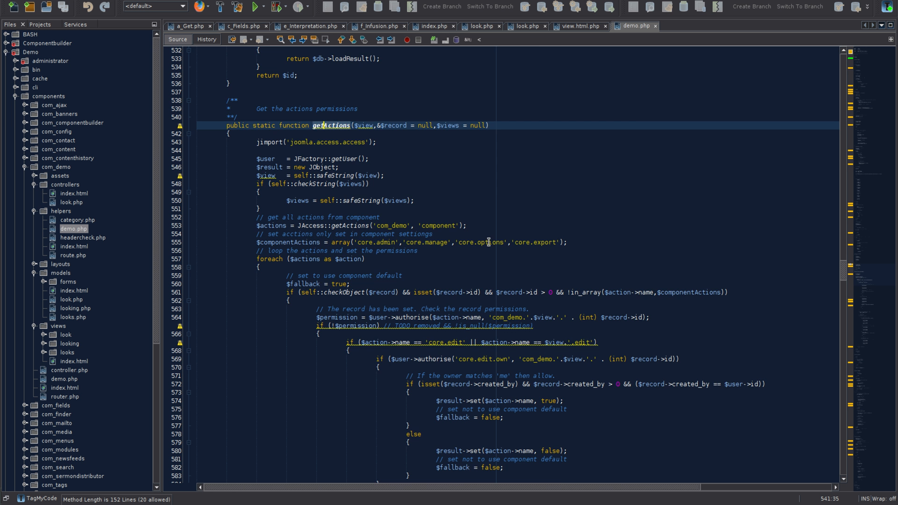
pyautogui.scroll(-3)
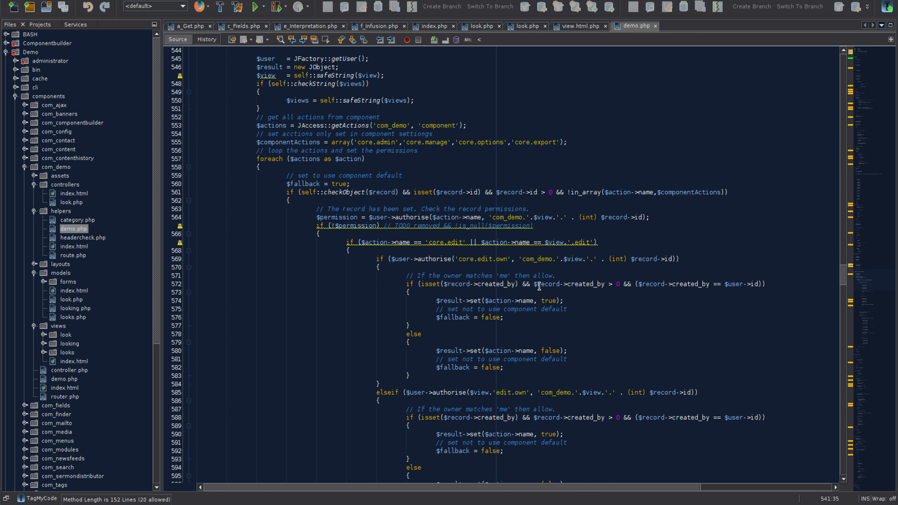
pyautogui.scroll(-3)
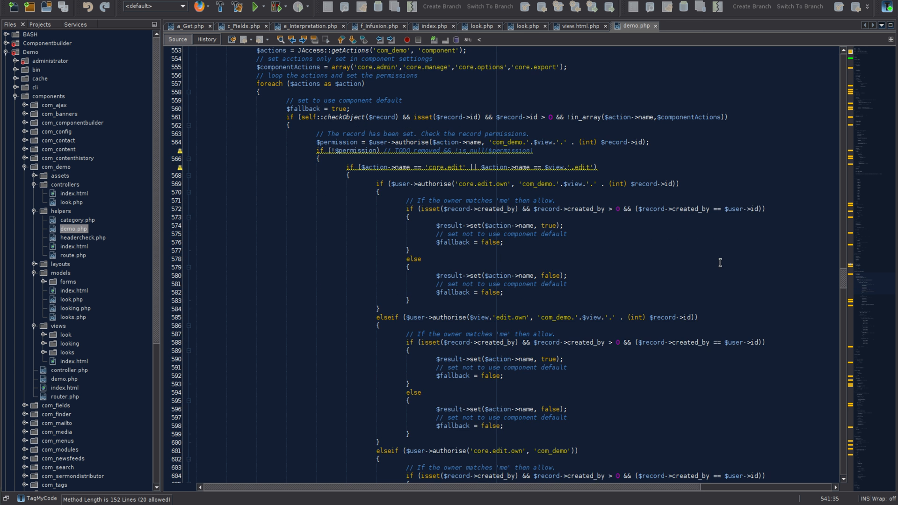
pyautogui.moveTo(565, 303)
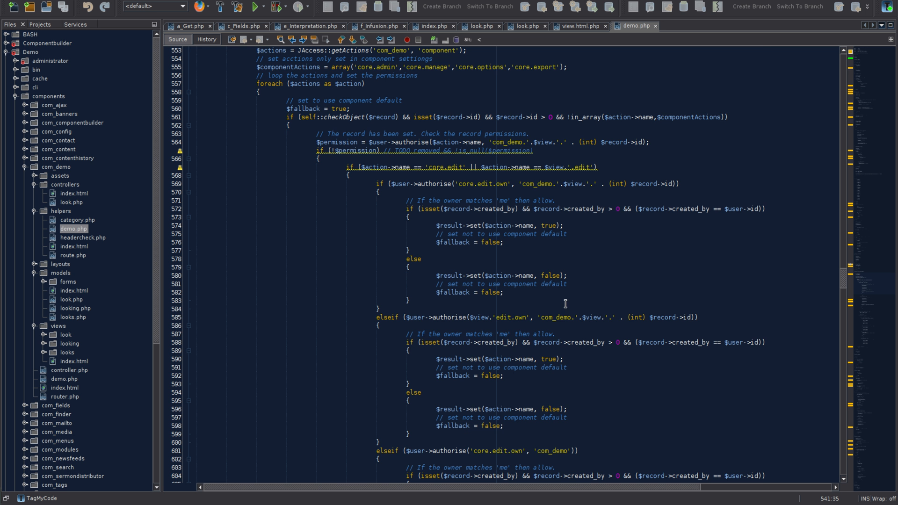
pyautogui.scroll(-3)
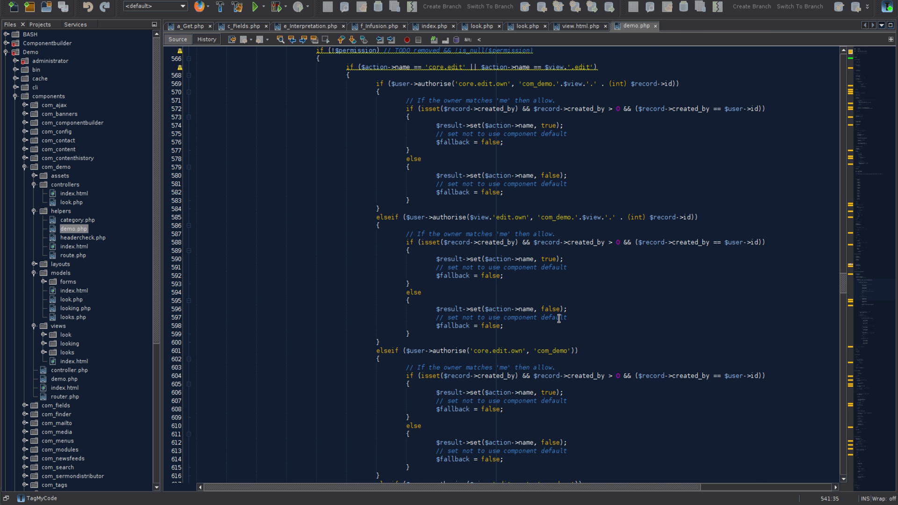
pyautogui.scroll(-3)
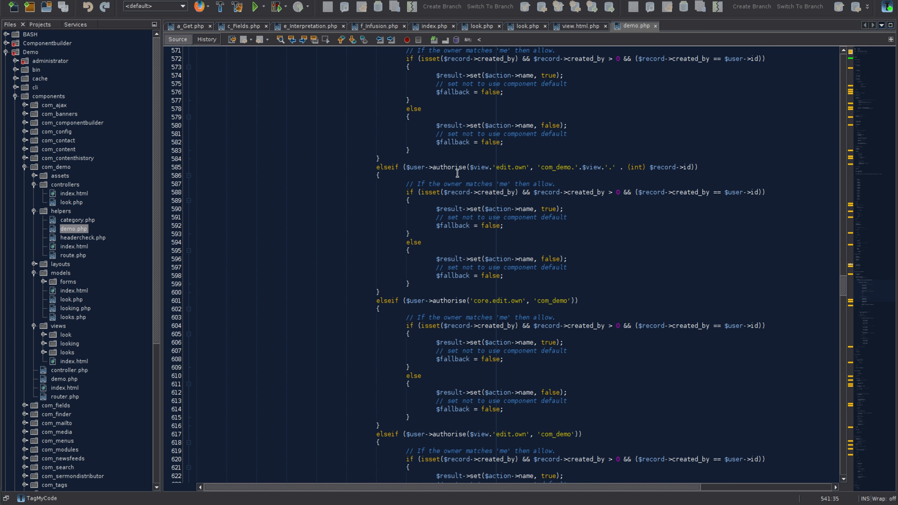
pyautogui.scroll(-3)
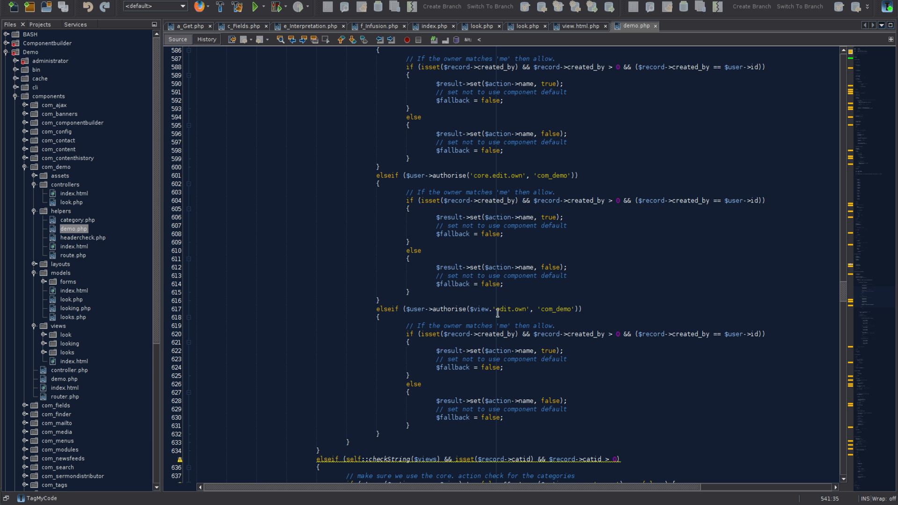
pyautogui.scroll(-3)
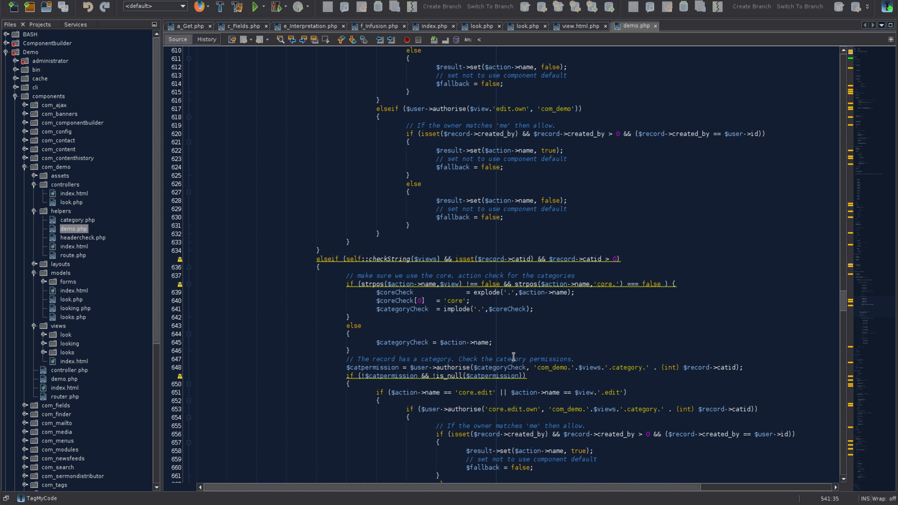
pyautogui.scroll(-3)
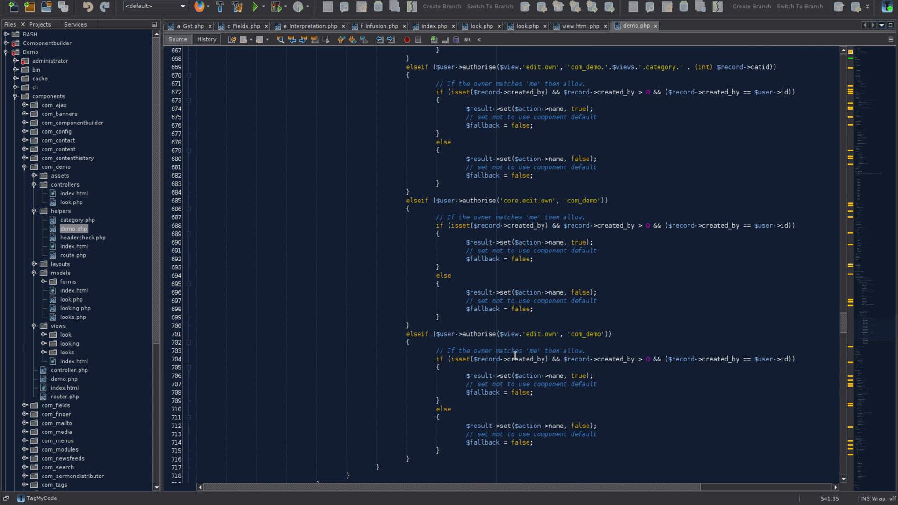
pyautogui.scroll(-3)
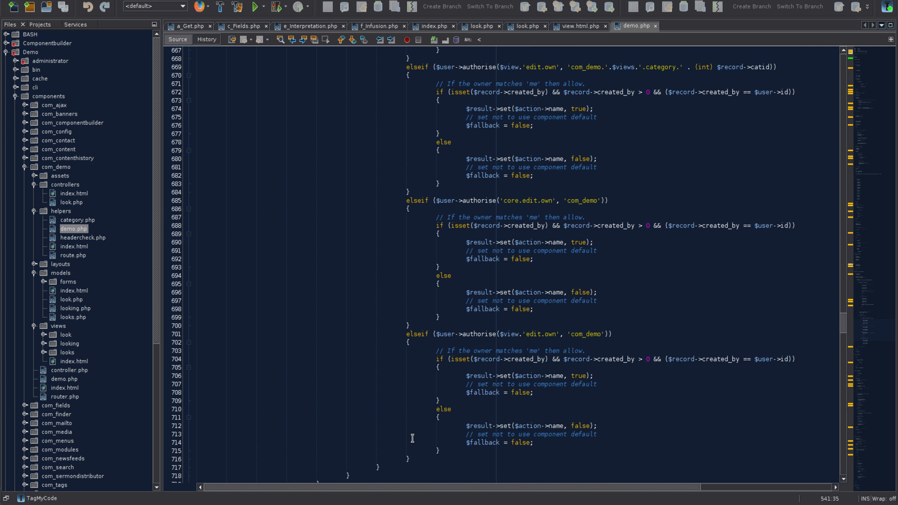
pyautogui.scroll(-3)
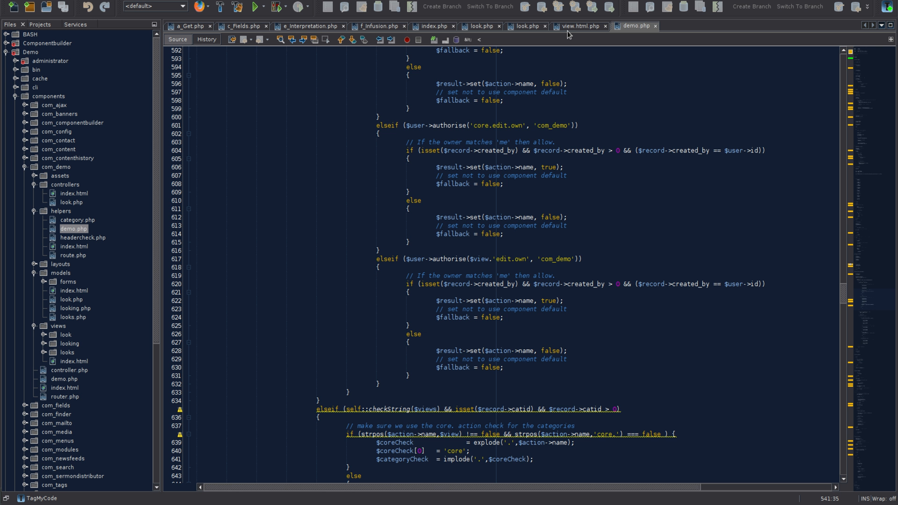
pyautogui.click(524, 27)
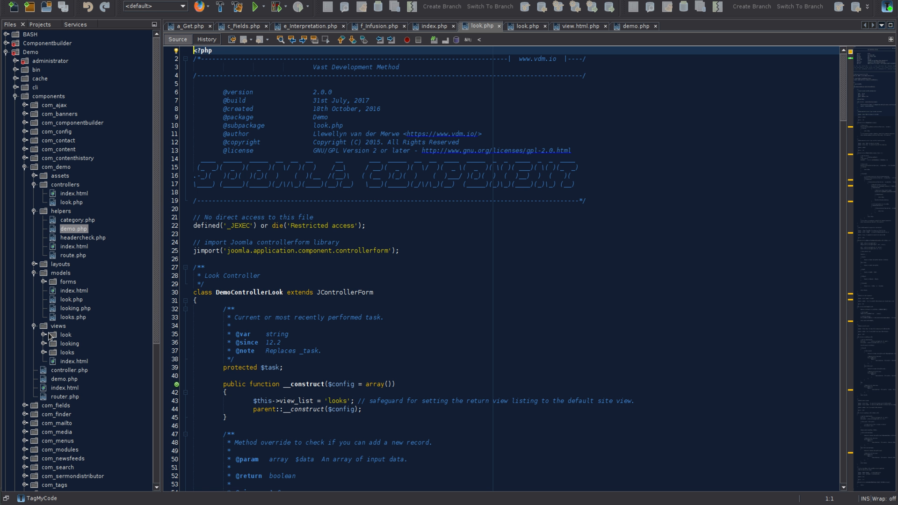
# Step: Open models/looks.php and scroll to the getItems loop building each item's edit link
pyautogui.click(43, 353)
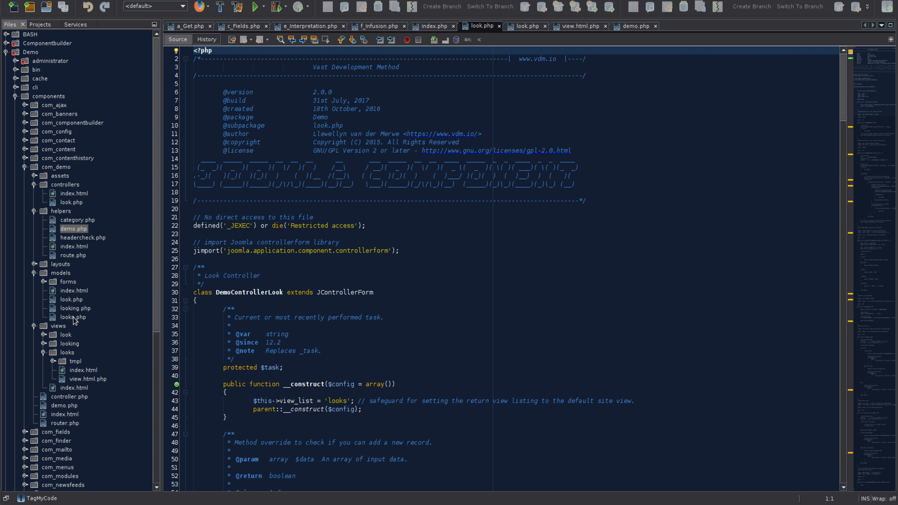
pyautogui.doubleClick(72, 317)
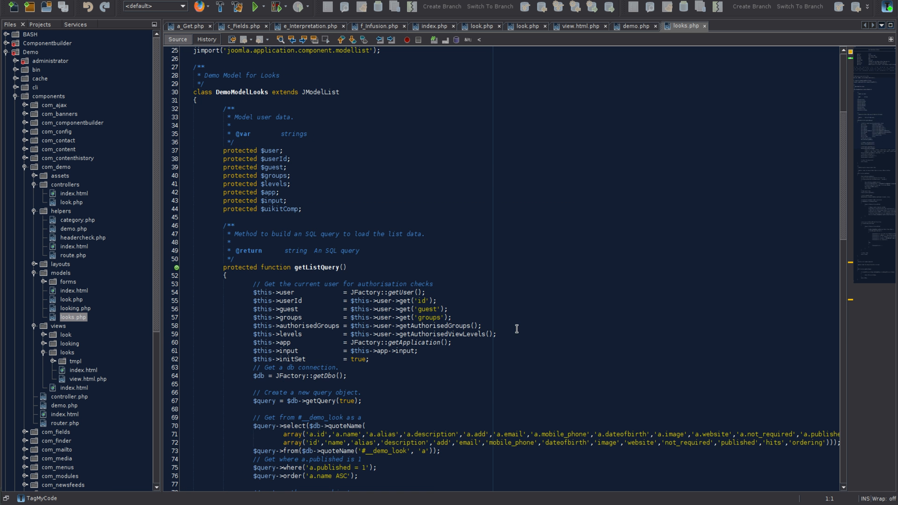
pyautogui.scroll(-3)
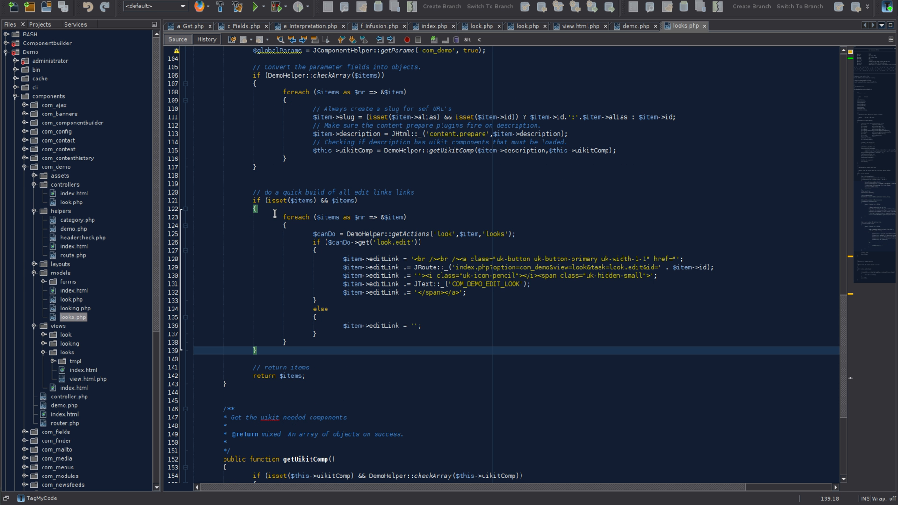
# Step: Add var_dump($canDo);exit; right after the DemoHelper::getActions line in the looks model
pyautogui.moveTo(257, 192); pyautogui.dragTo(287, 343)
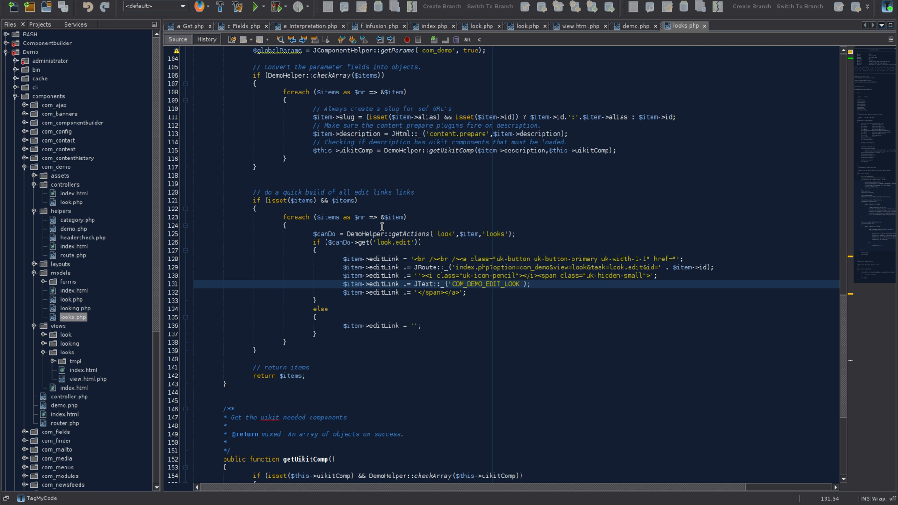
pyautogui.click(522, 234)
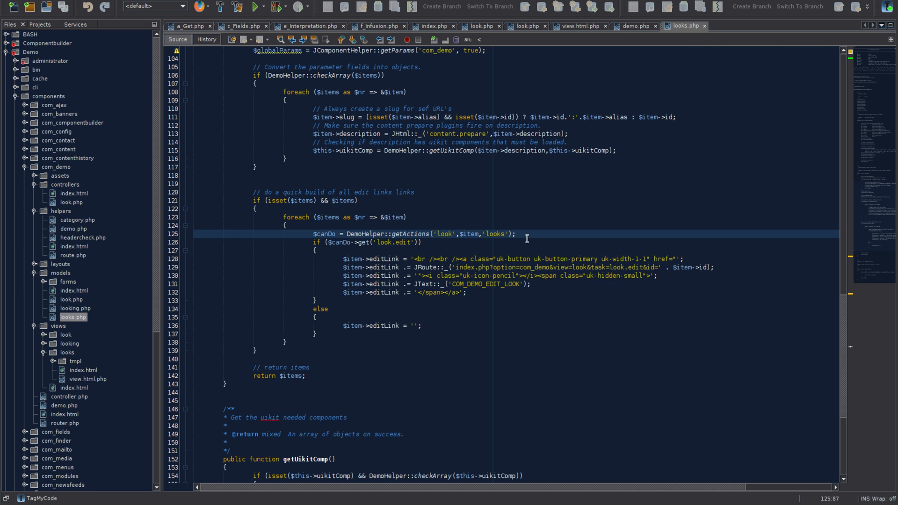
pyautogui.write('var_dump(')
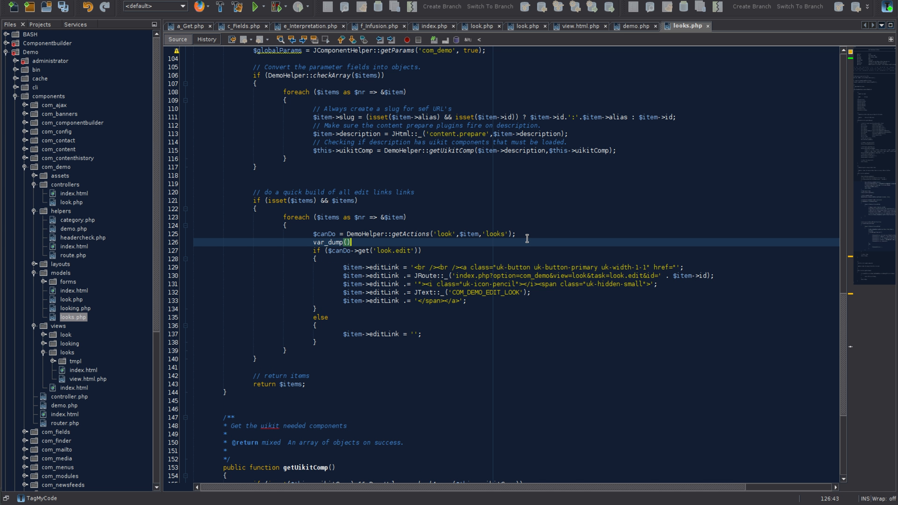
pyautogui.write('exit;')
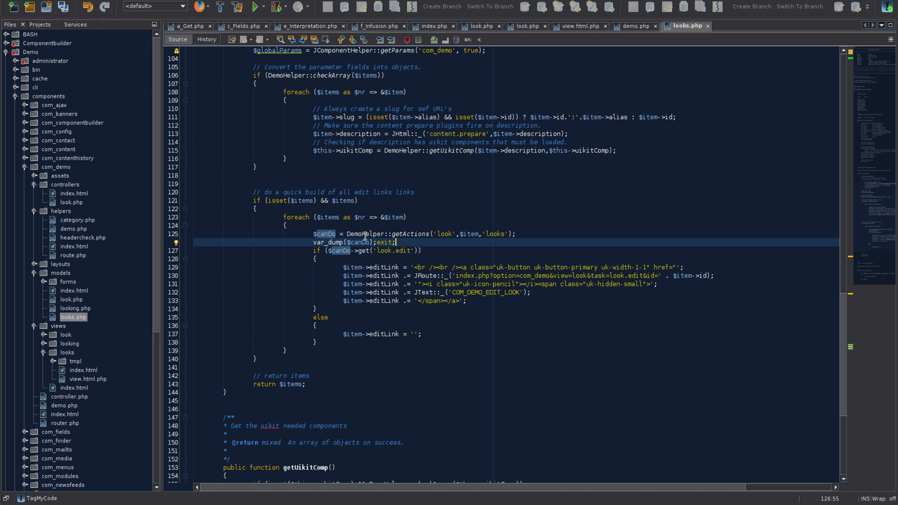
pyautogui.moveTo(446, 295)
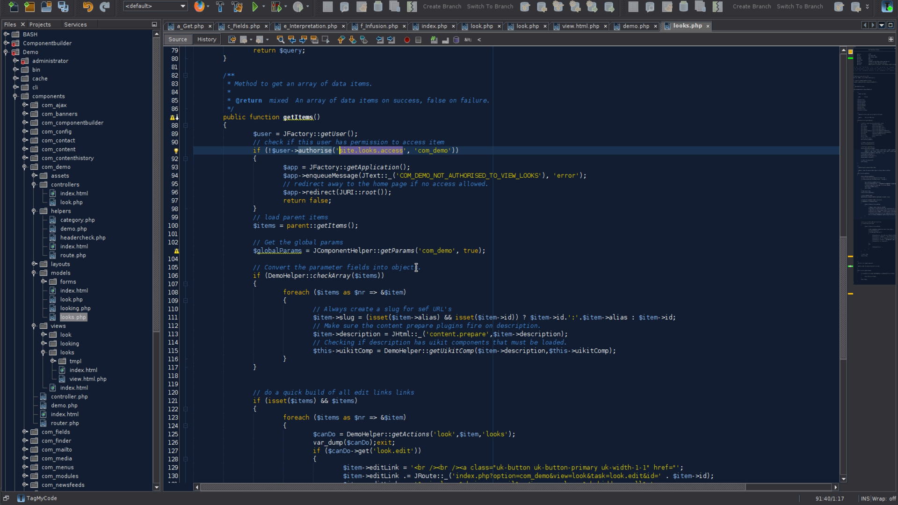
pyautogui.moveTo(439, 282)
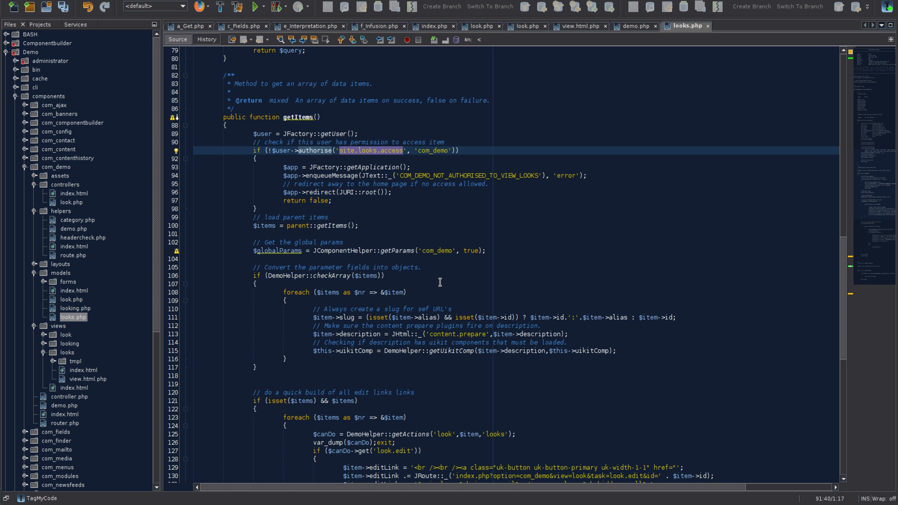